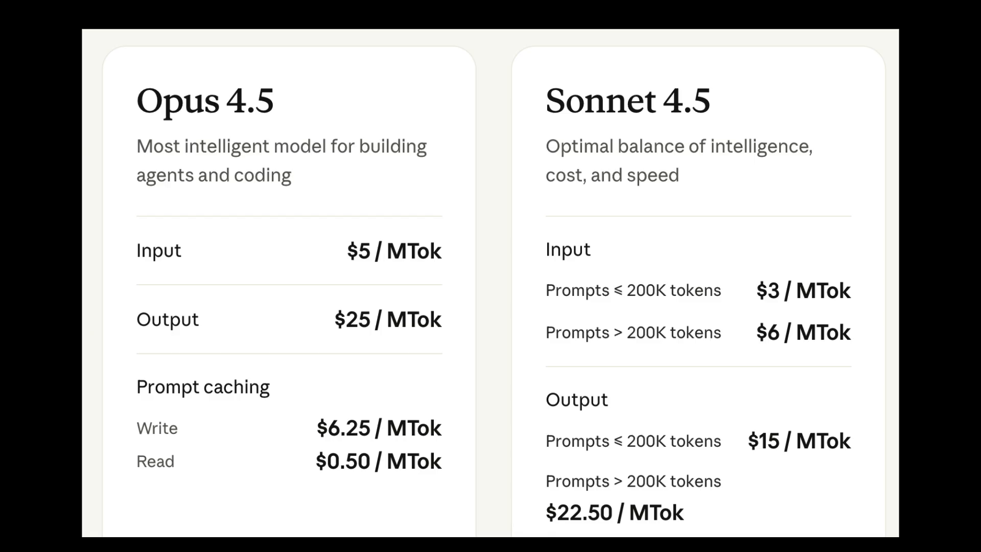
Scroll the Opus 4.5 announcement to the SWE-bench Verified chart showing 80.9%
scroll("up", 3)
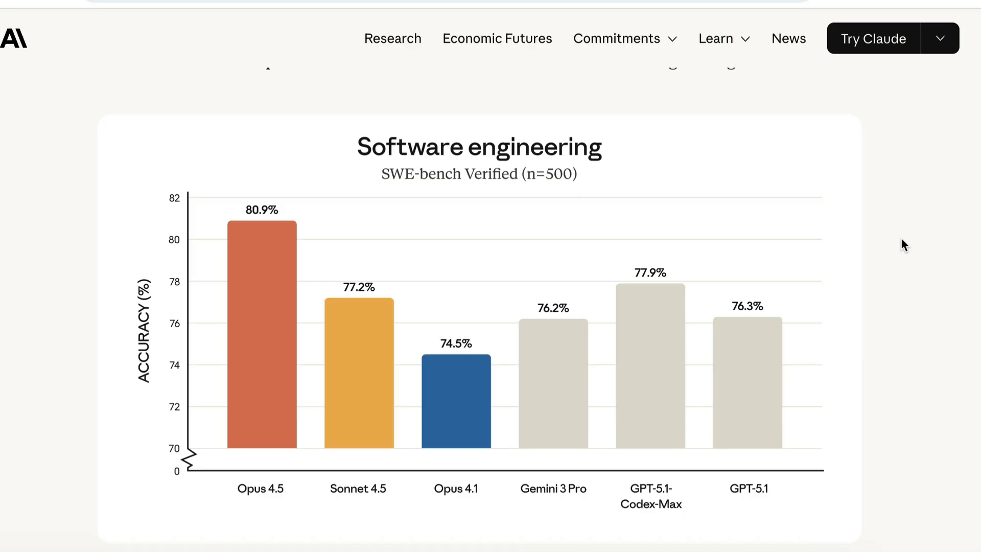
mouse_move(294, 479)
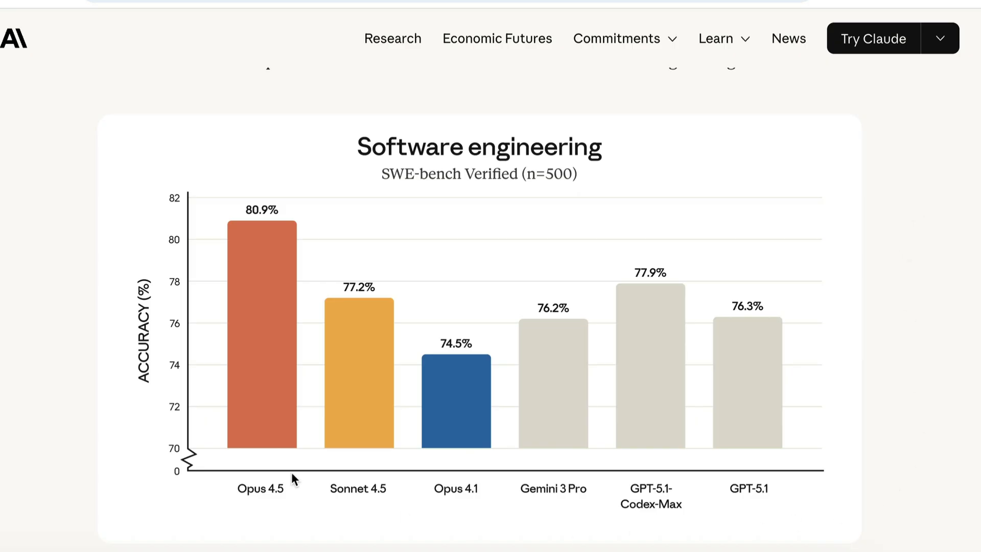
mouse_move(354, 283)
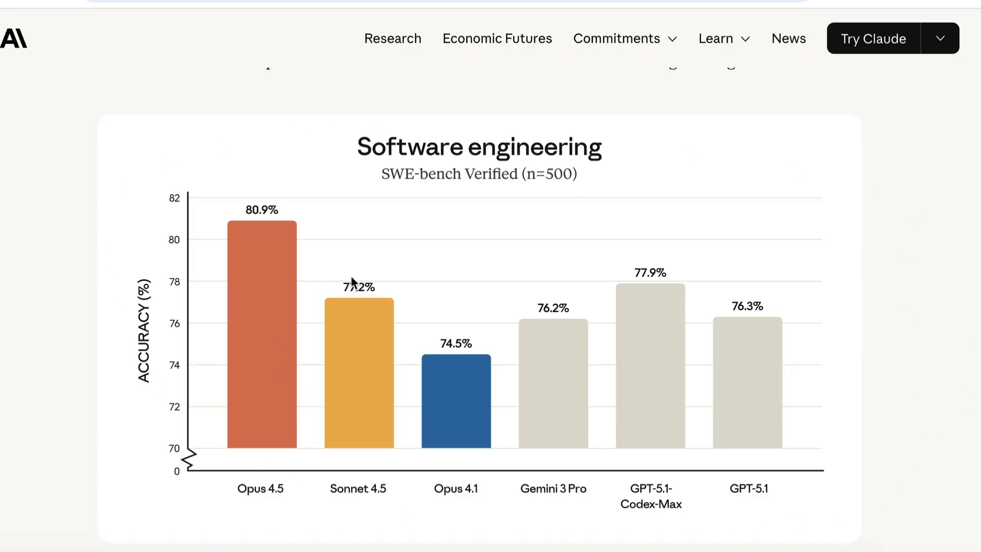
mouse_move(312, 317)
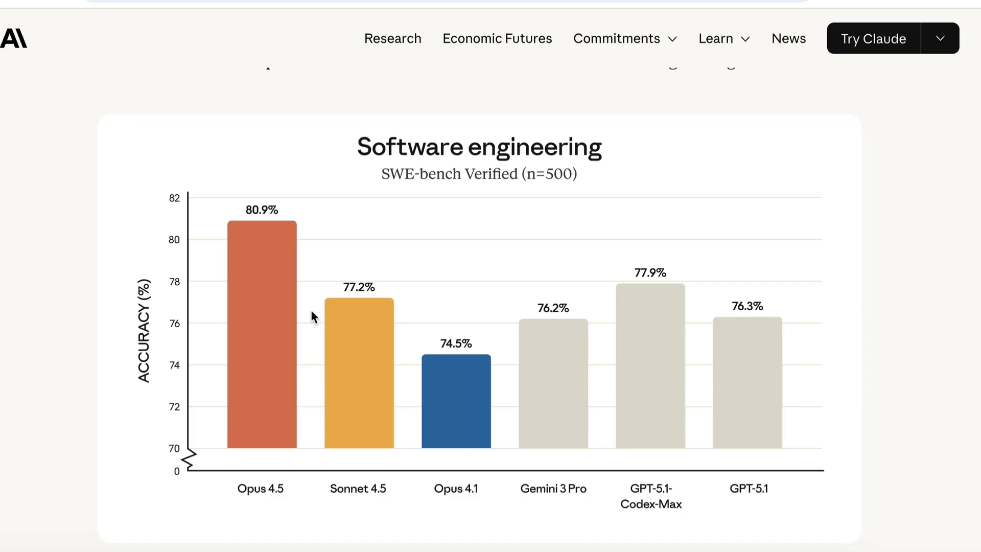
mouse_move(233, 253)
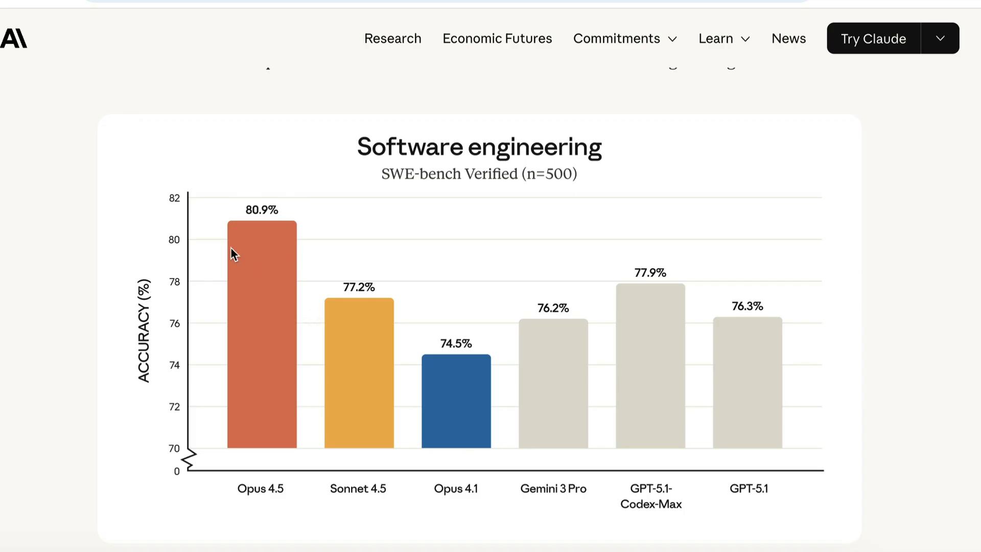
mouse_move(310, 291)
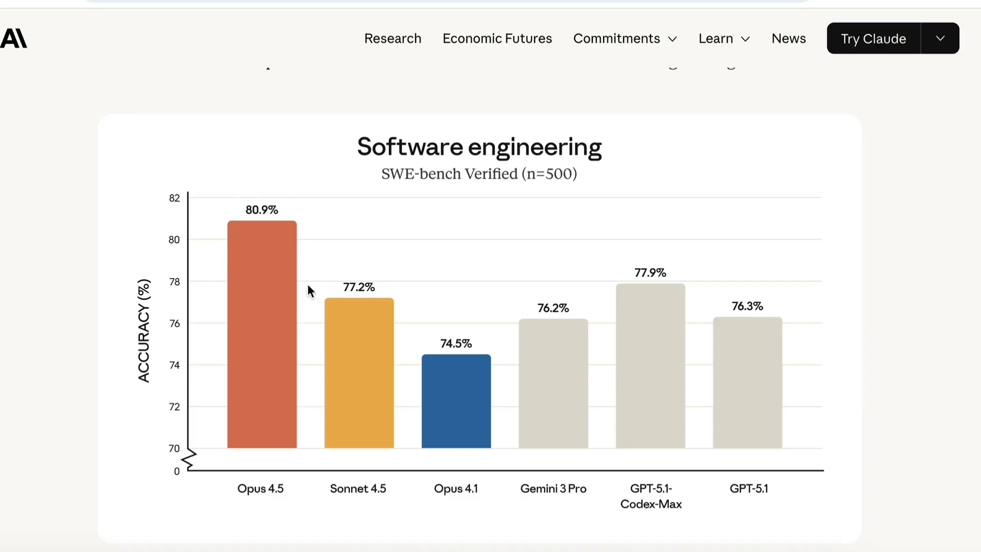
mouse_move(584, 289)
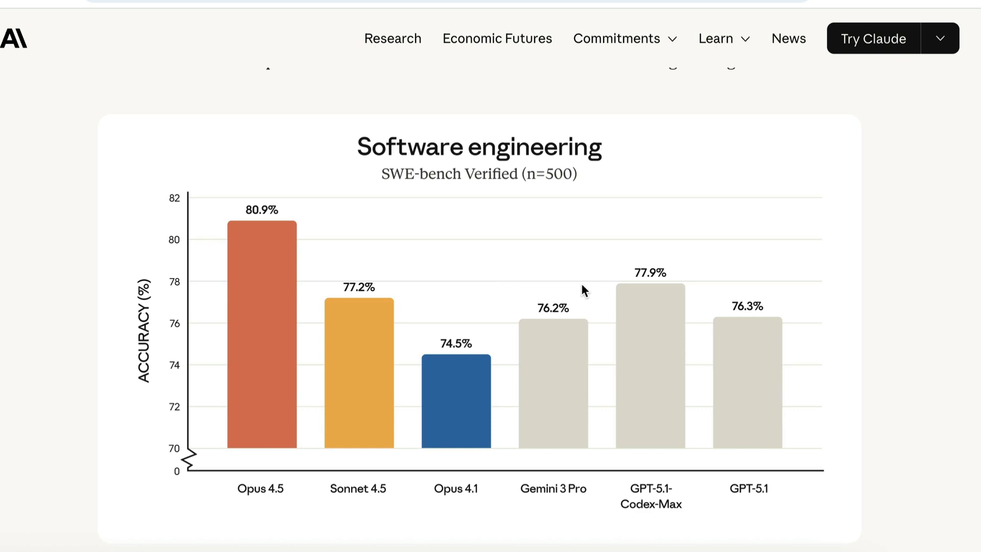
mouse_move(565, 356)
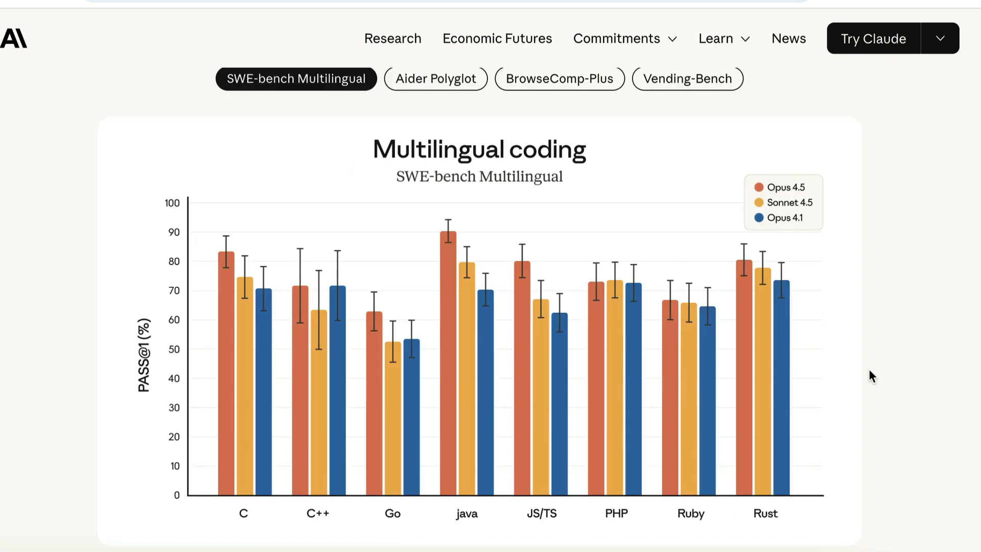
mouse_move(683, 283)
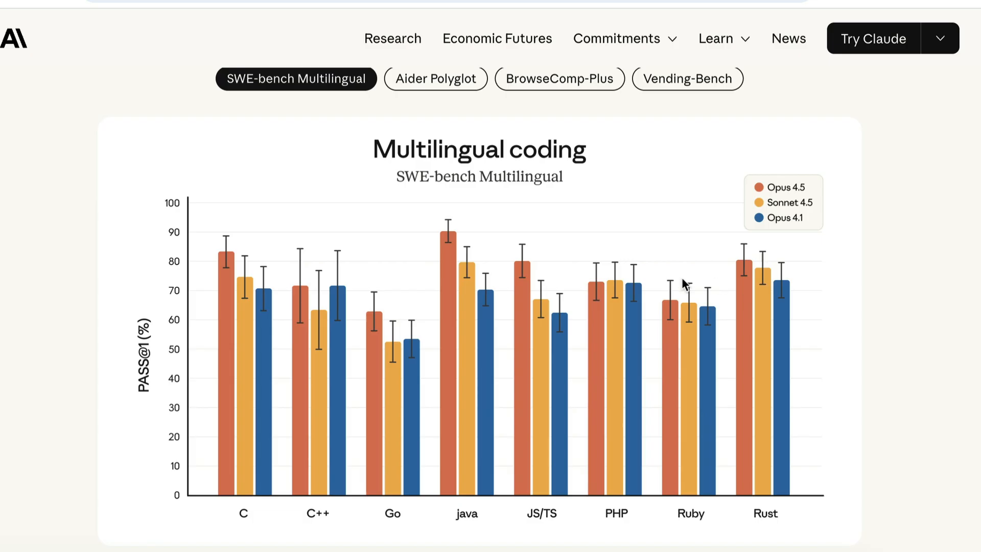
mouse_move(325, 235)
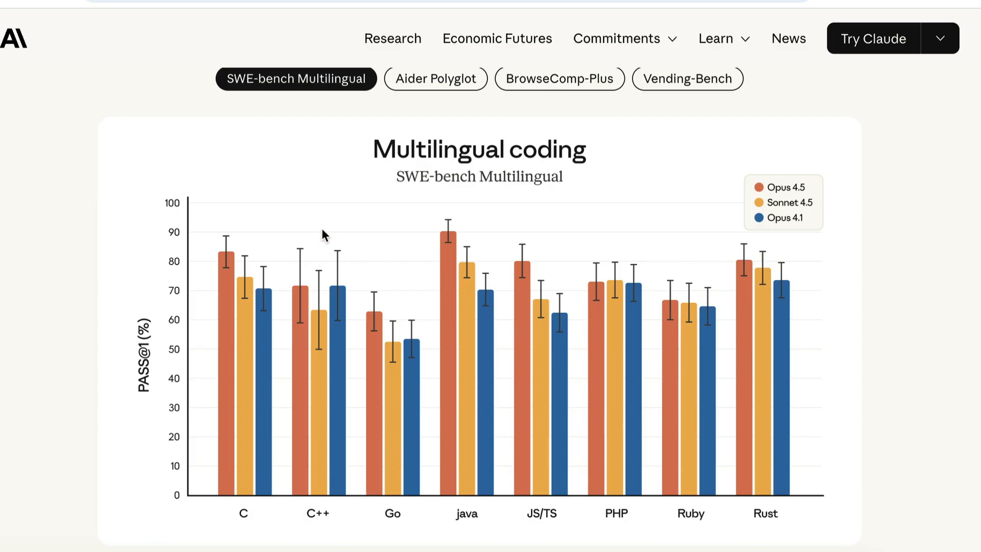
mouse_move(351, 295)
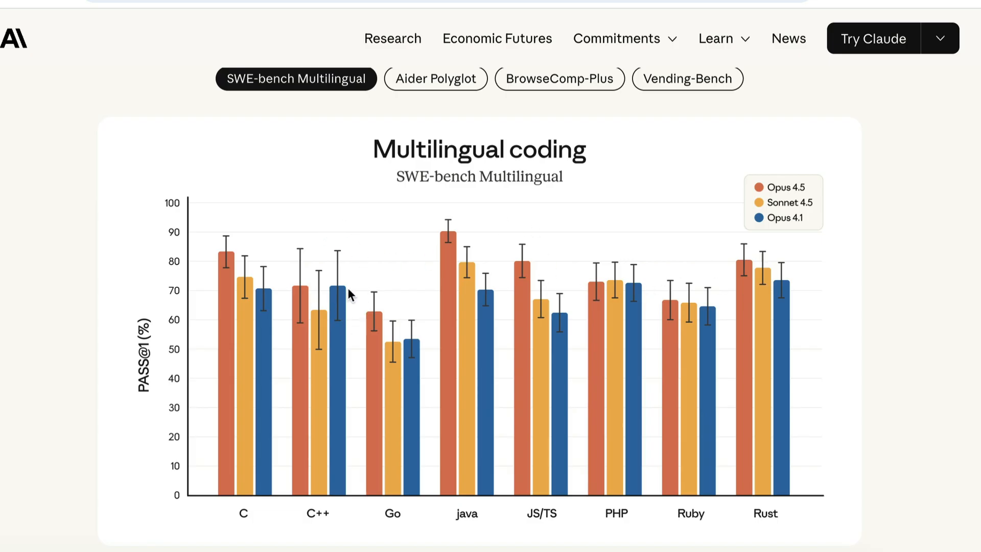
mouse_move(342, 299)
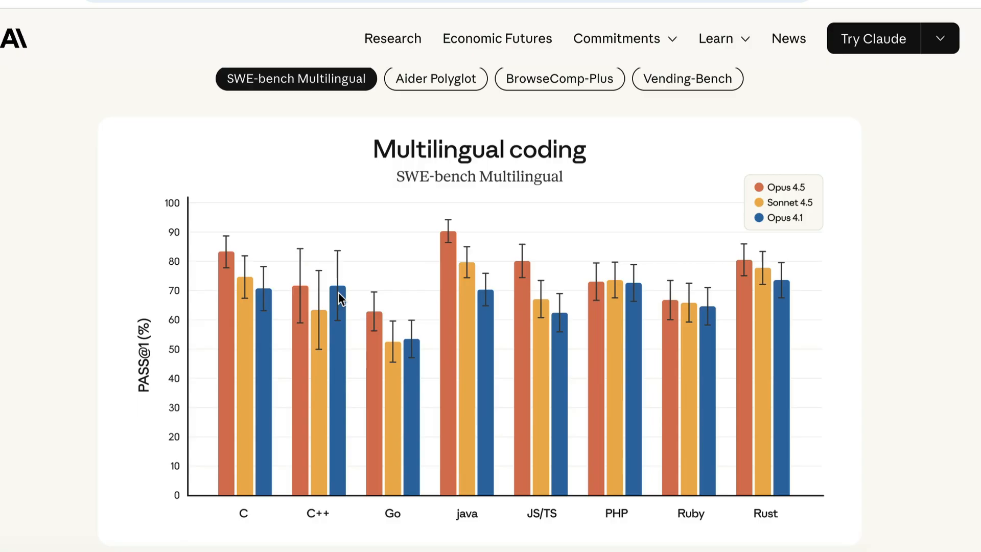
Scroll down to the SWE-bench Multilingual chart comparing Opus 4.5, Sonnet 4.5 and Opus 4.1
scroll("down", 3)
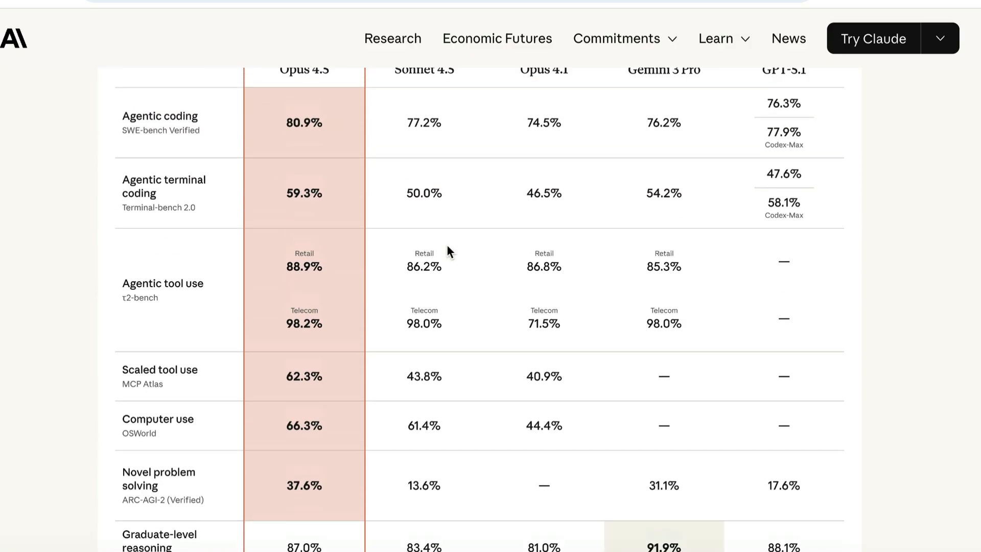
Scroll the benchmark table from Agentic coding down to Multilingual Q&A 90.8%
scroll("up", 3)
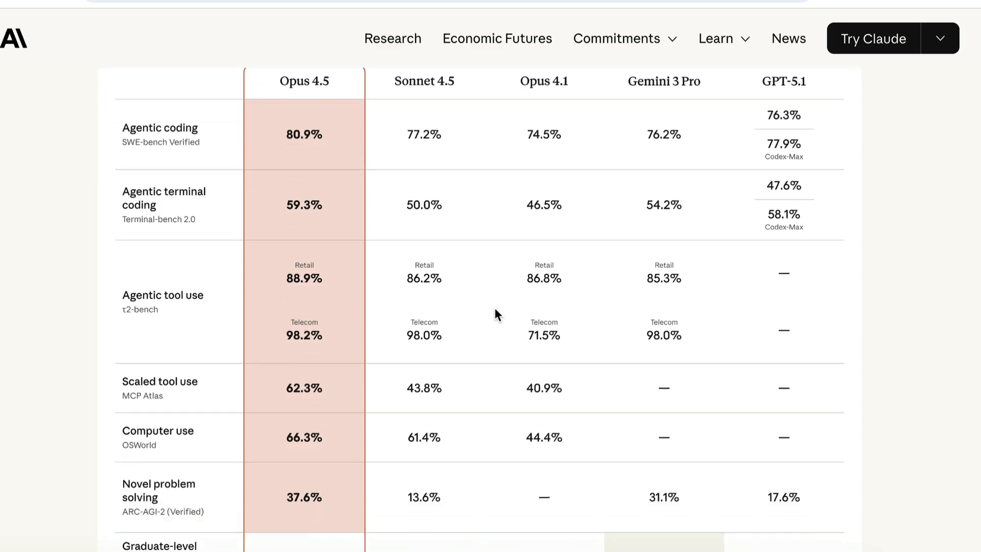
scroll("down", 3)
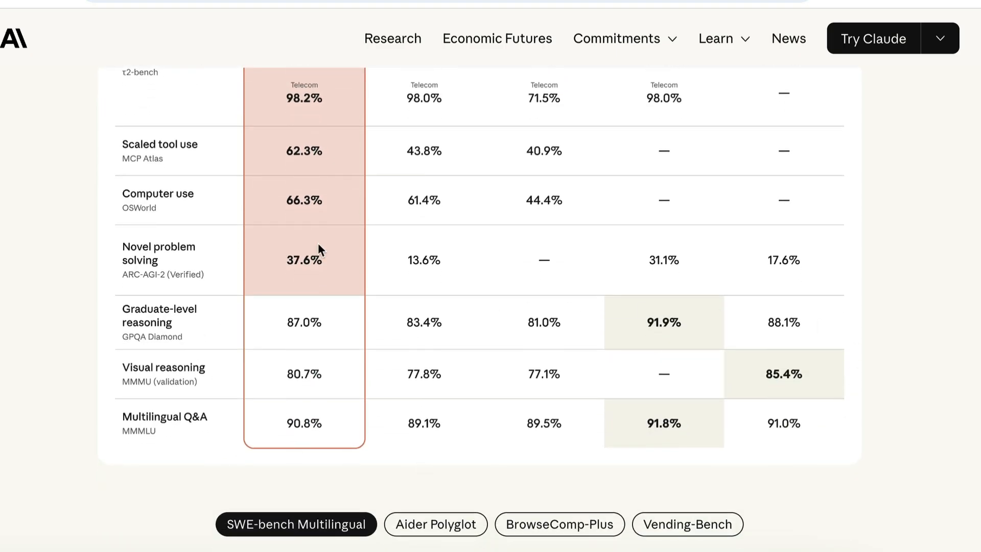
mouse_move(215, 464)
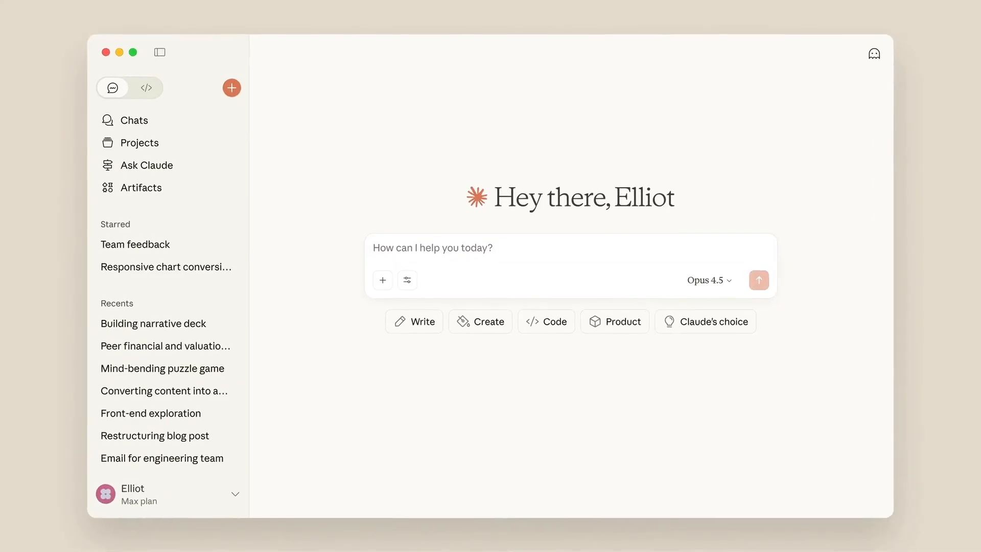
Switch the Claude app to the Code view and start a Fix lint tests session for acme/order-service
left_click(146, 88)
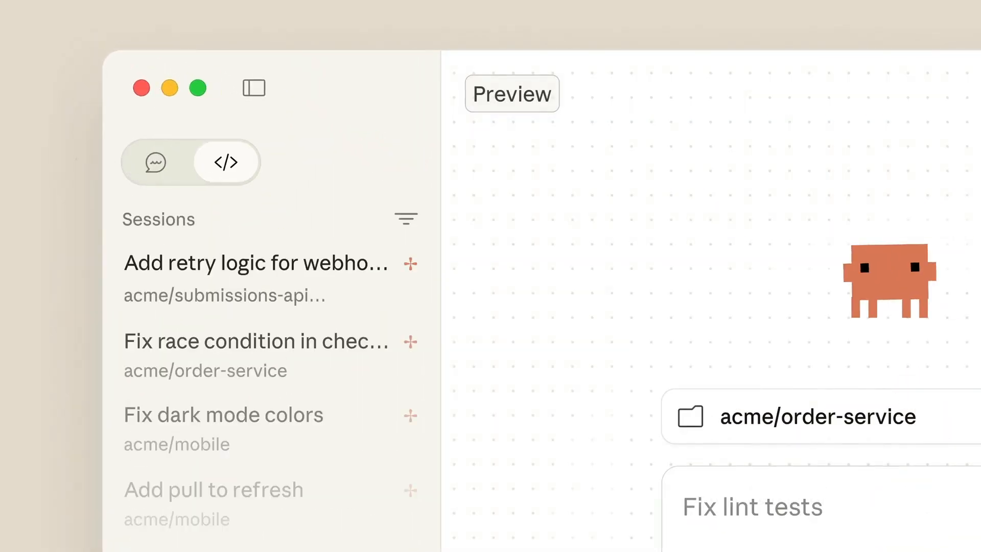
left_click(253, 88)
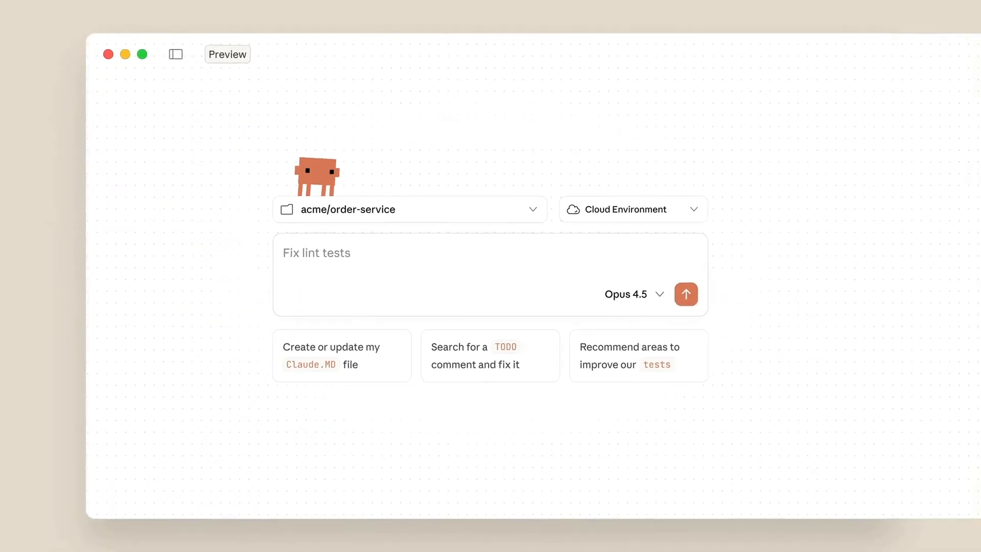
left_click(633, 208)
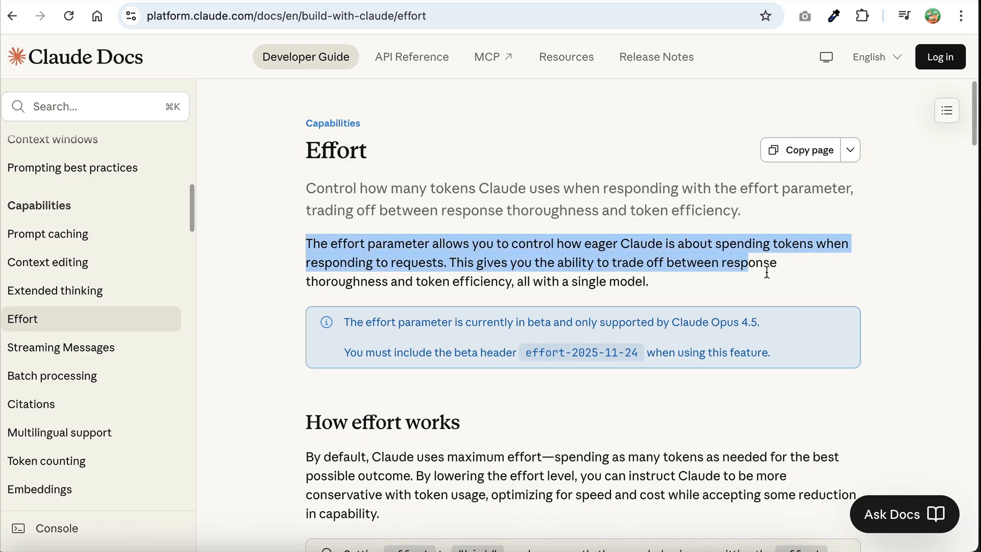
Review the Effort levels table for high, medium and low, highlighting the low level's description
scroll("up", 3)
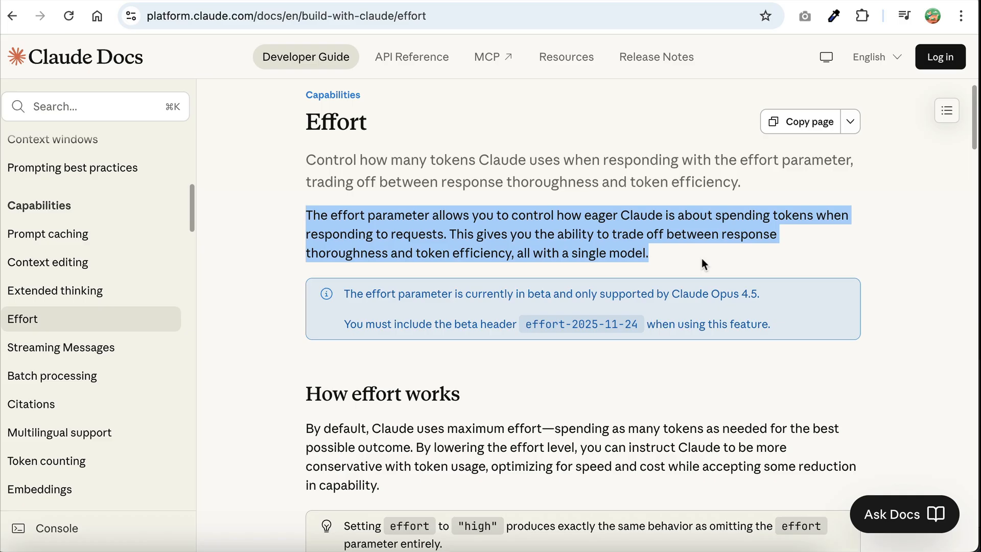
left_click(681, 267)
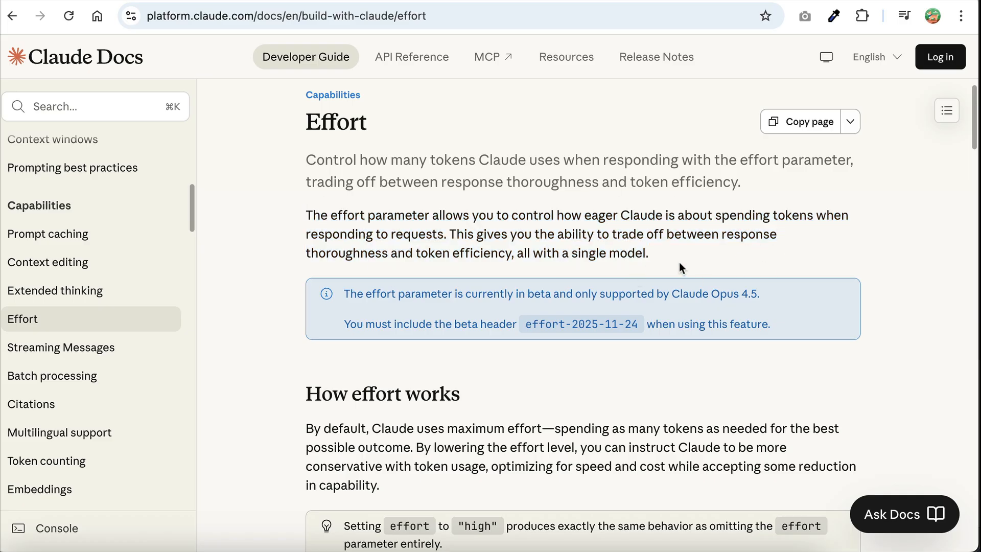
scroll("down", 3)
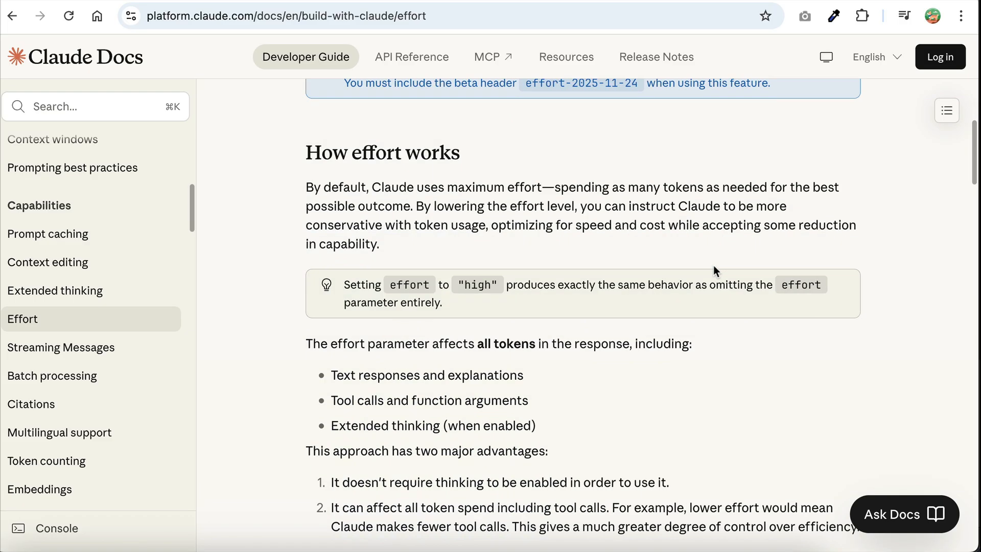
scroll("down", 3)
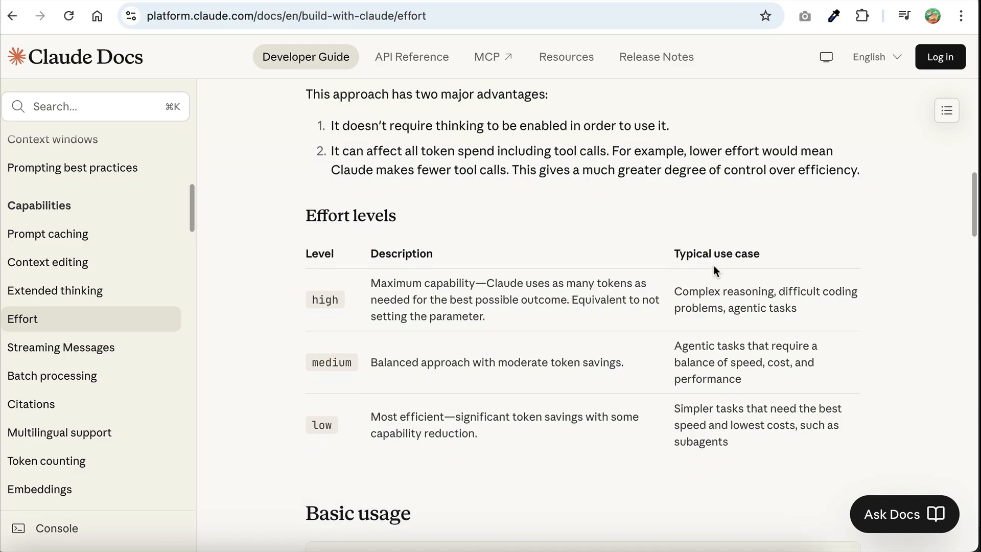
scroll("down", 3)
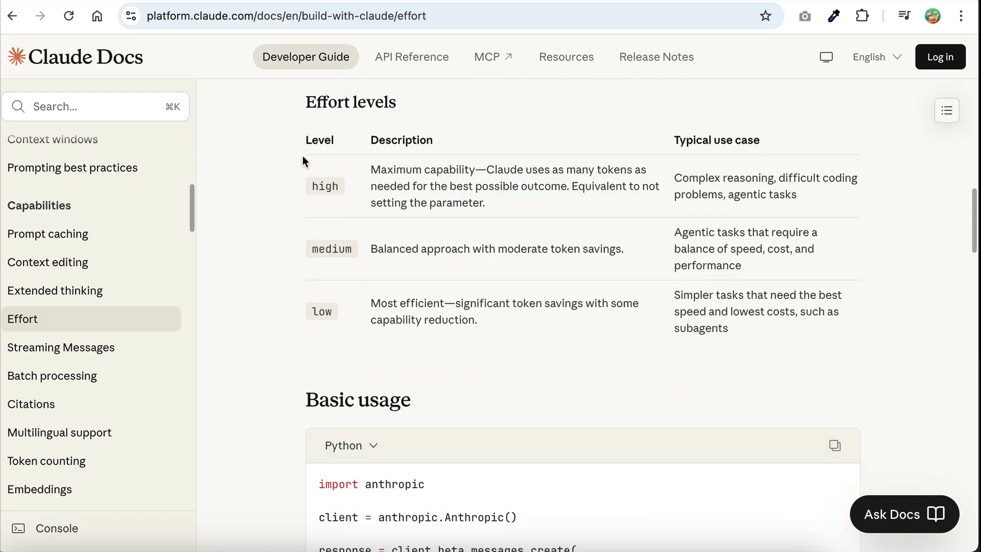
mouse_move(405, 221)
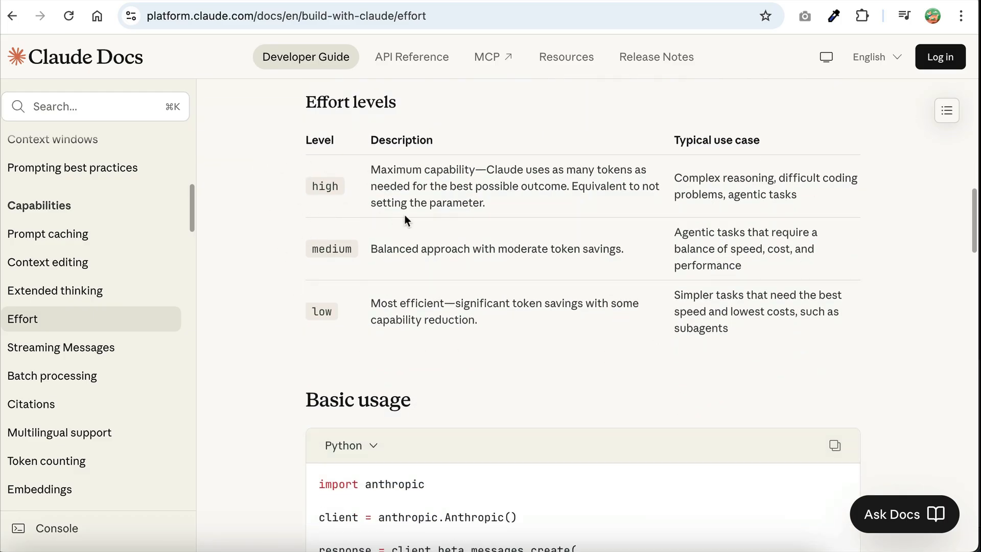
mouse_move(592, 208)
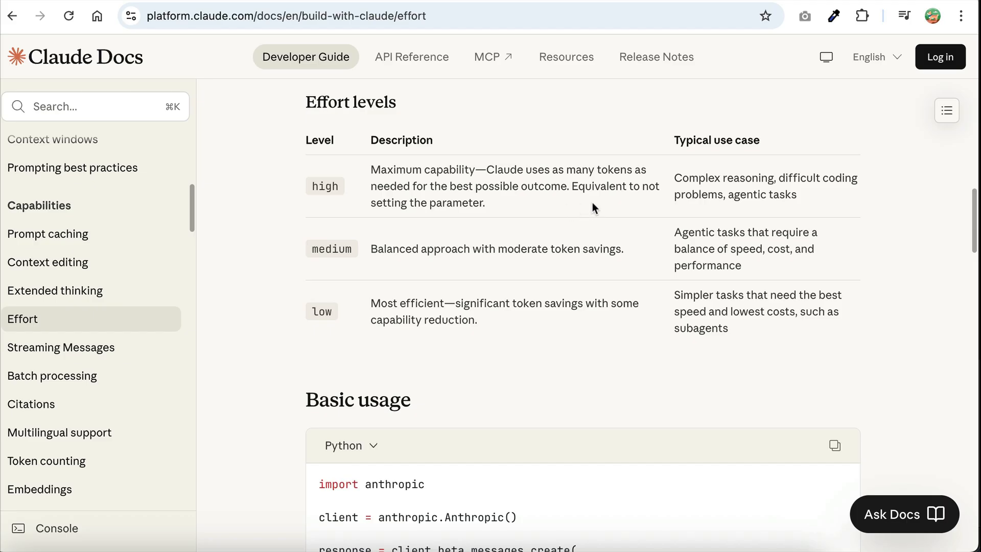
mouse_move(448, 217)
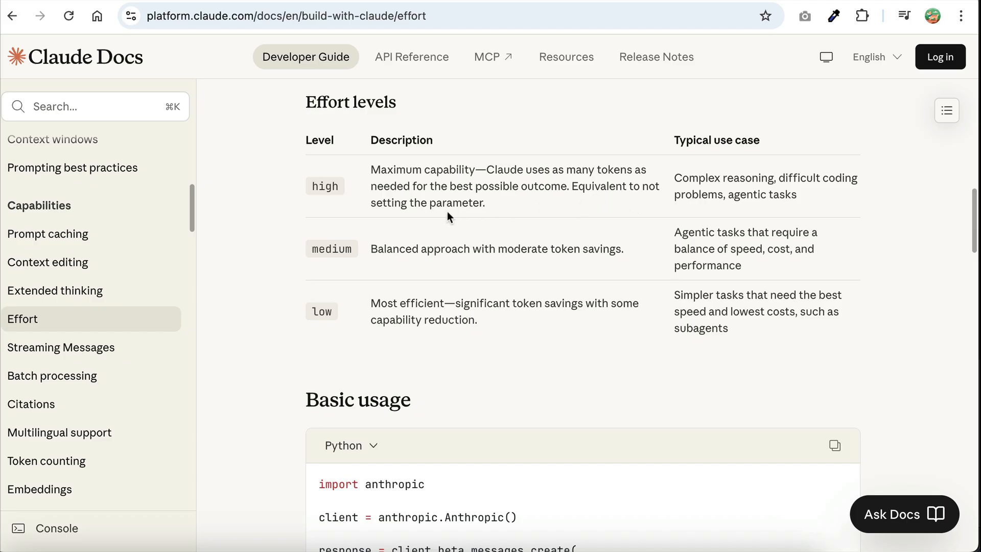
double_click(394, 248)
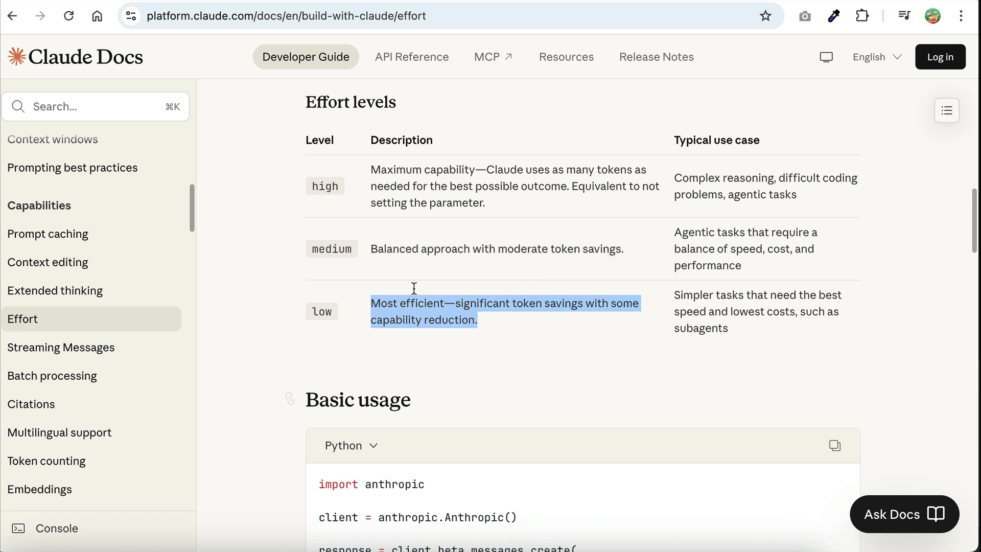
left_click(629, 339)
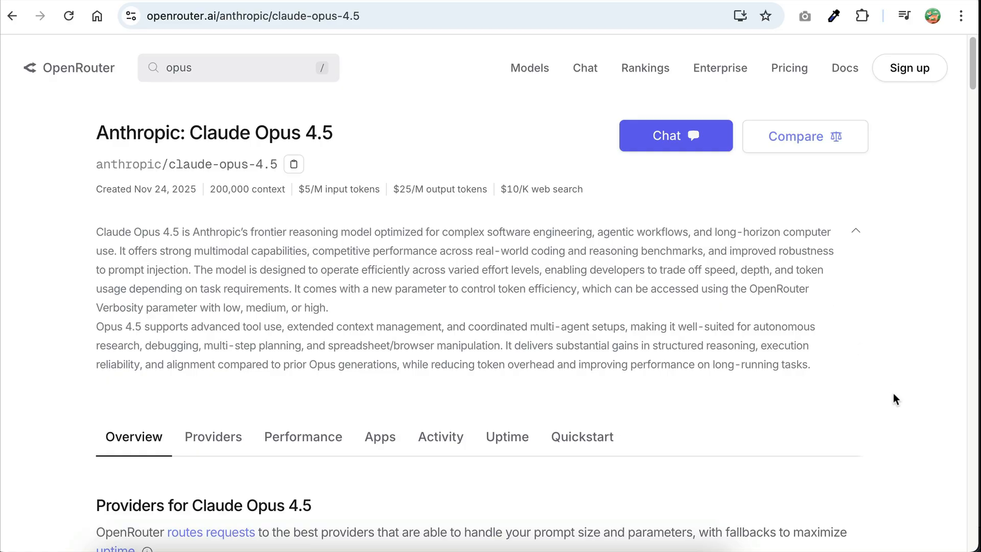
mouse_move(83, 109)
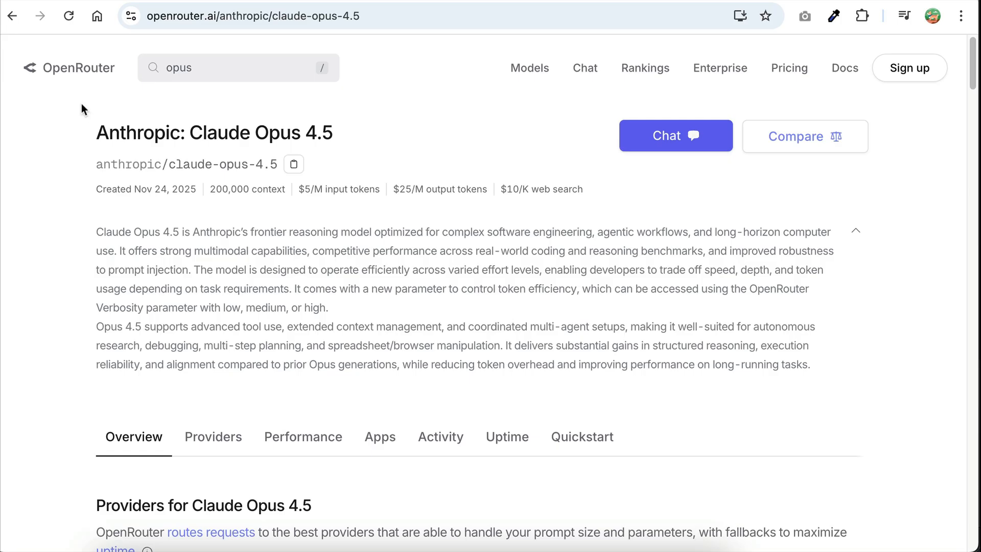
mouse_move(223, 238)
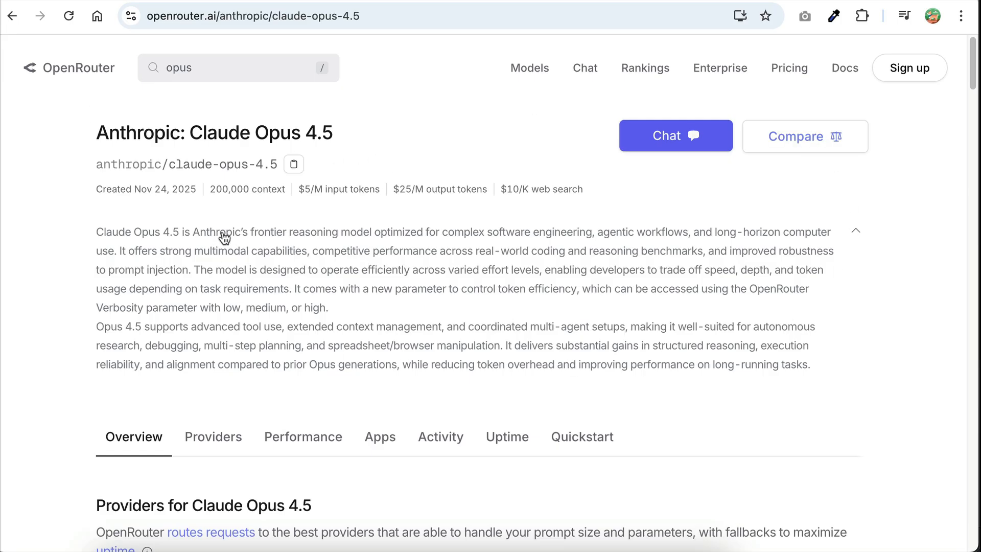
Highlight the Opus 4.5 description paragraph on the OpenRouter model page
triple_click(213, 132)
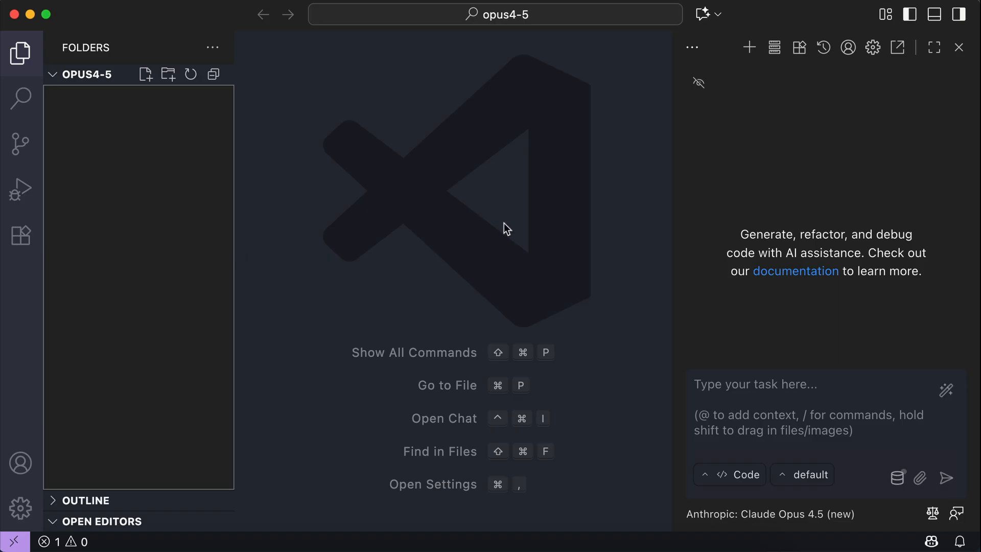
mouse_move(511, 263)
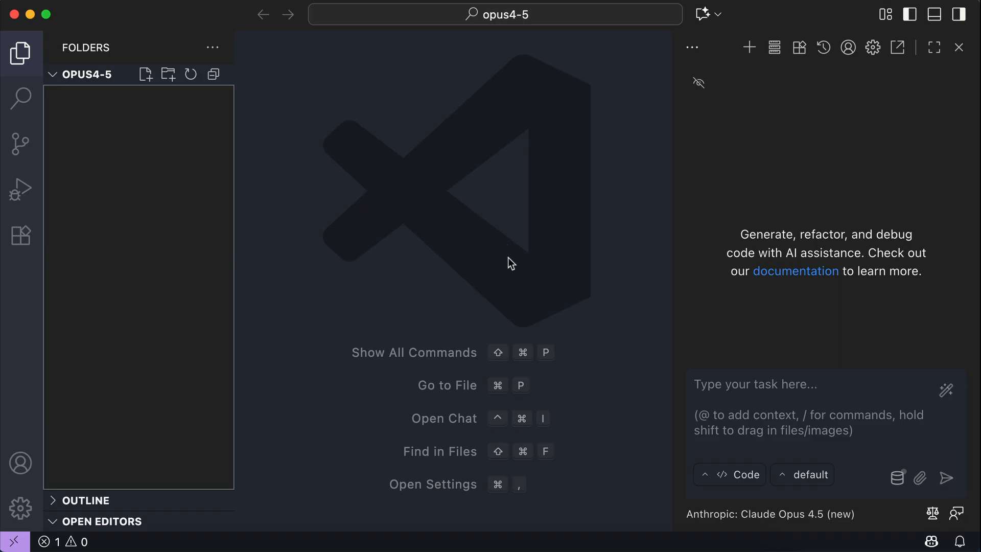
mouse_move(403, 175)
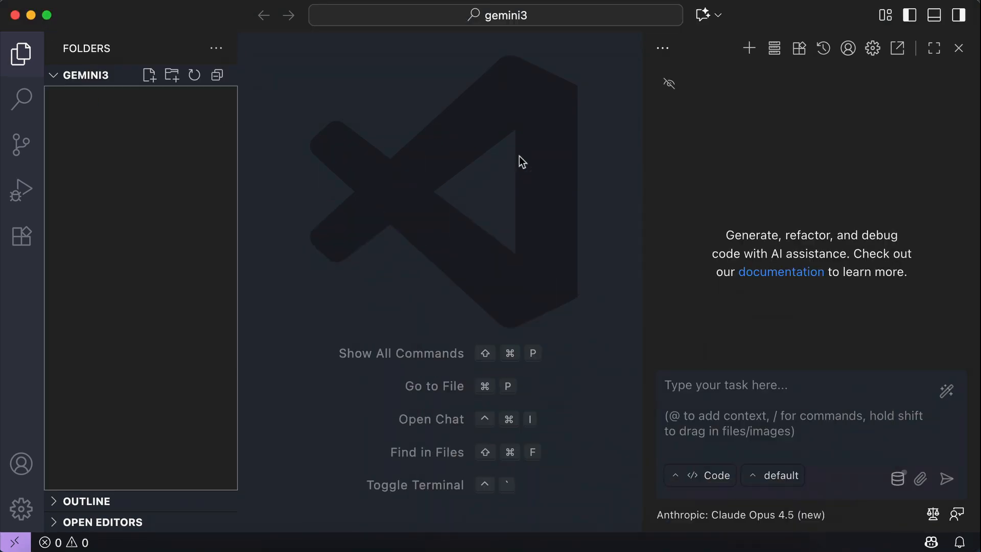
Select the Gemini 3 profile (Gemini 3 Pro Preview) for the gemini3 workspace's Kilo Code agent
left_click(778, 475)
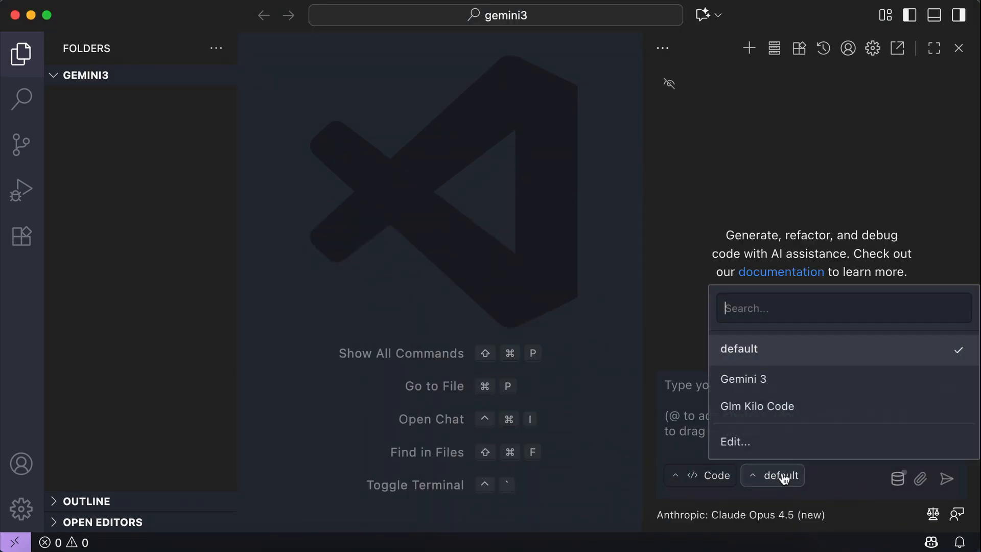
left_click(743, 379)
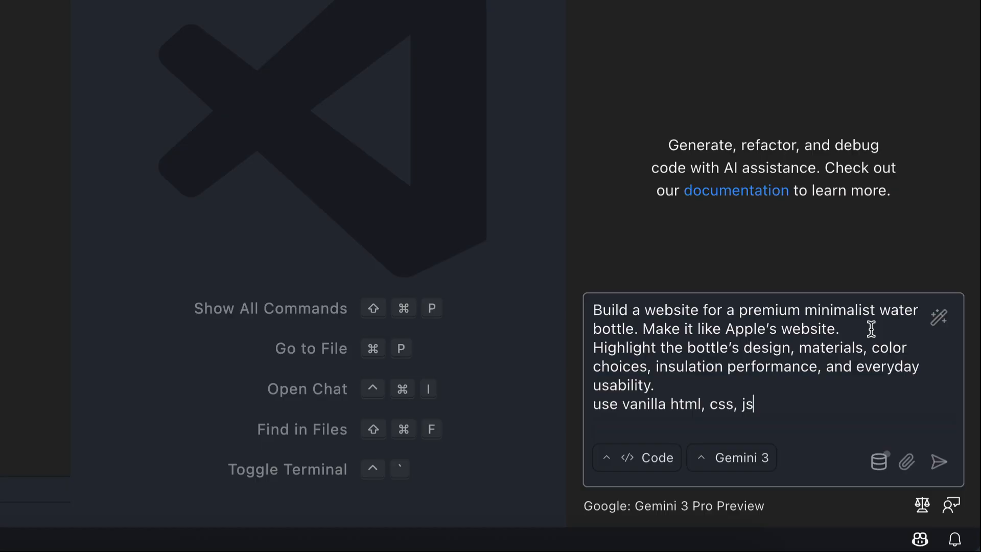
mouse_move(851, 366)
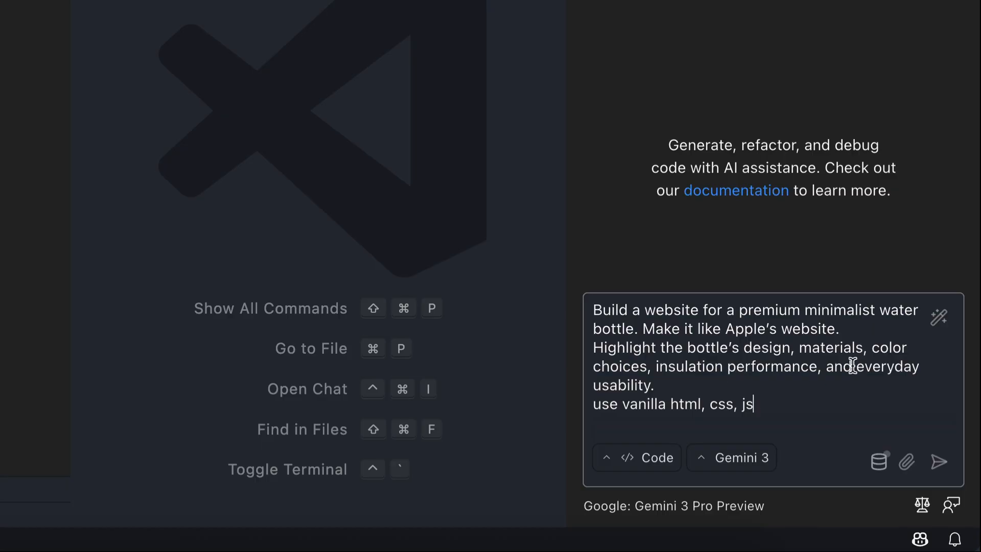
mouse_move(891, 388)
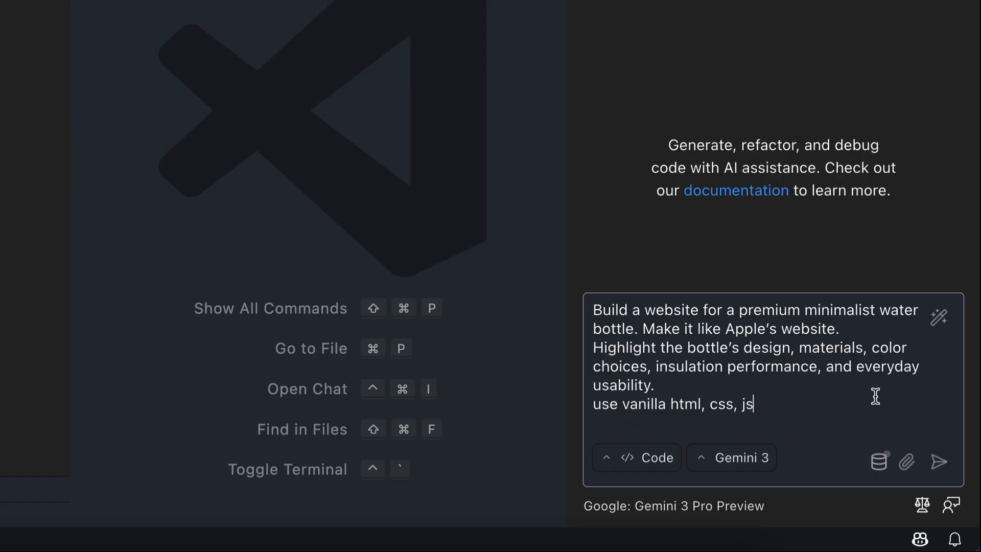
mouse_move(793, 402)
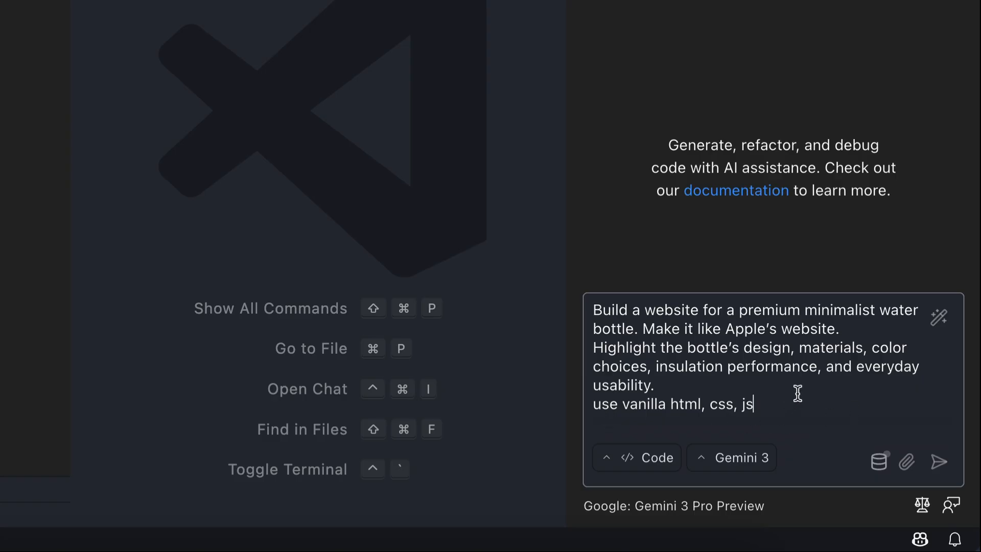
Enter the premium minimalist water-bottle website prompt for both the Gemini 3 and Opus 4.5 agents
left_click(938, 462)
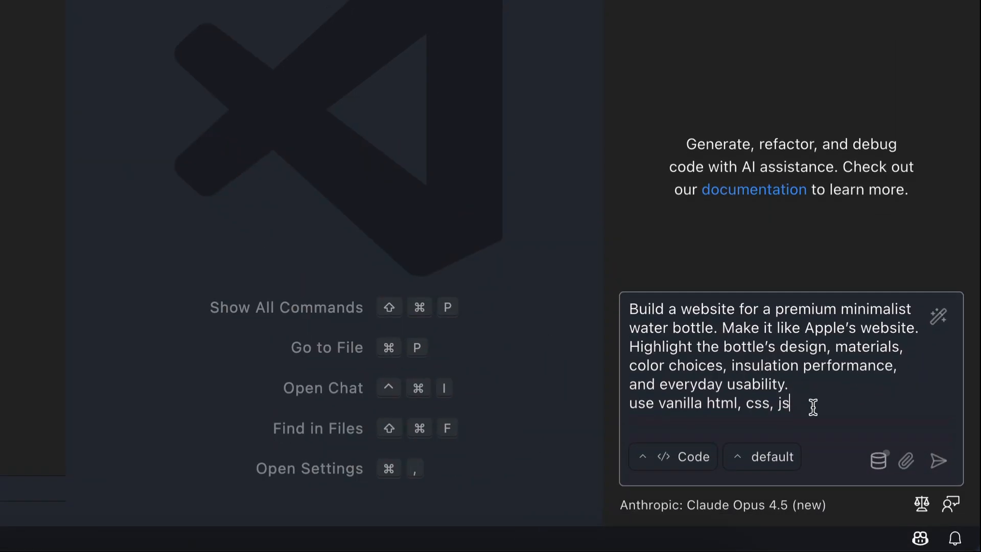
left_click(938, 461)
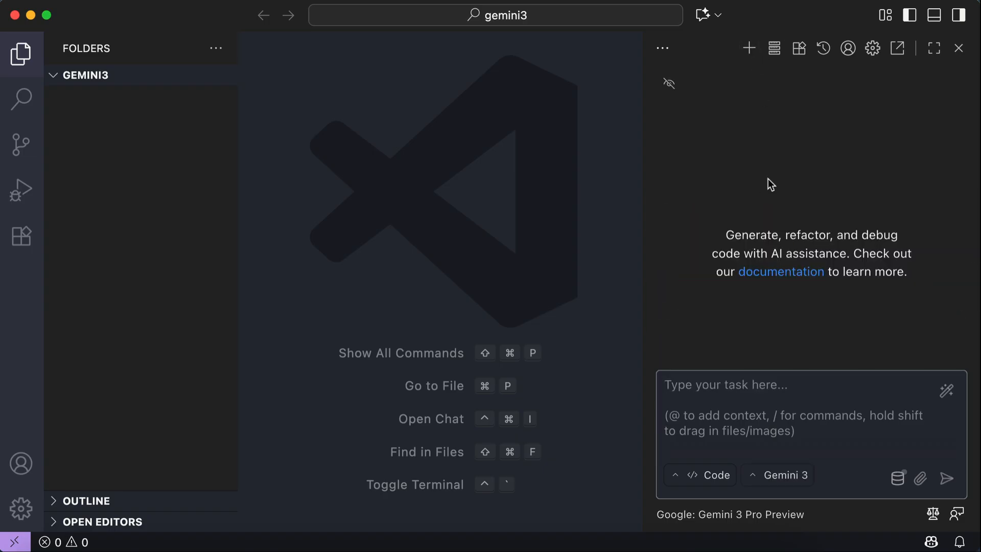
Run the Gemini 3 agent to generate index.html, style.css and script.js for the water-bottle site
left_click(946, 478)
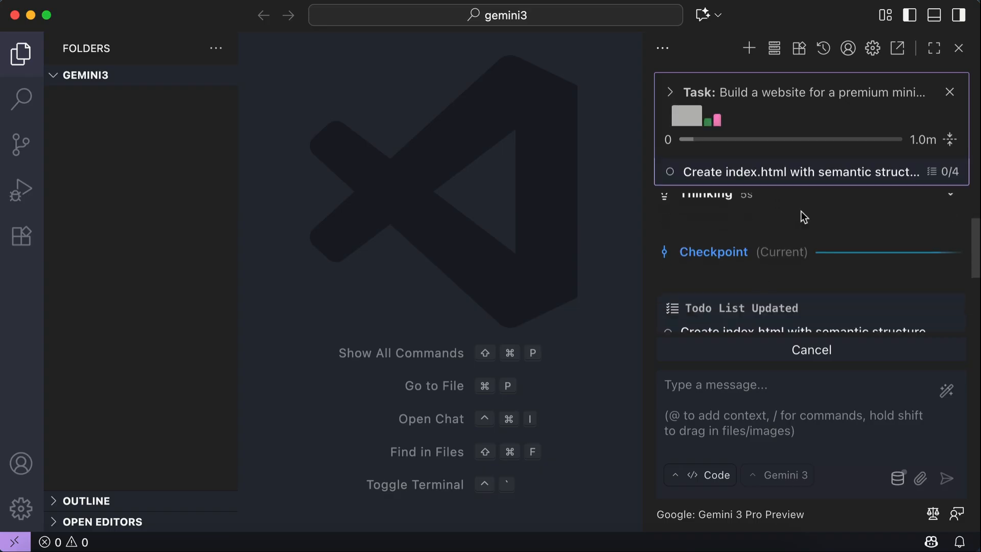
scroll("down", 3)
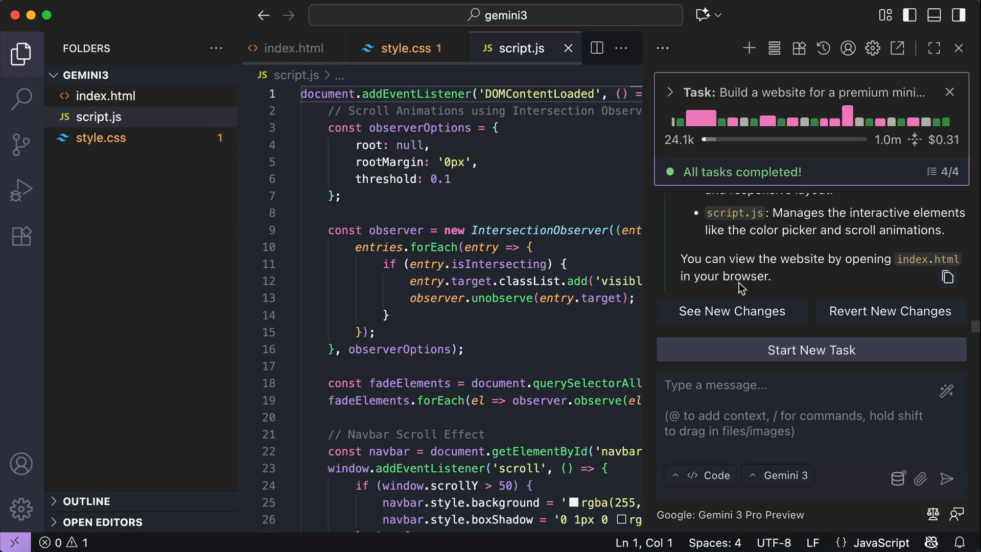
scroll("down", 3)
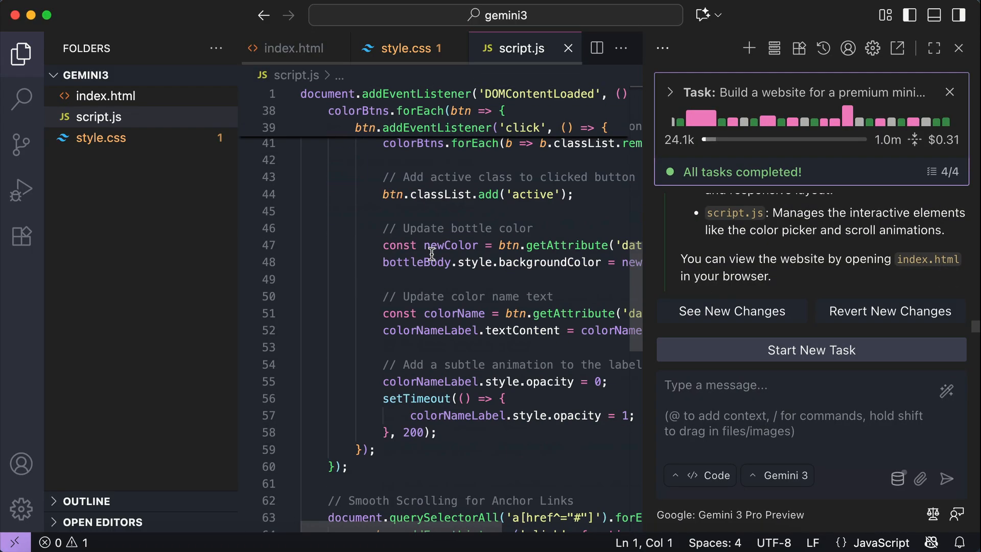
Expand Gemini 3's task summary showing 154.1k tokens sent and $0.31 API cost
scroll("up", 3)
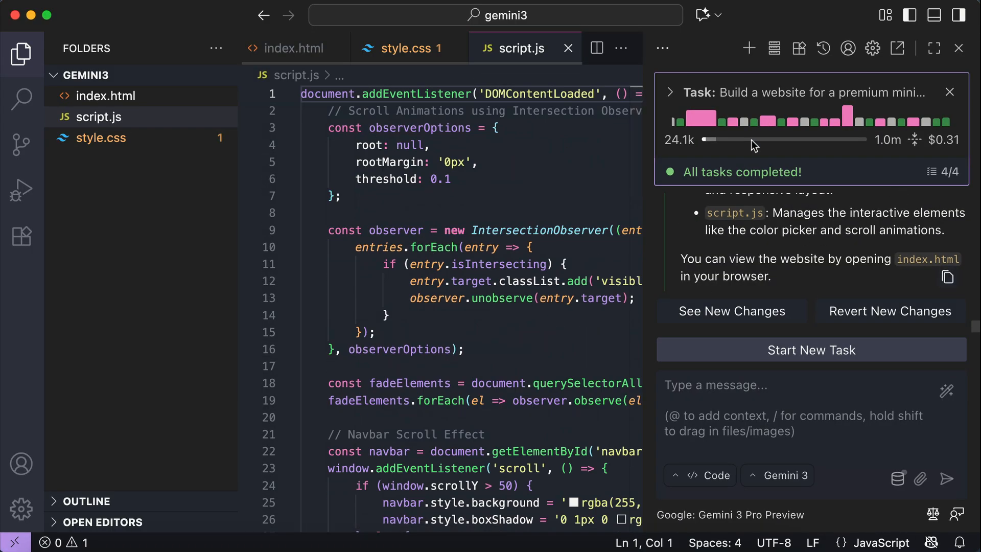
left_click(668, 92)
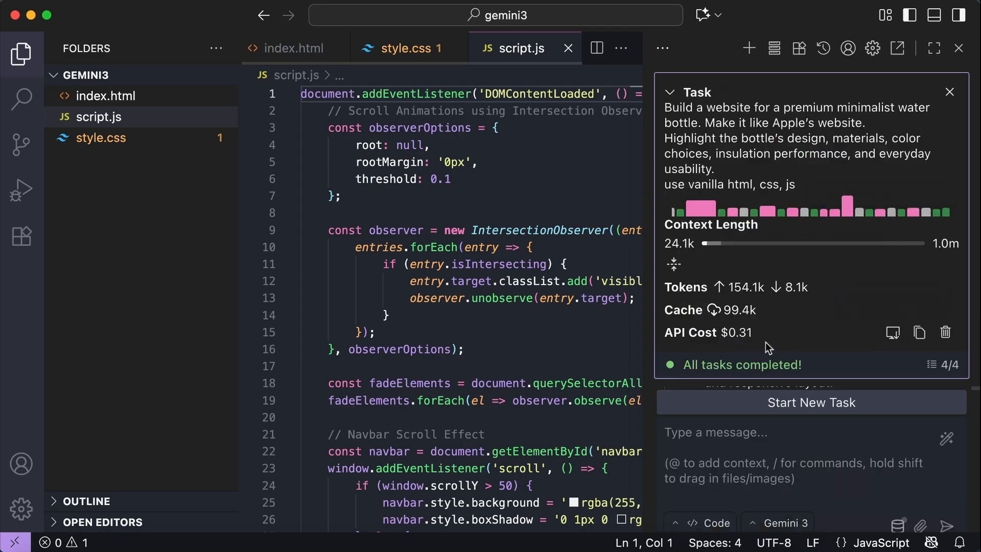
mouse_move(840, 286)
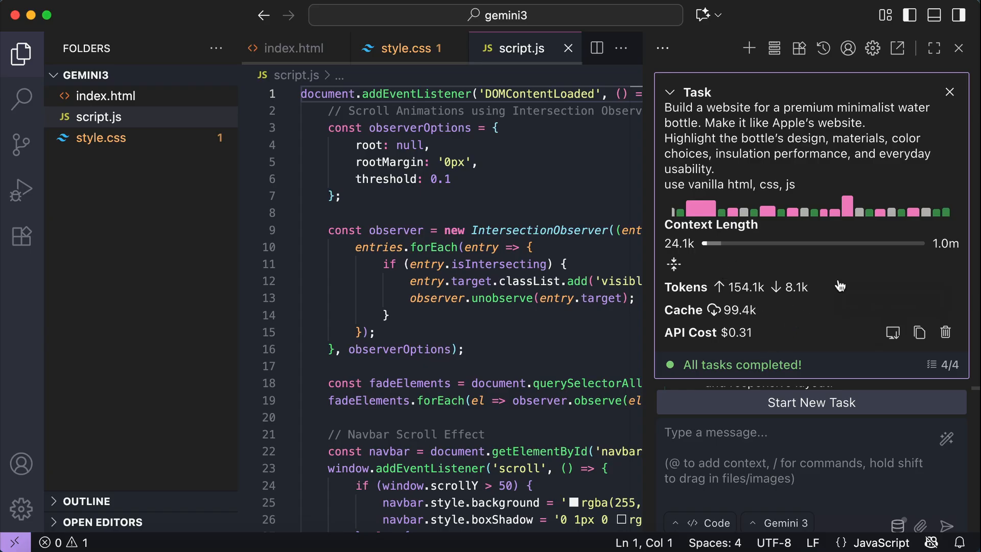
mouse_move(784, 349)
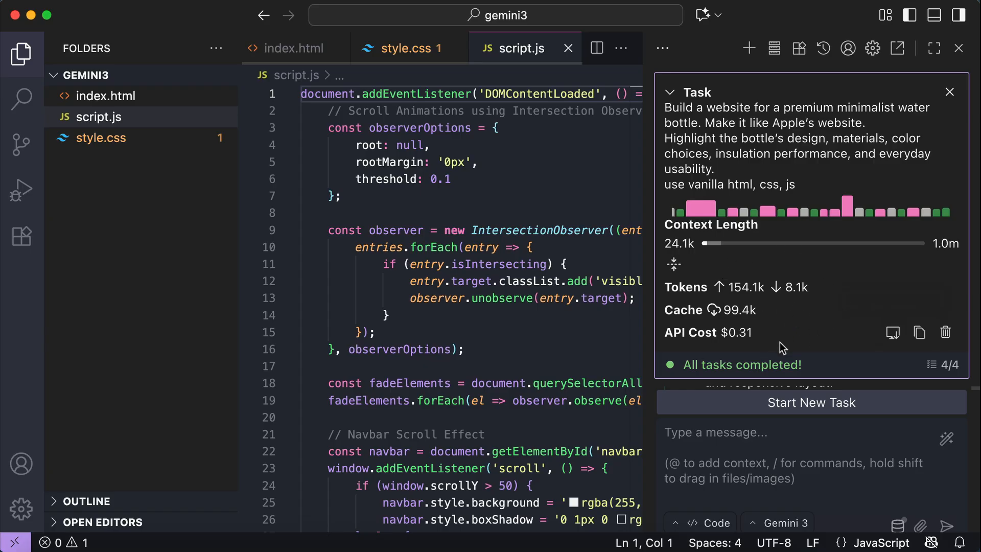
mouse_move(726, 541)
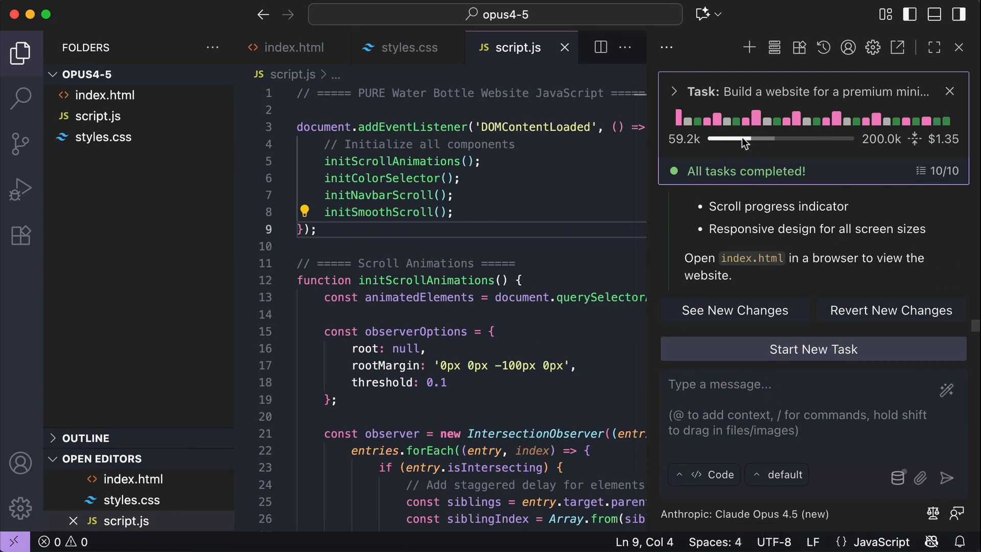
Reveal Opus 4.5's task cost (59.2k context, $1.35) and scroll its ten completed todos
left_click(673, 91)
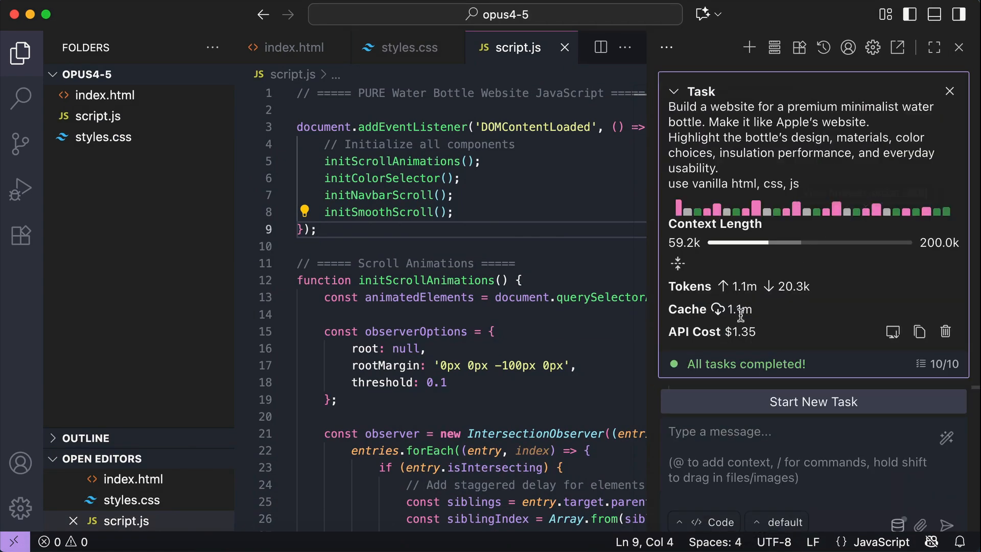
double_click(740, 331)
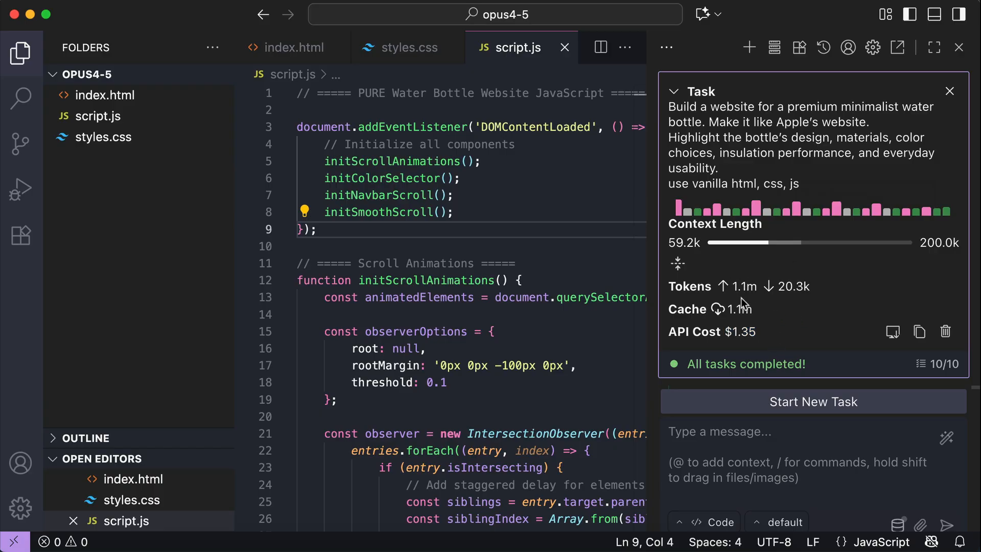
mouse_move(775, 298)
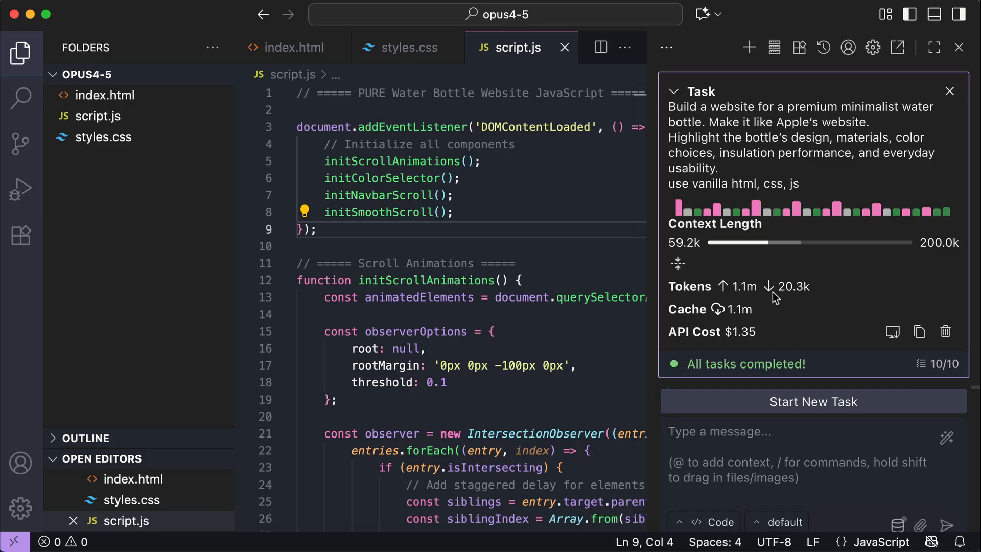
mouse_move(861, 317)
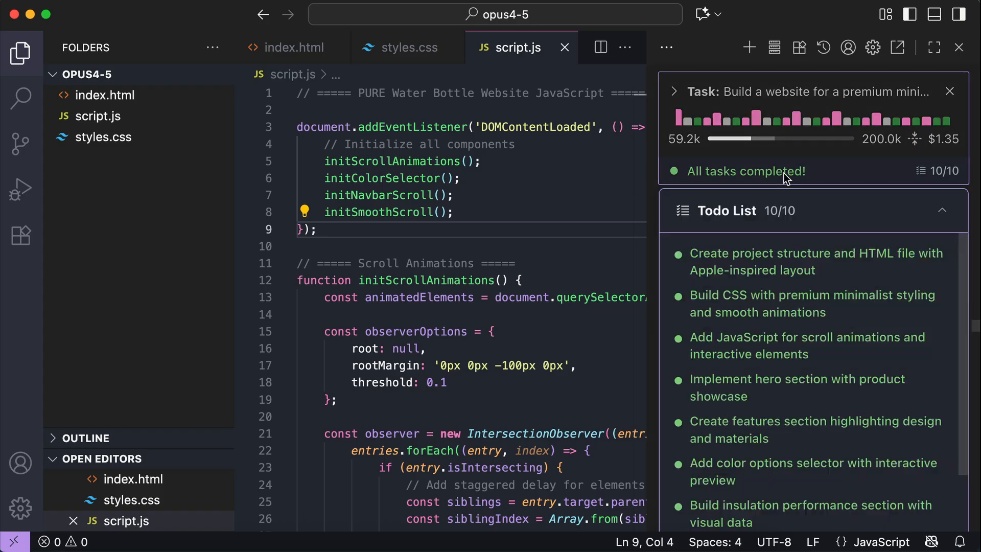
mouse_move(802, 317)
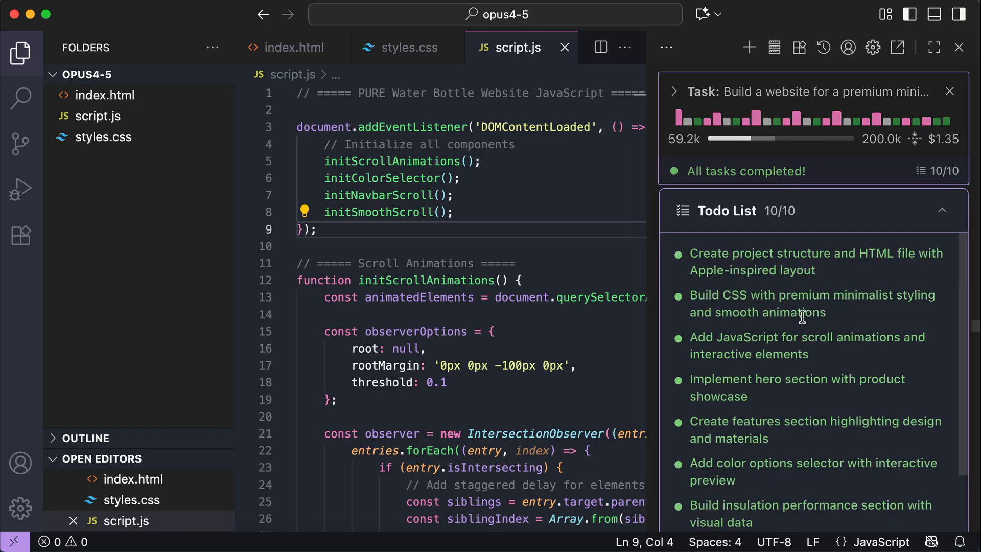
scroll("down", 3)
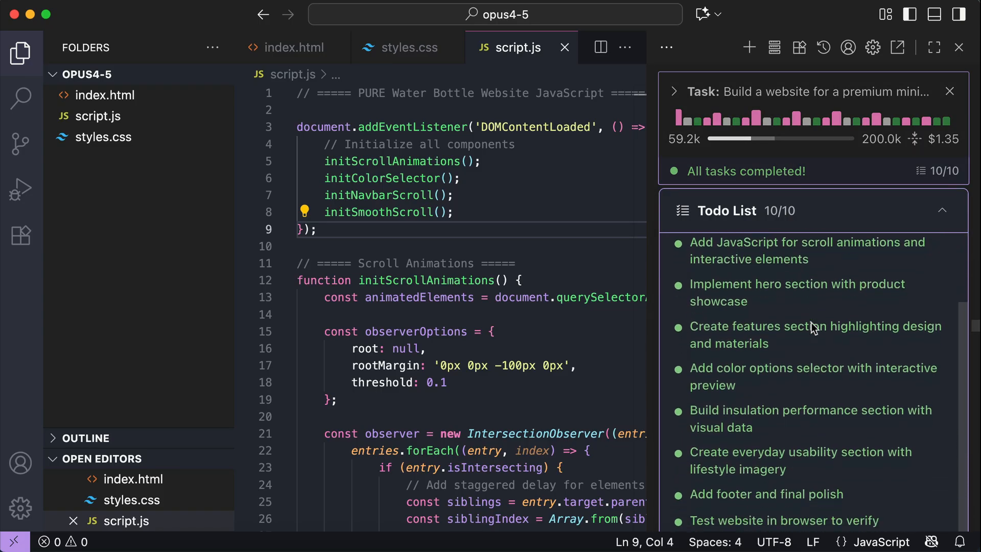
scroll("down", 3)
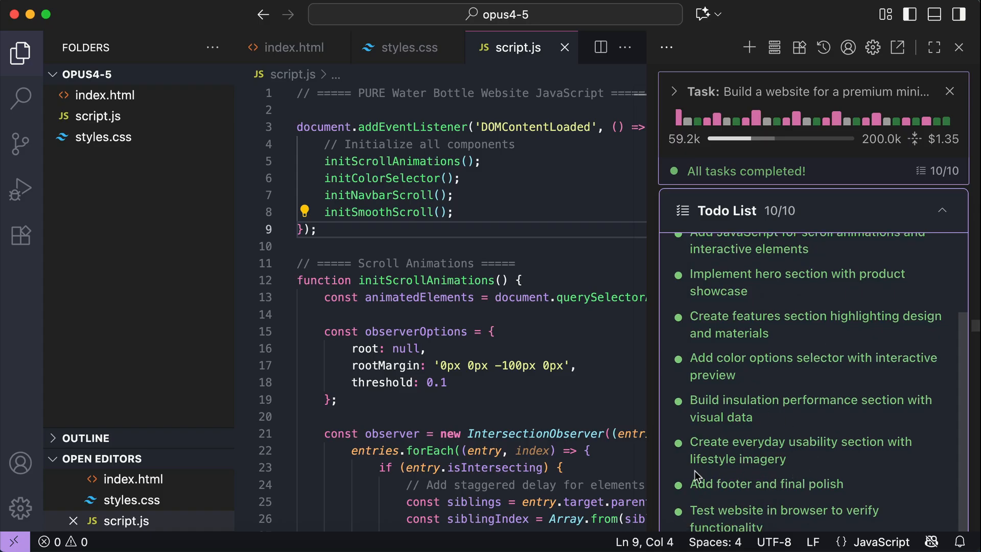
mouse_move(856, 478)
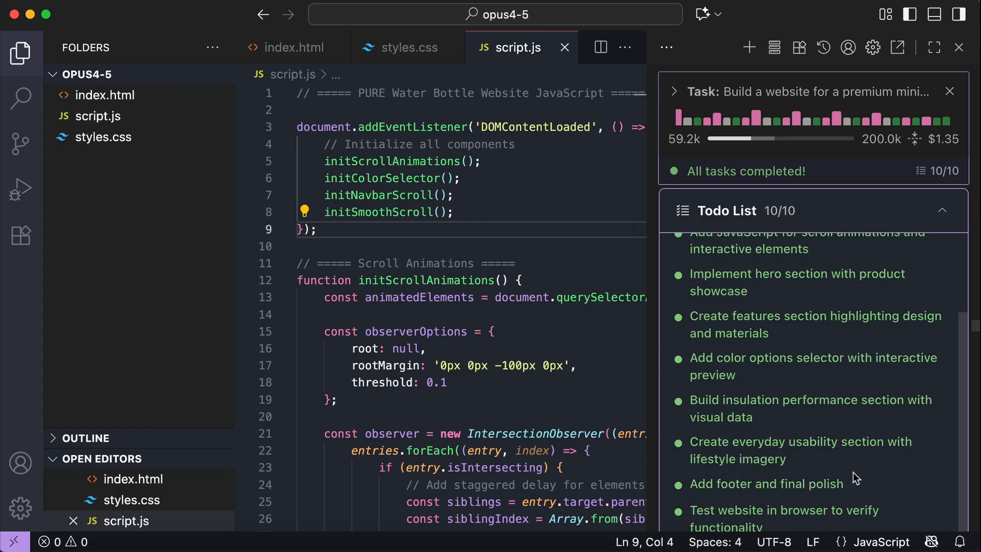
mouse_move(751, 519)
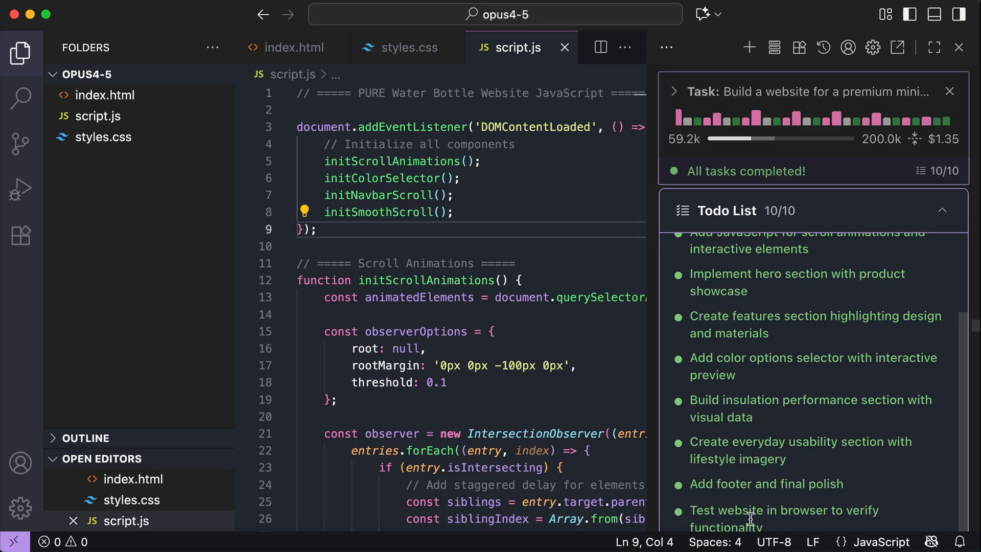
mouse_move(863, 527)
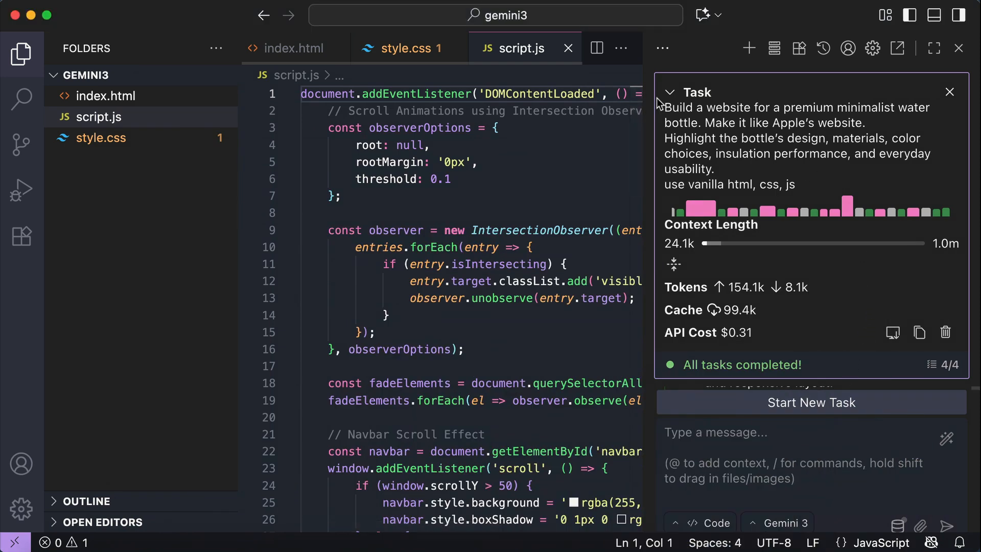
Reveal Gemini 3's to-do list with all 4 tasks completed at $0.31
left_click(669, 92)
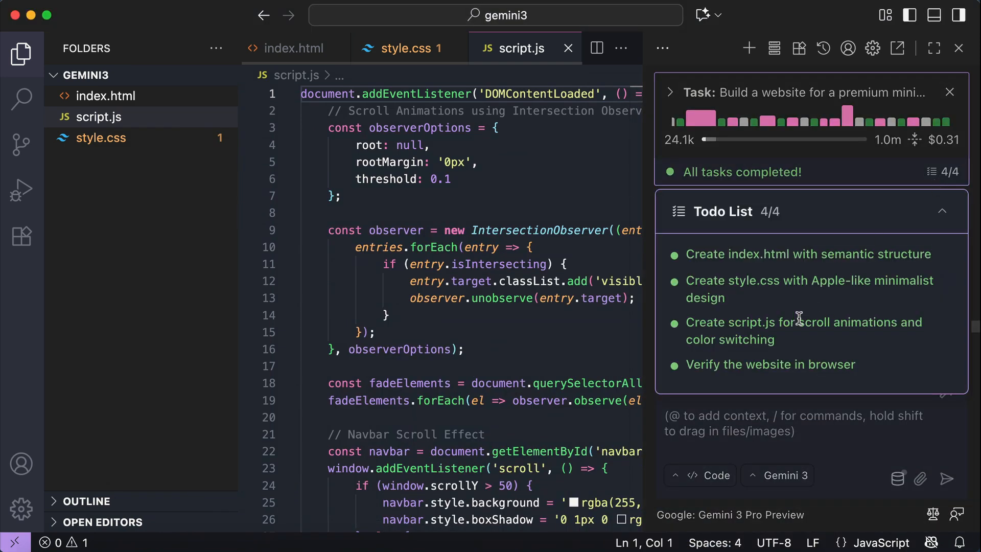
mouse_move(893, 348)
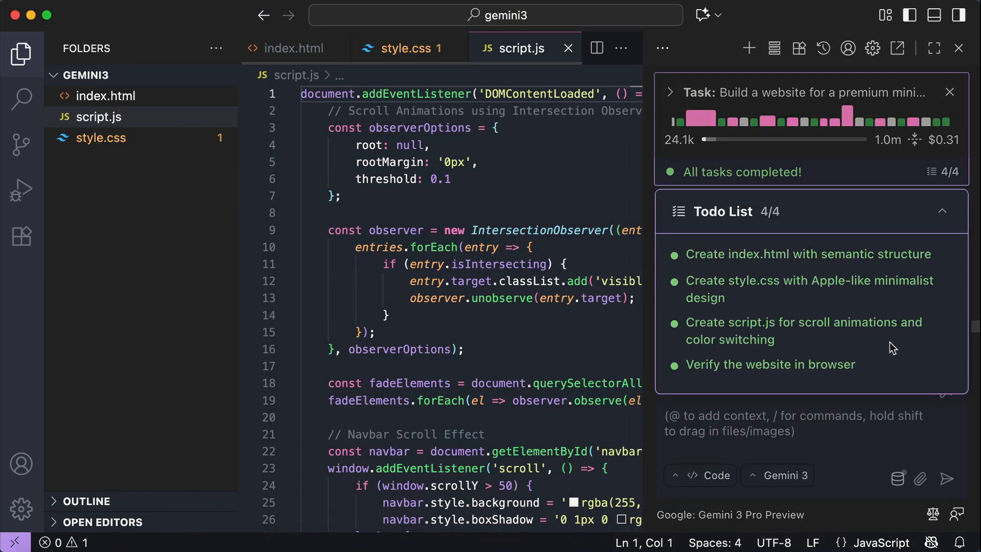
mouse_move(874, 307)
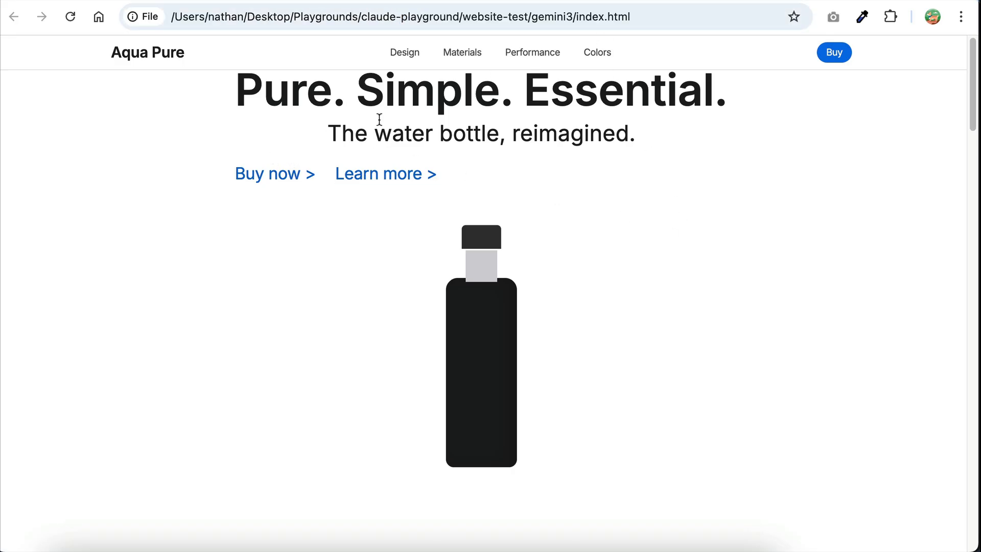
mouse_move(461, 107)
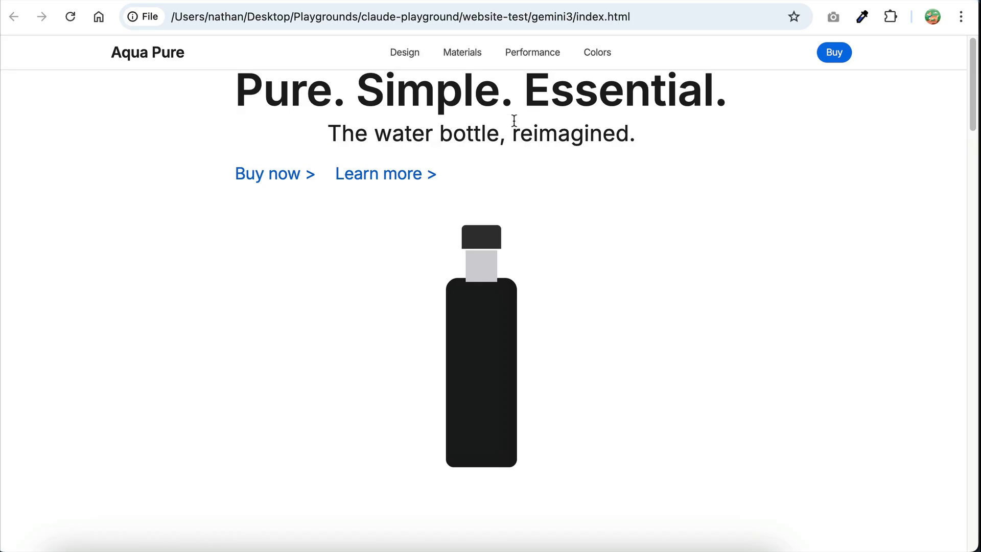
Browse the Aqua Pure site's sections down to the colour options
scroll("down", 3)
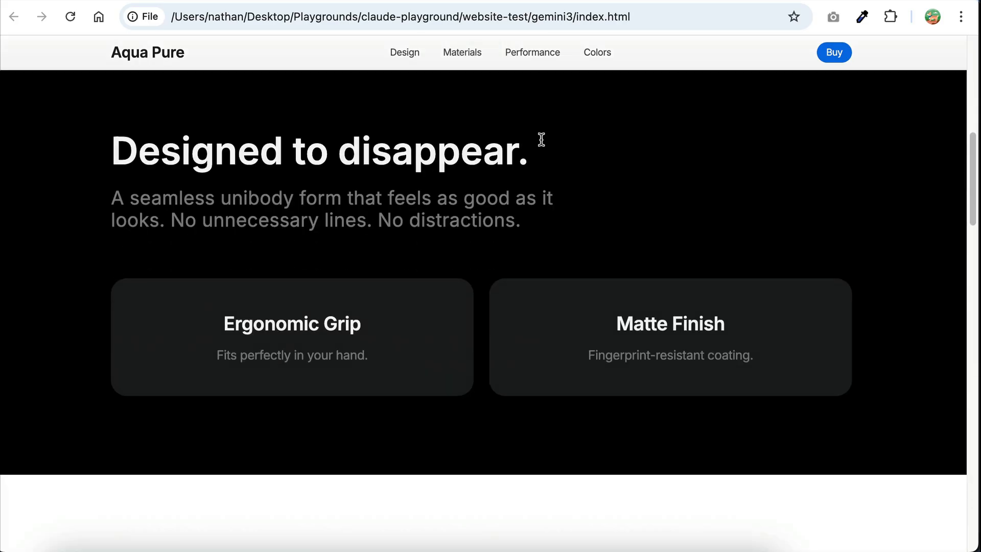
scroll("down", 3)
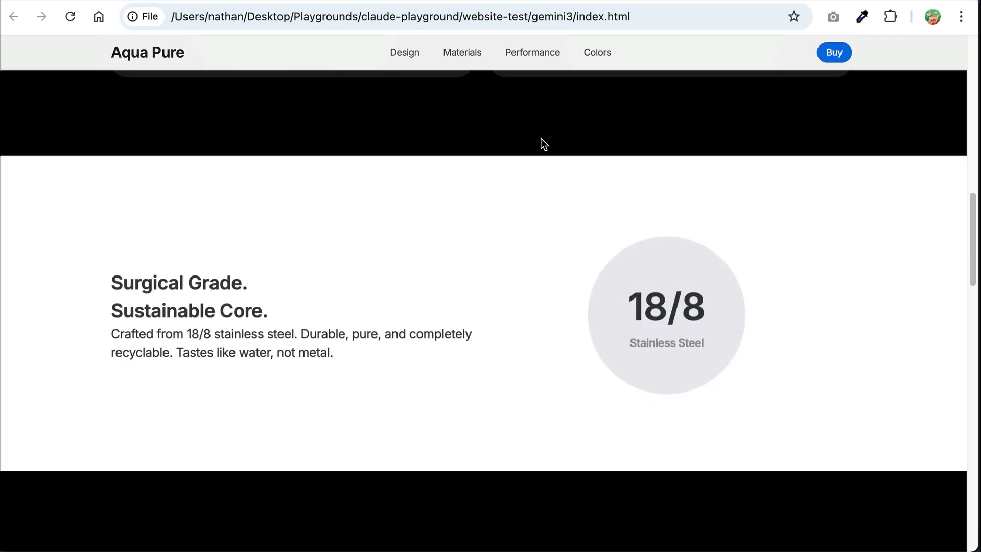
scroll("down", 3)
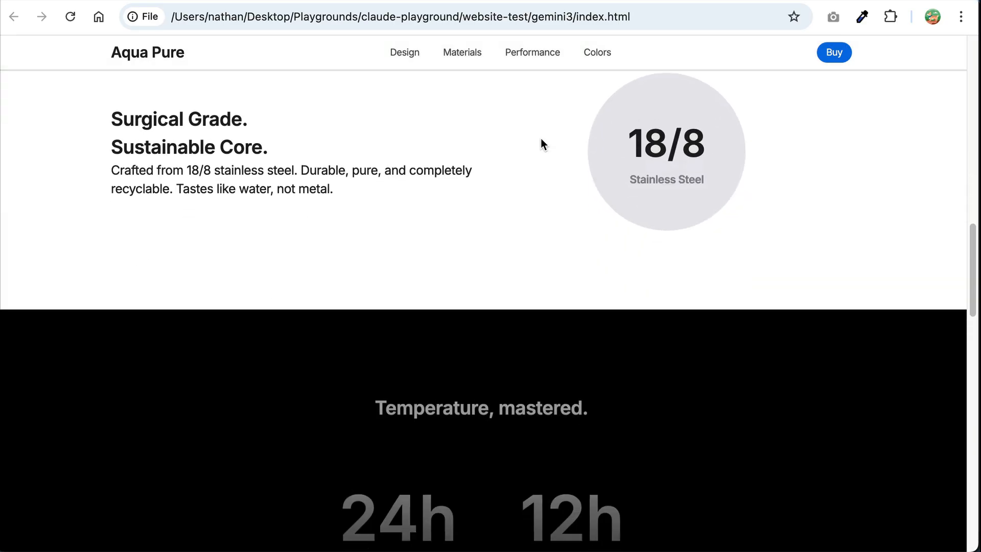
scroll("down", 3)
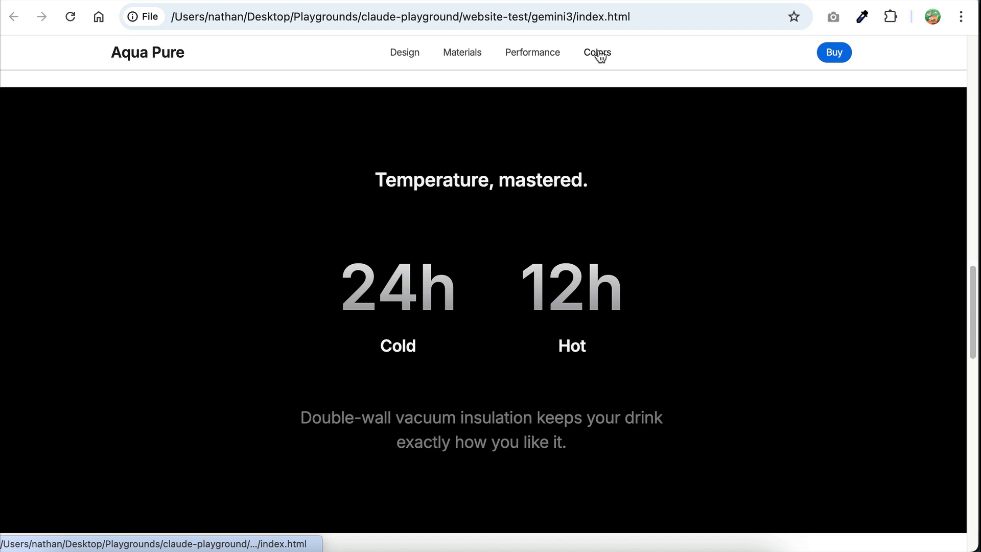
left_click(596, 52)
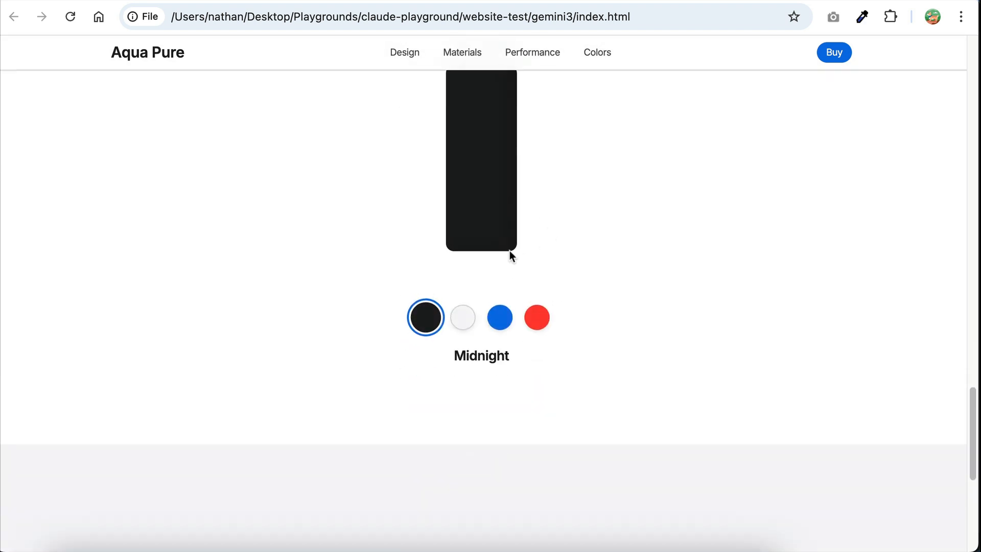
Preview the bottle in Pacific blue then Product Red, and revisit the design section
left_click(500, 317)
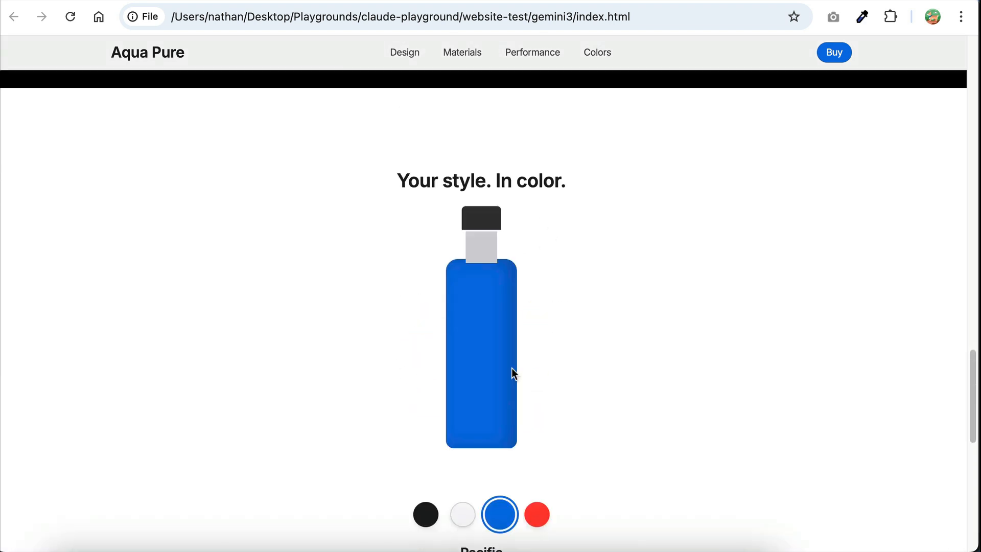
left_click(537, 514)
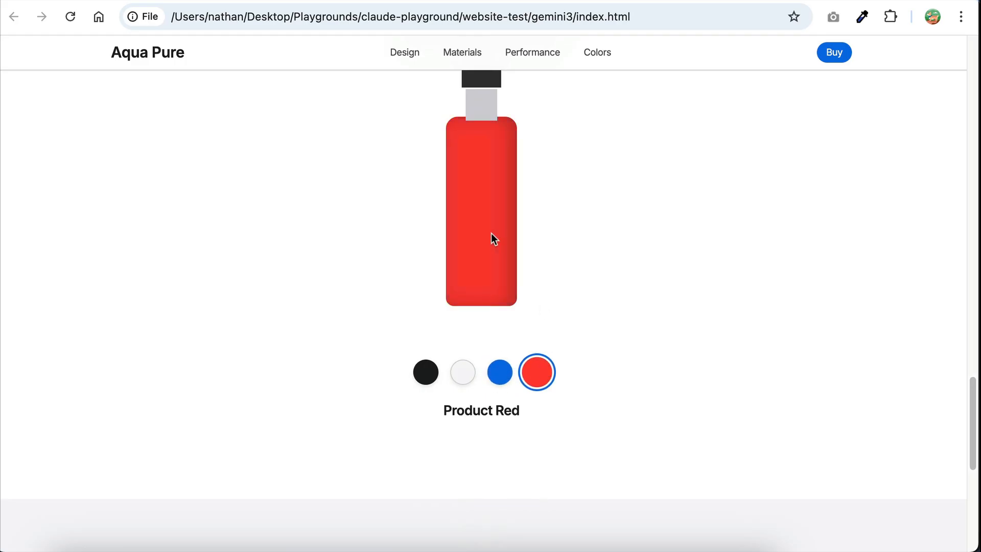
scroll("down", 3)
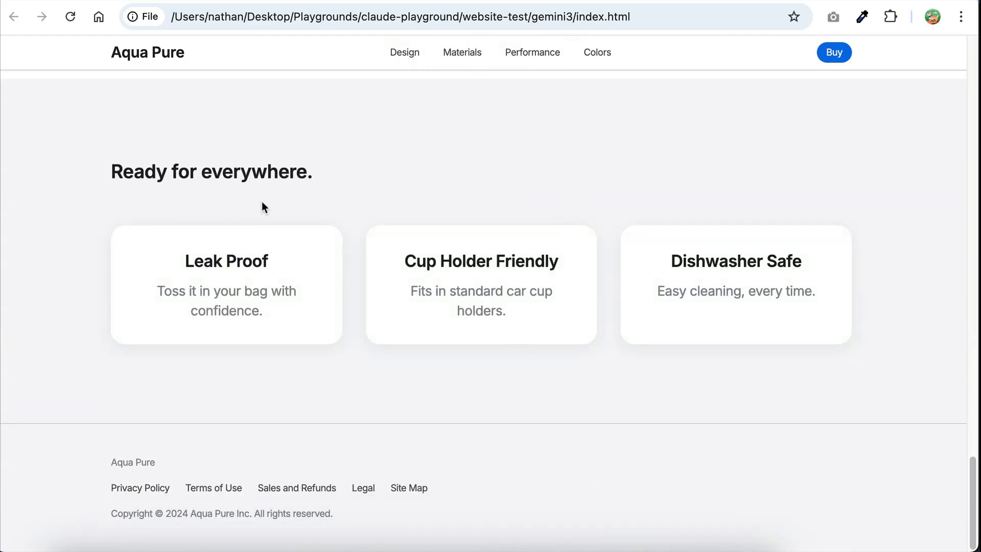
mouse_move(788, 236)
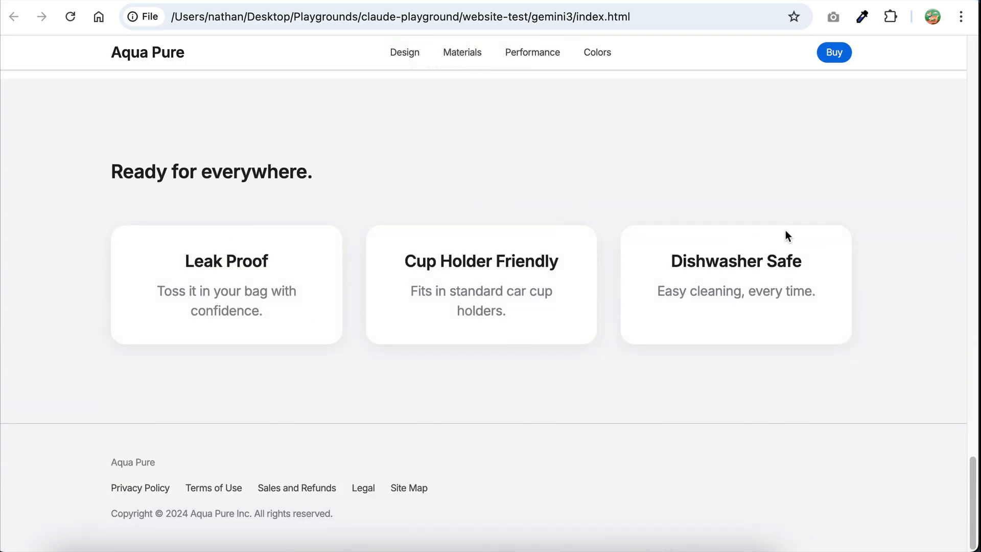
scroll("up", 3)
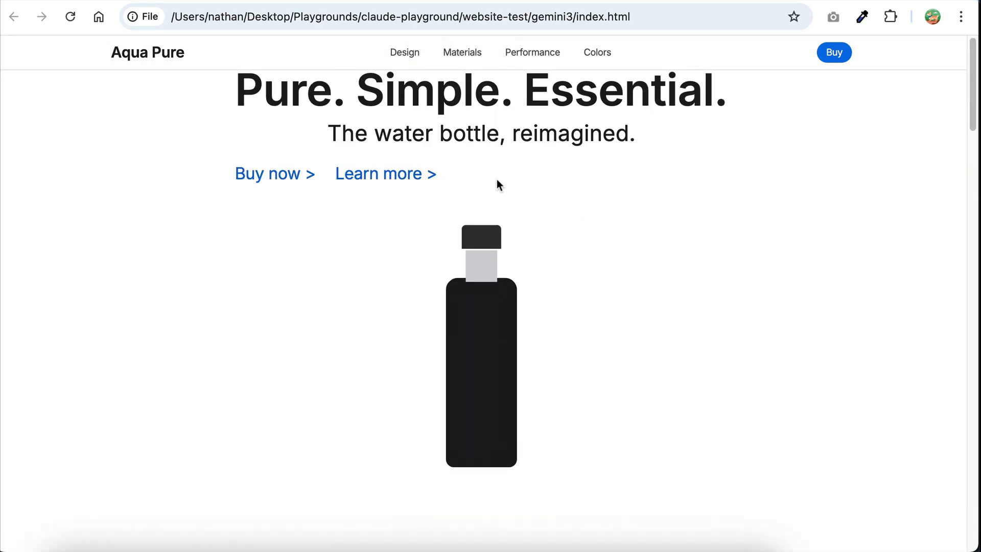
left_click(531, 52)
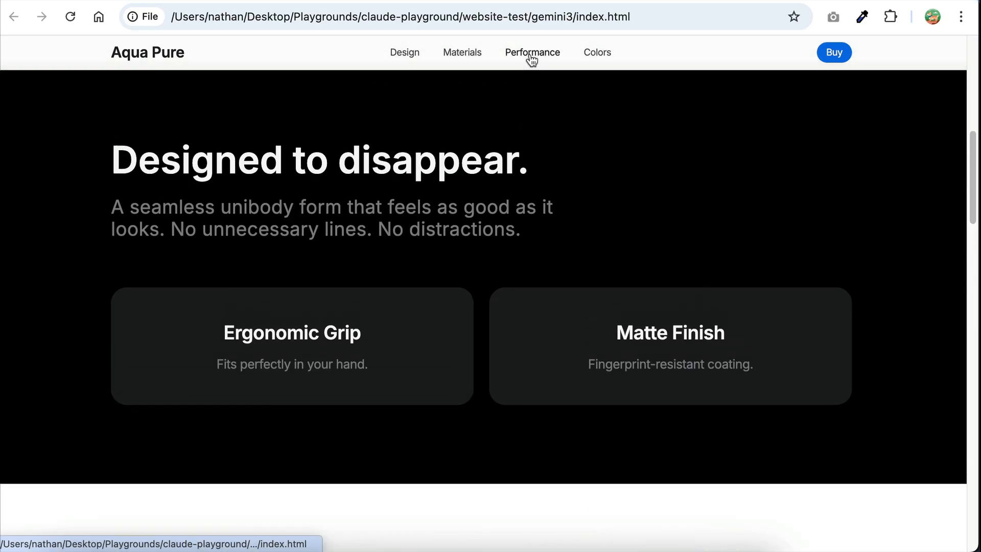
scroll("down", 3)
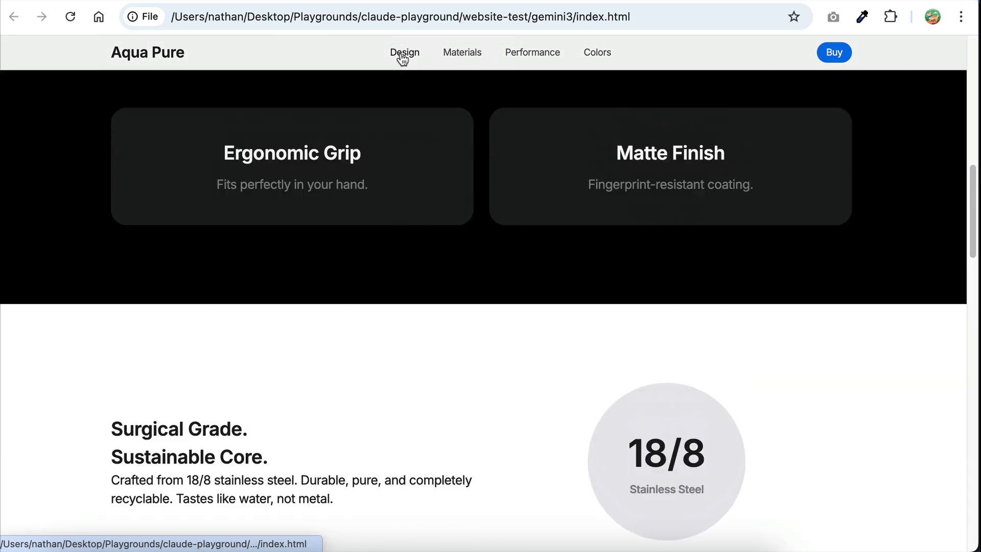
scroll("up", 3)
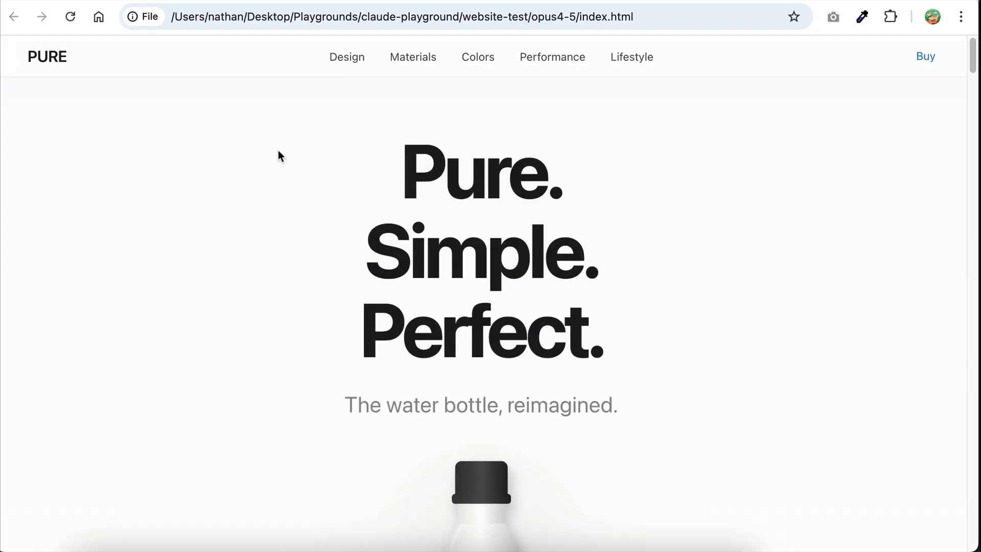
mouse_move(765, 131)
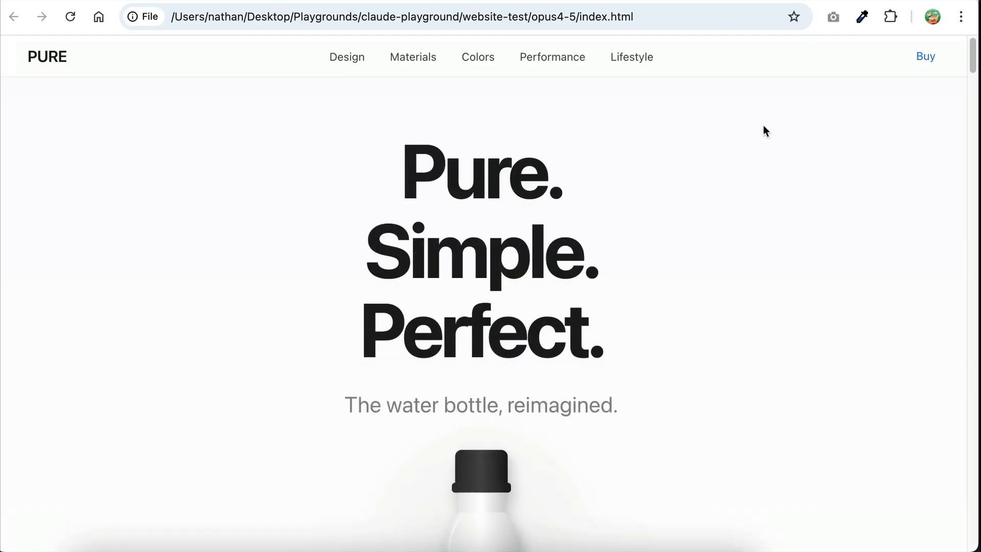
Browse the PURE site from the hero down to the colour swatches
scroll("down", 3)
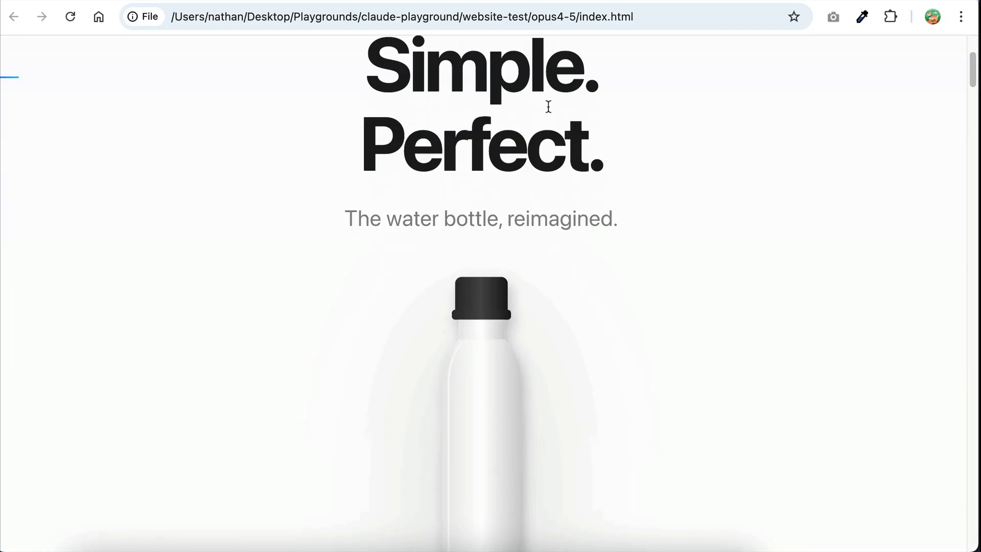
scroll("down", 3)
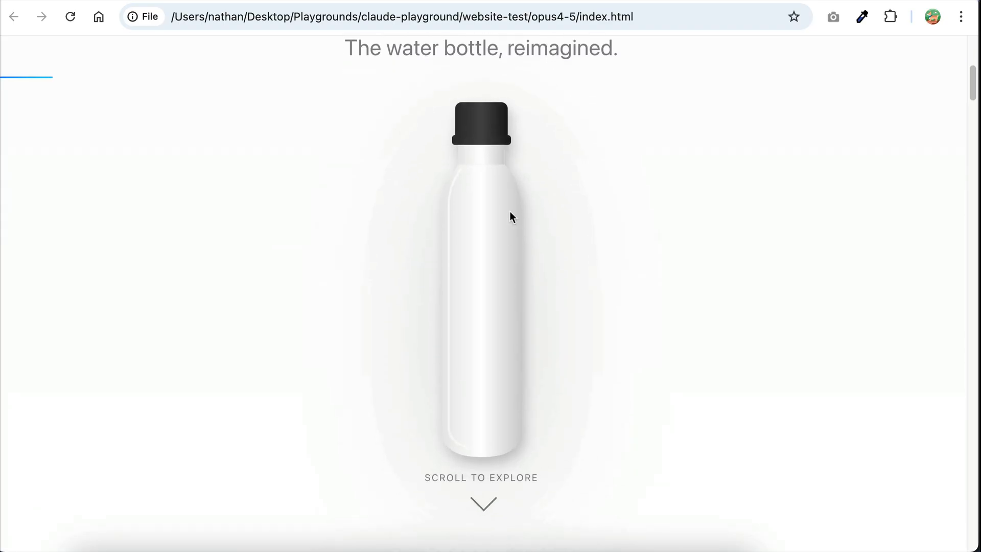
mouse_move(551, 138)
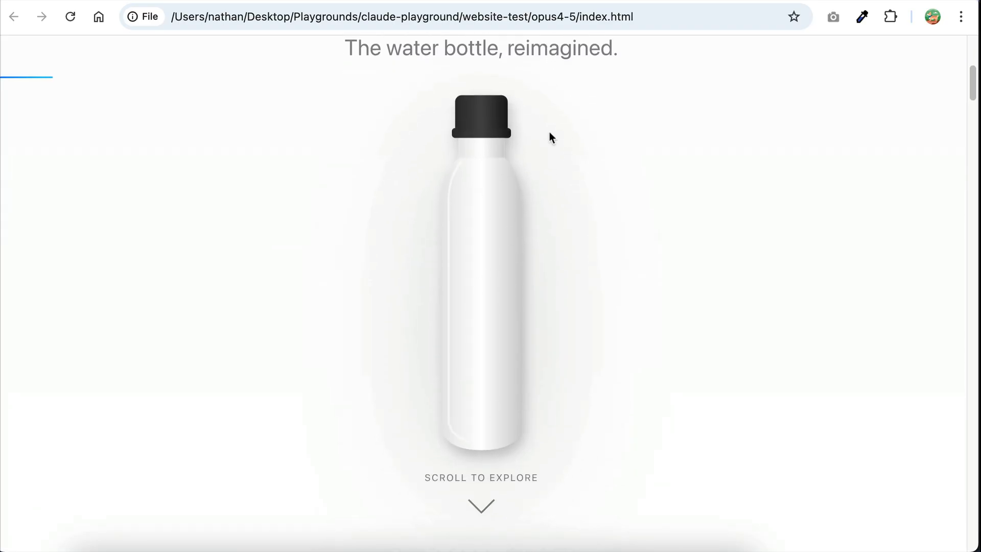
mouse_move(507, 245)
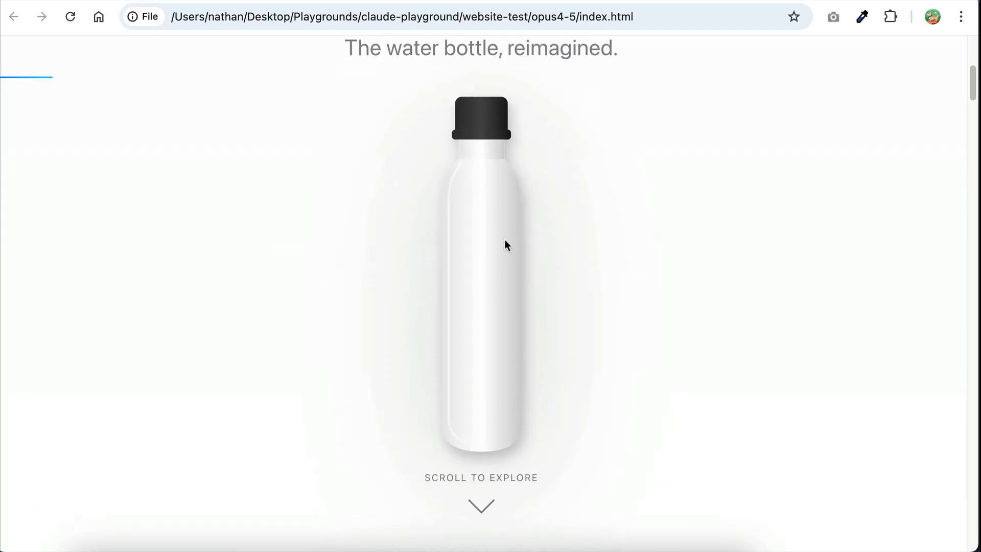
scroll("down", 3)
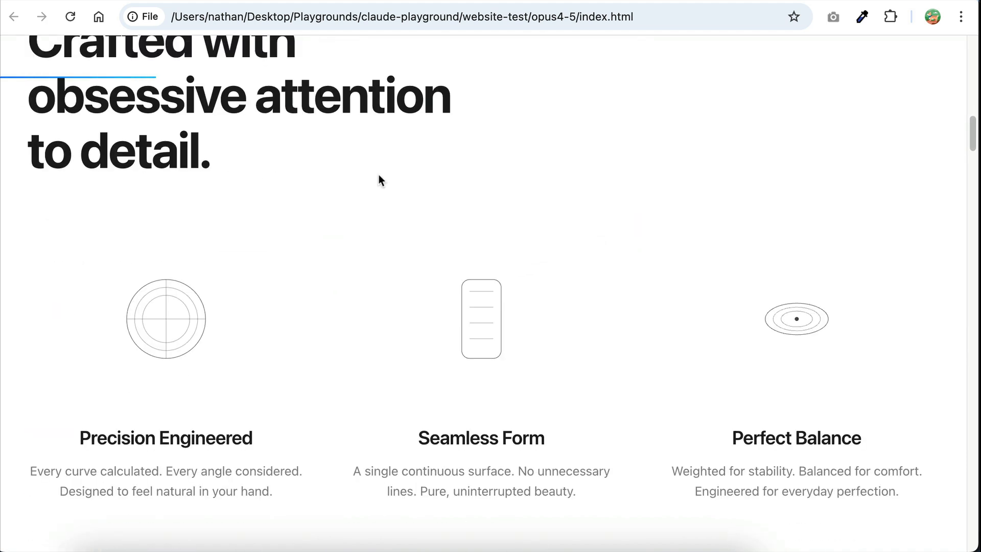
scroll("up", 3)
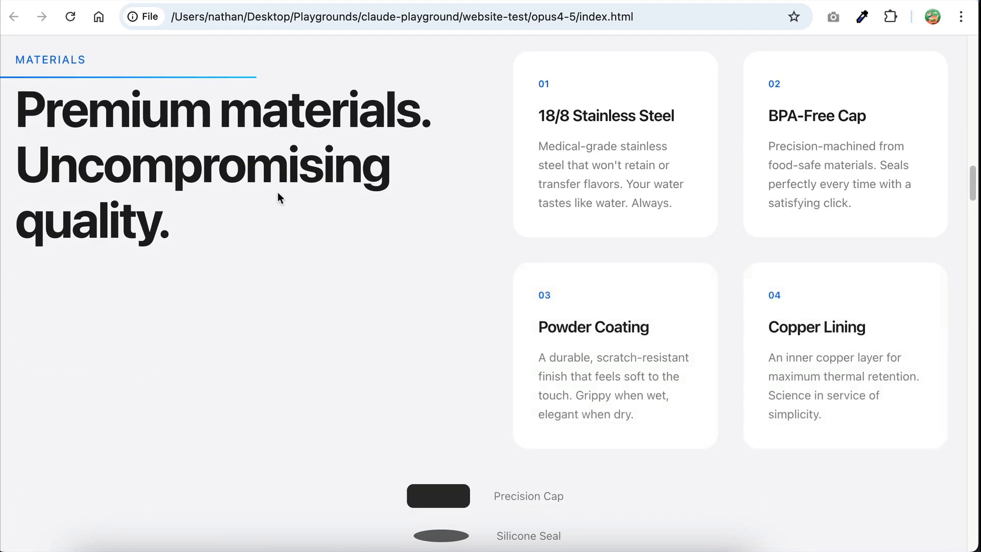
scroll("down", 3)
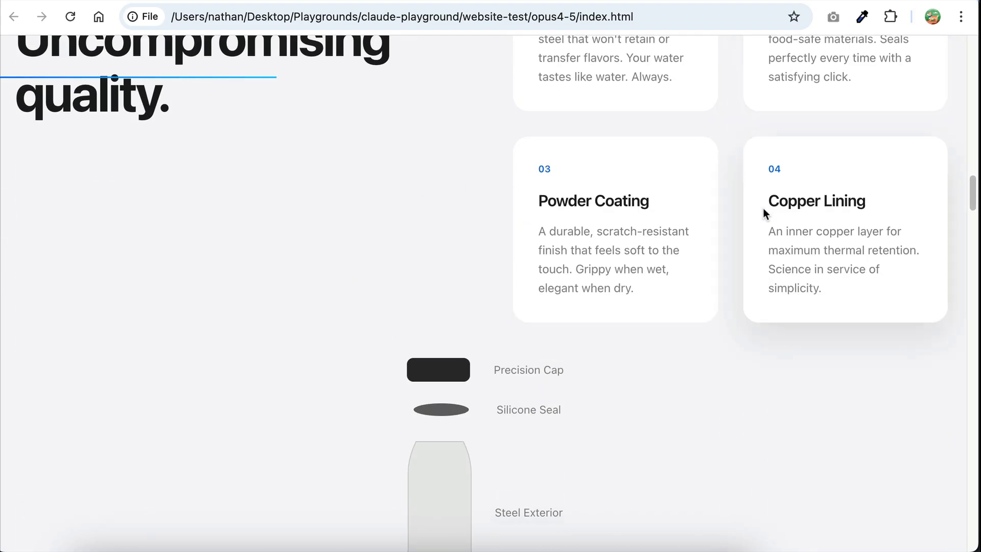
scroll("down", 3)
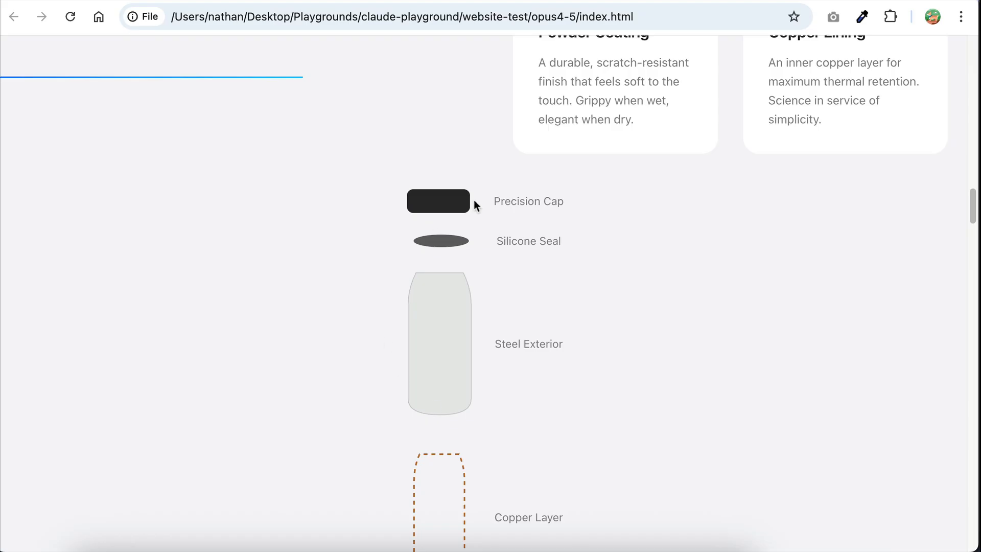
scroll("up", 3)
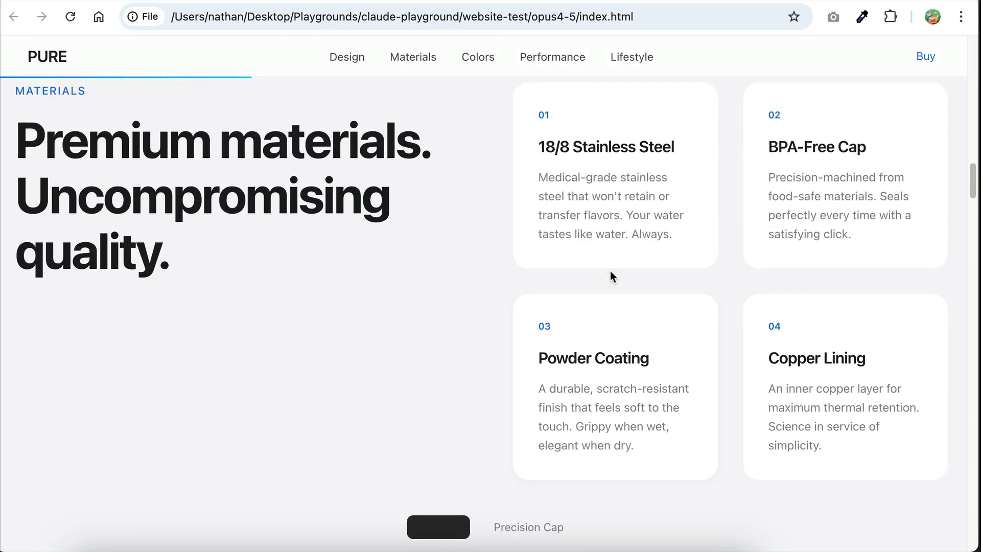
scroll("down", 3)
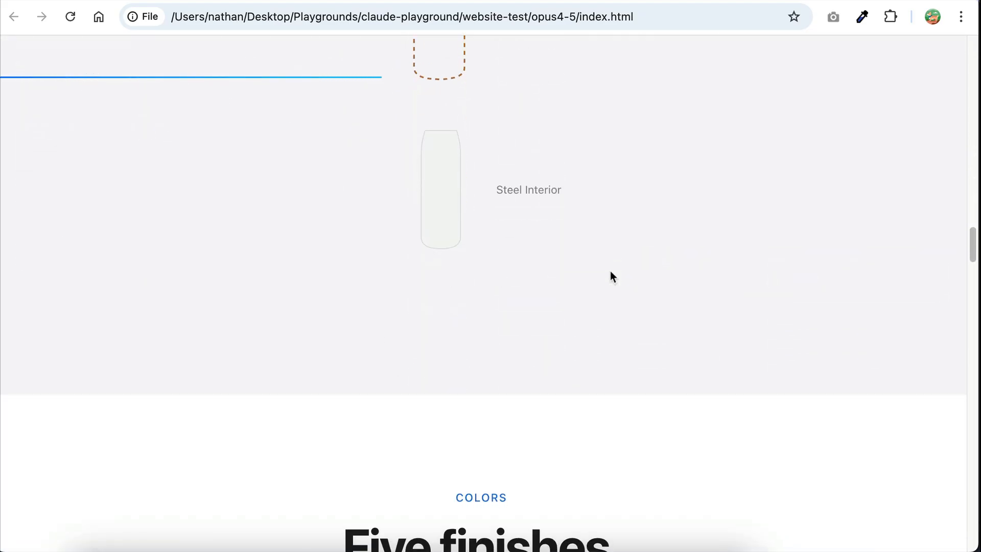
scroll("down", 3)
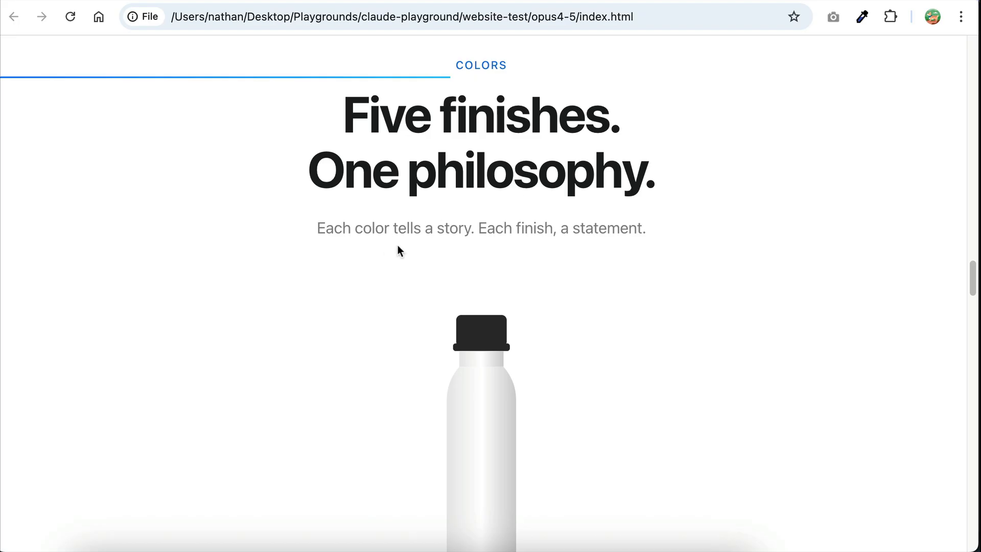
scroll("down", 3)
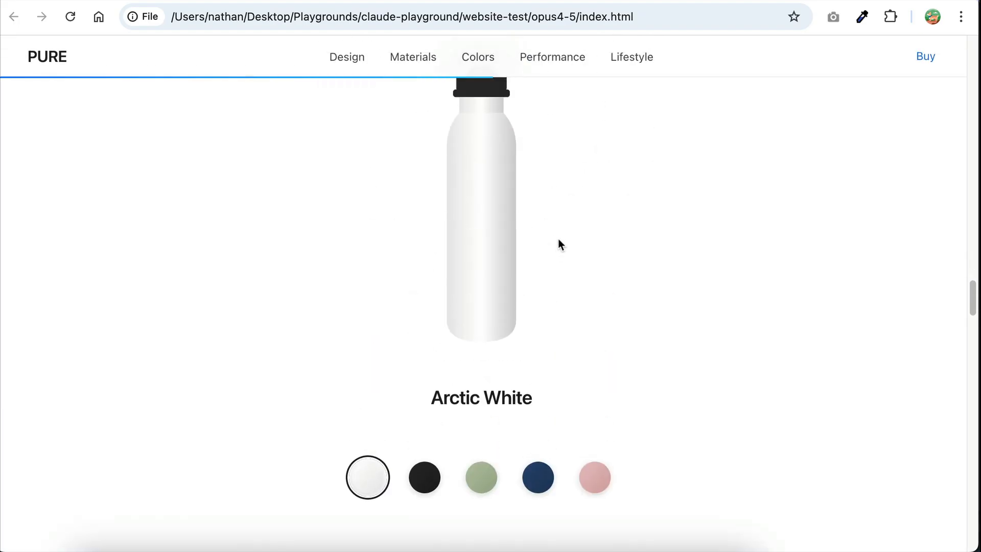
Preview the bottle in Midnight Black, Ocean Navy, then Blush Rose
left_click(423, 477)
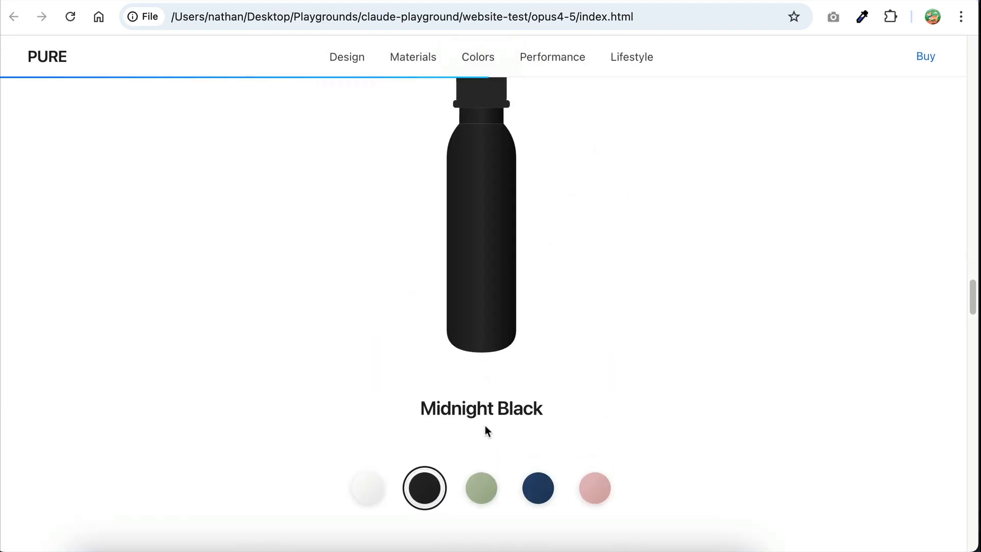
left_click(537, 488)
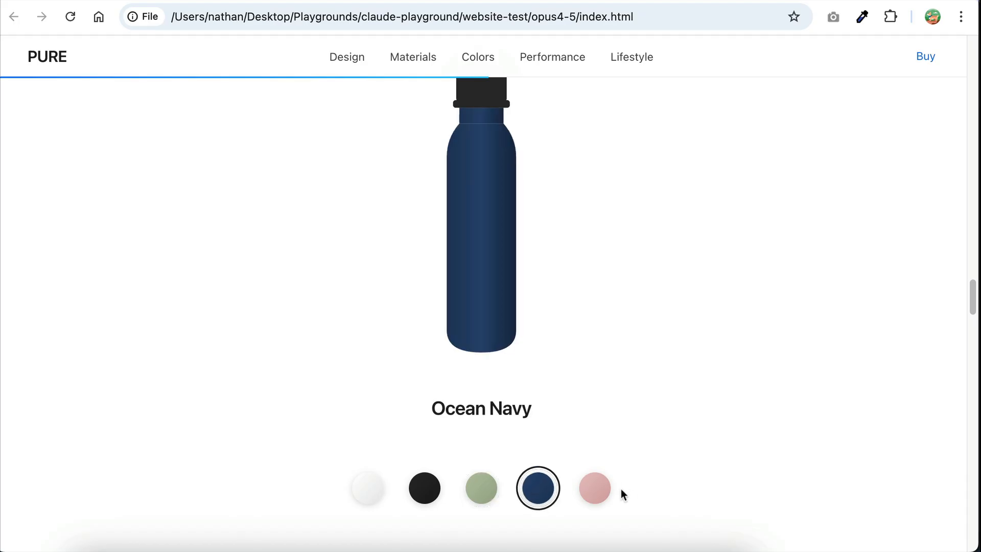
left_click(592, 488)
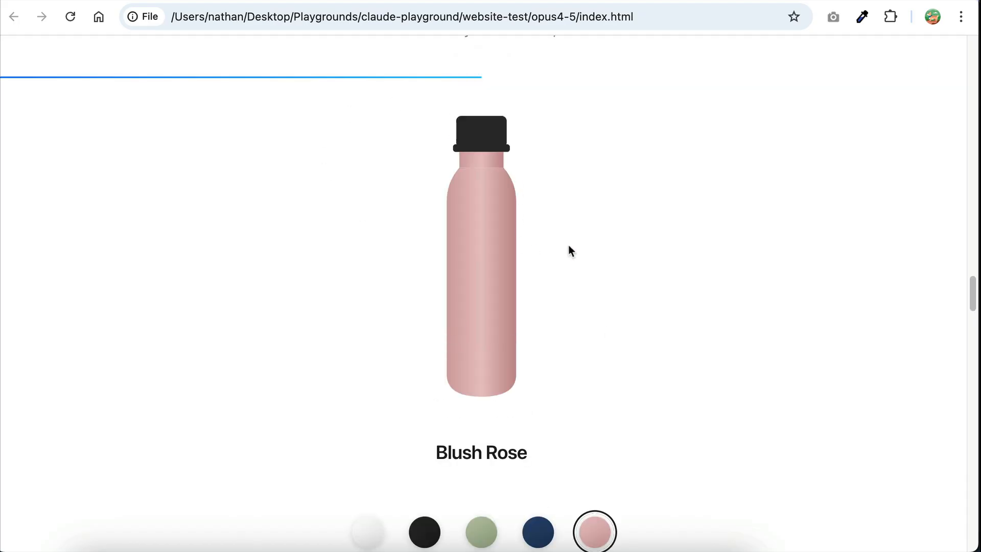
Continue down through the $49 pricing to the footer of the PURE site
scroll("down", 3)
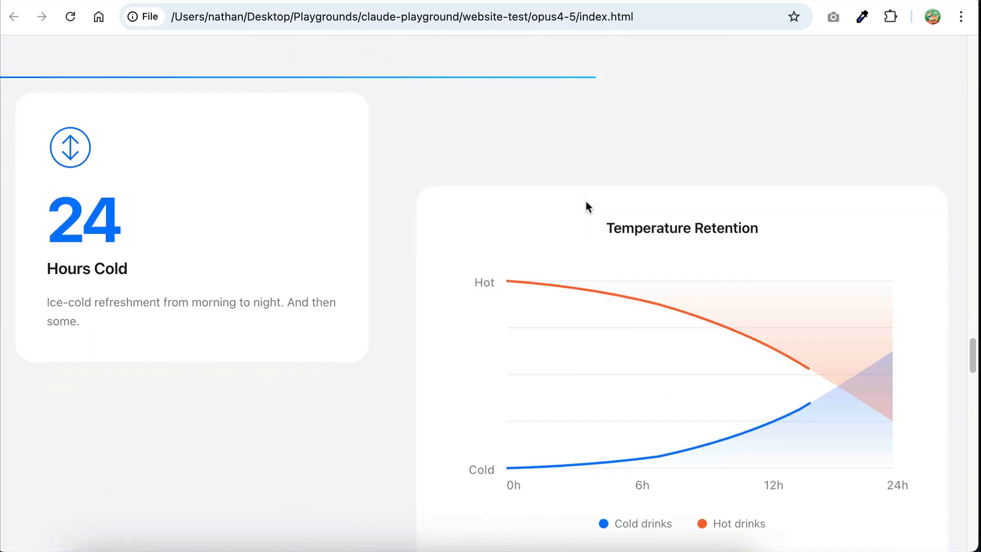
scroll("down", 3)
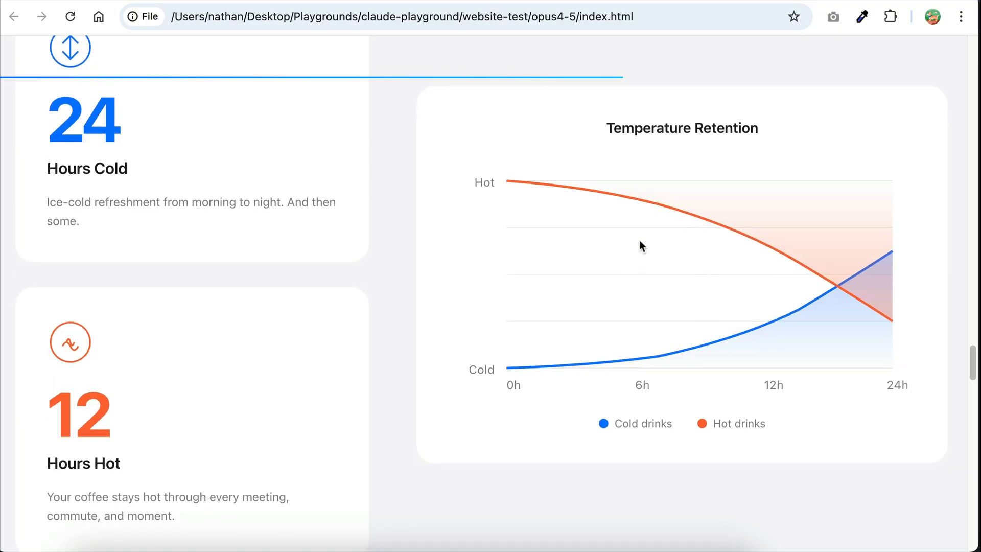
mouse_move(439, 169)
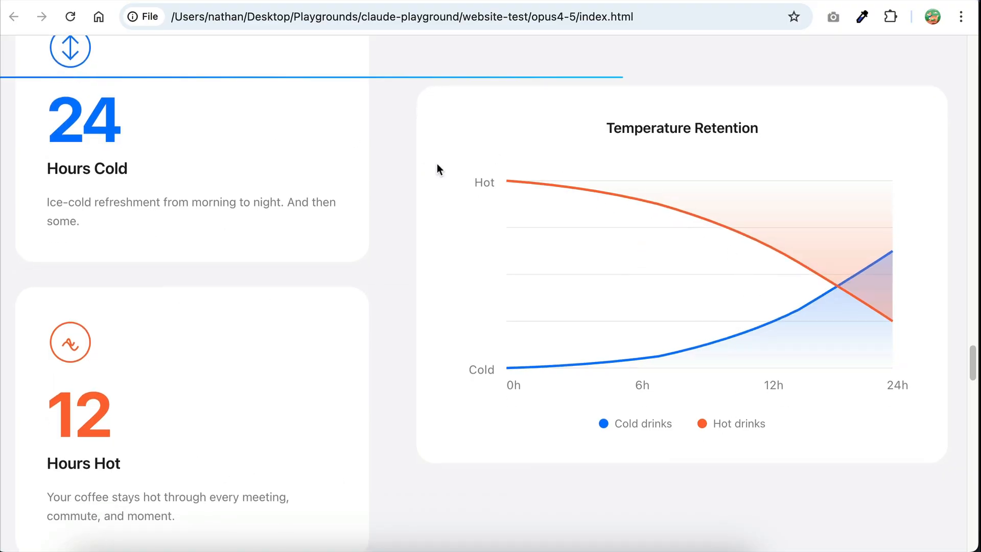
scroll("down", 3)
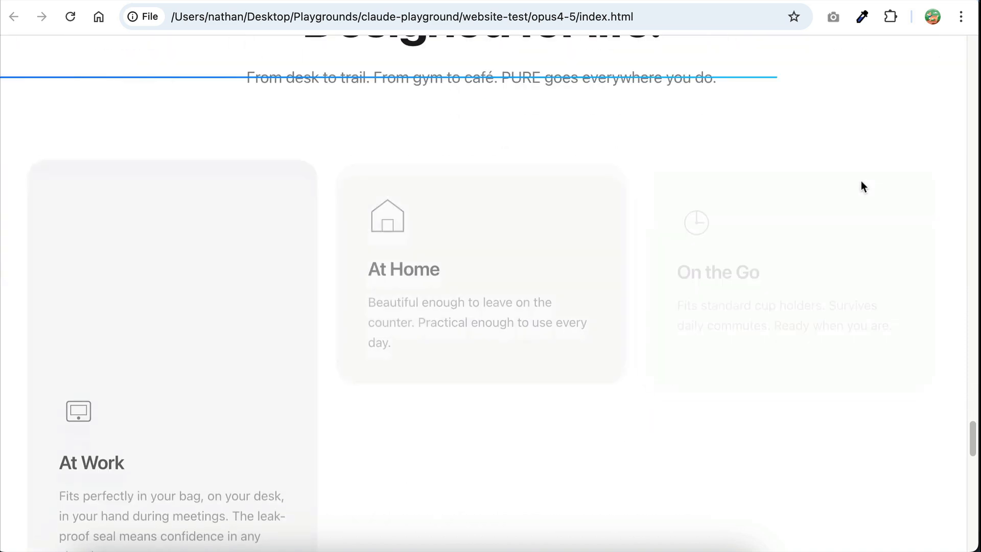
scroll("down", 3)
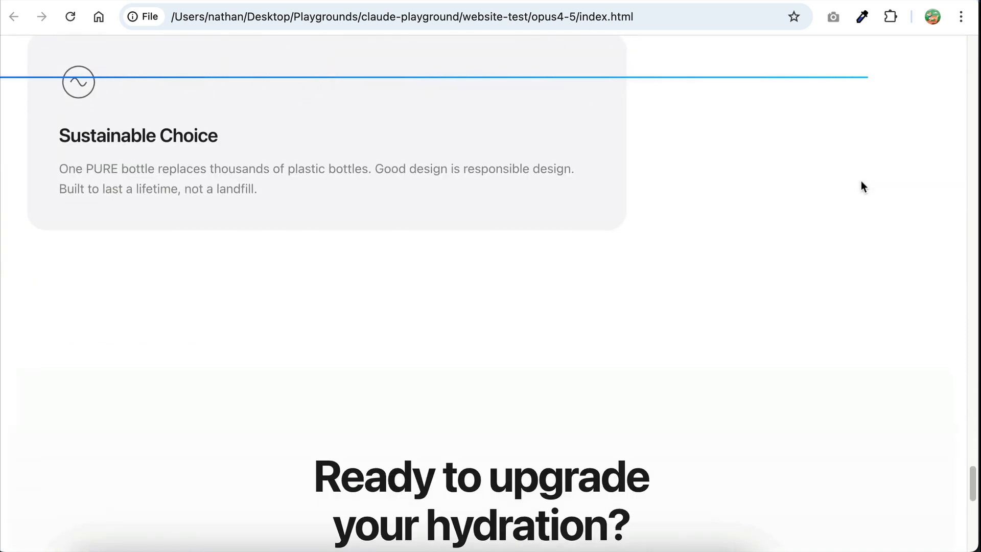
scroll("down", 3)
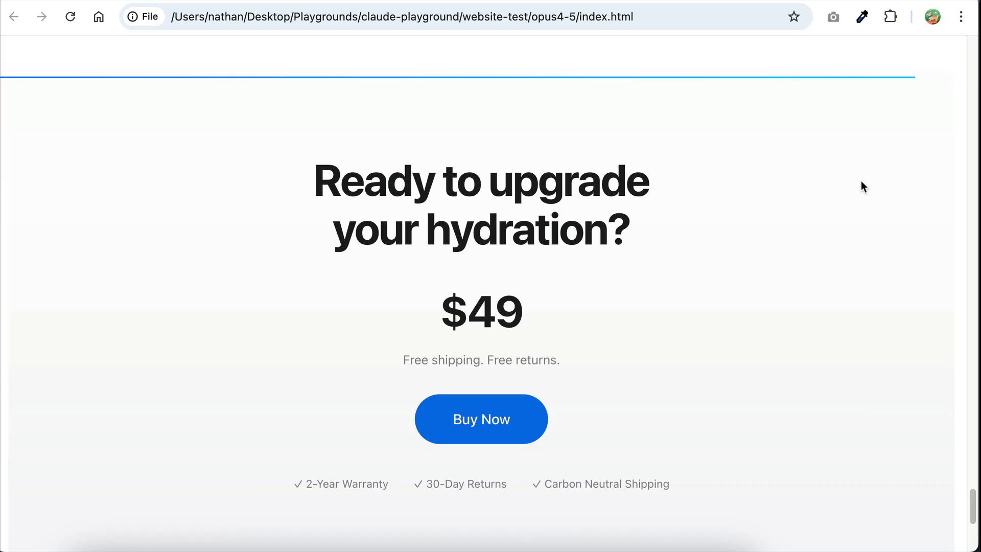
scroll("down", 3)
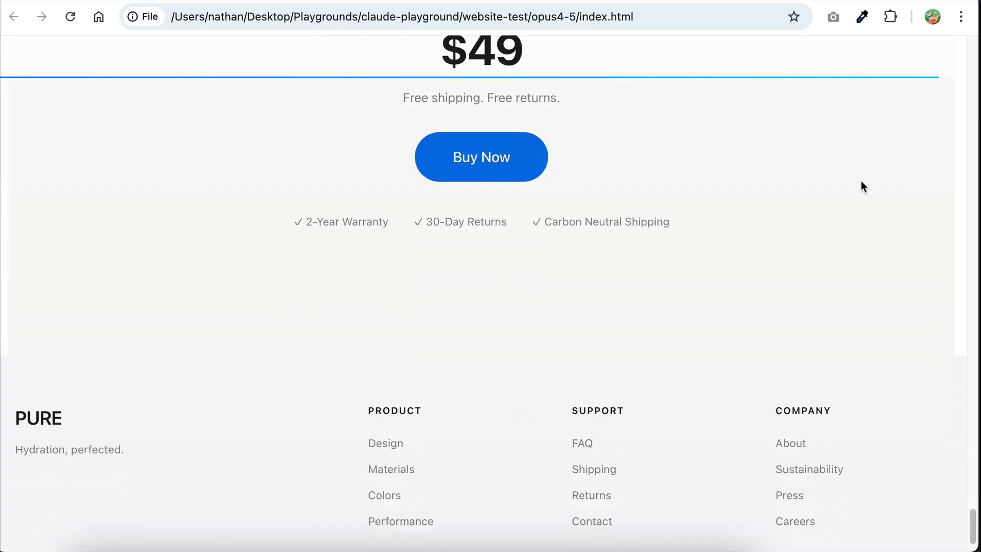
scroll("up", 3)
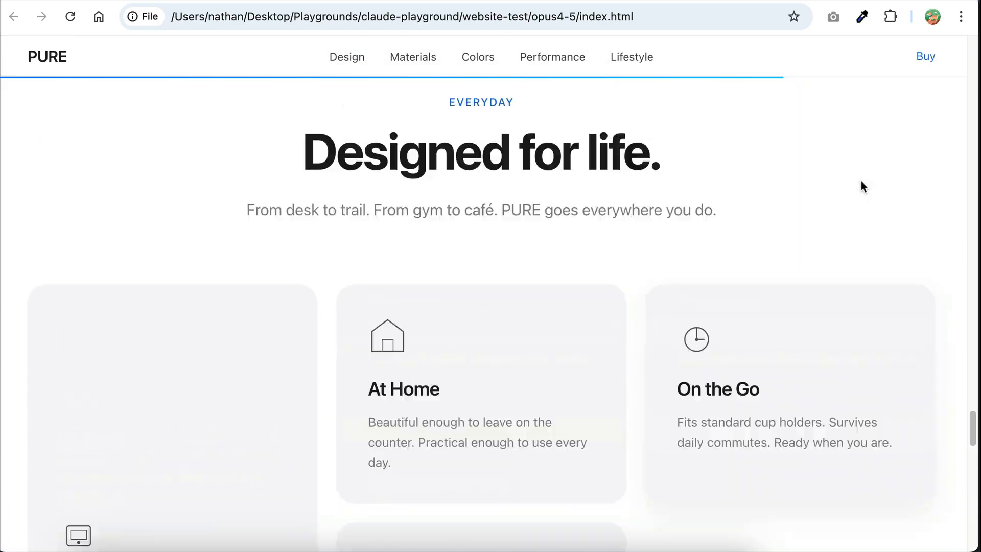
scroll("down", 3)
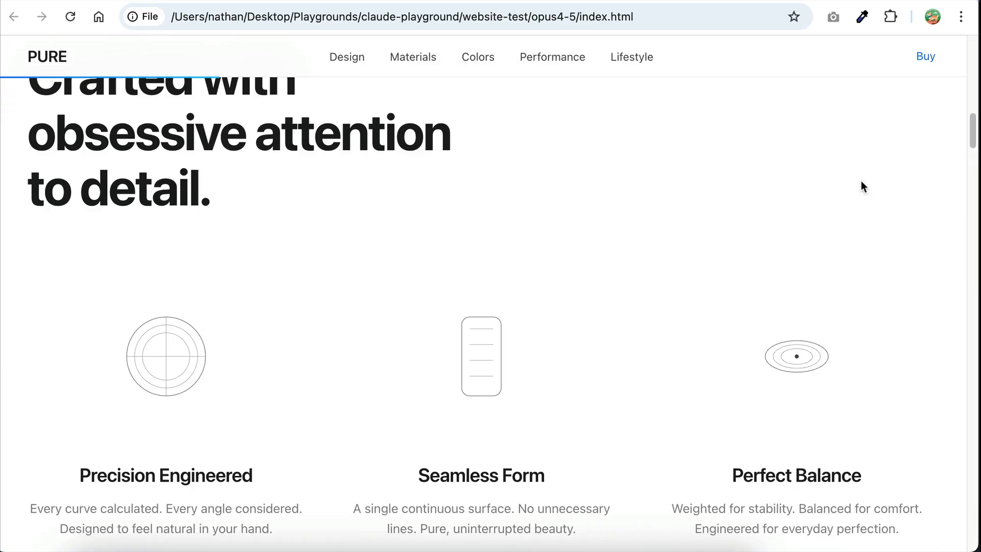
scroll("down", 3)
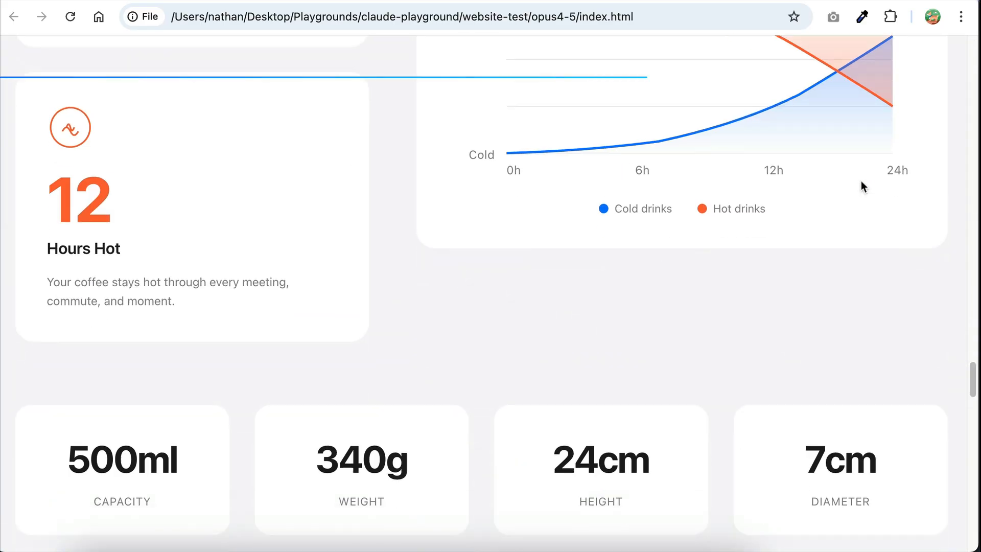
scroll("down", 3)
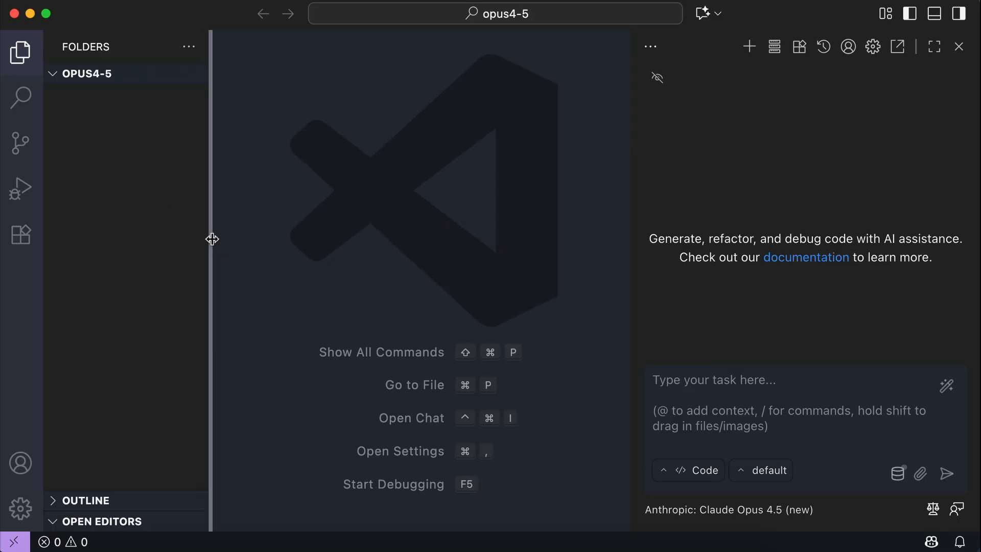
mouse_move(768, 368)
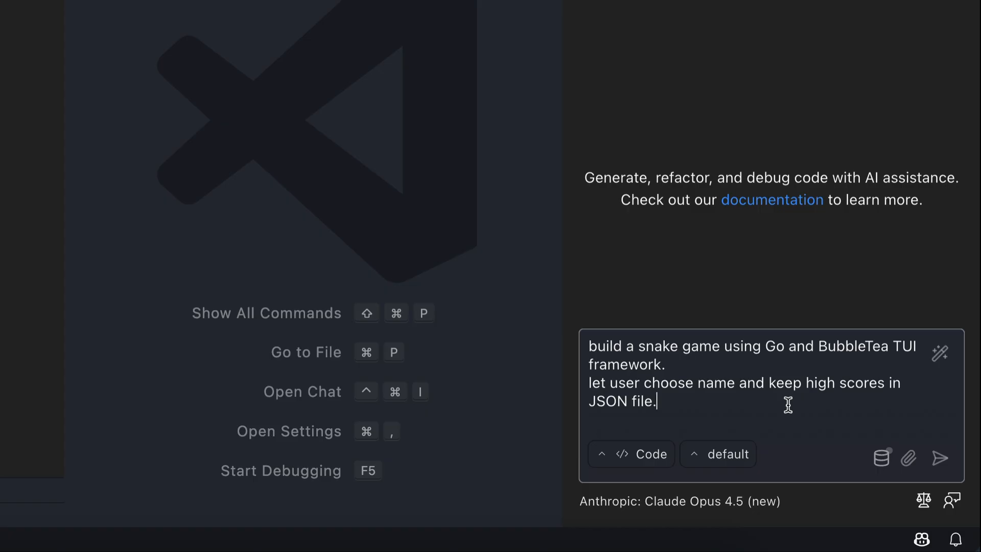
Send the Go BubbleTea snake-game prompt to both Opus 4.5 and Gemini 3
left_click(940, 458)
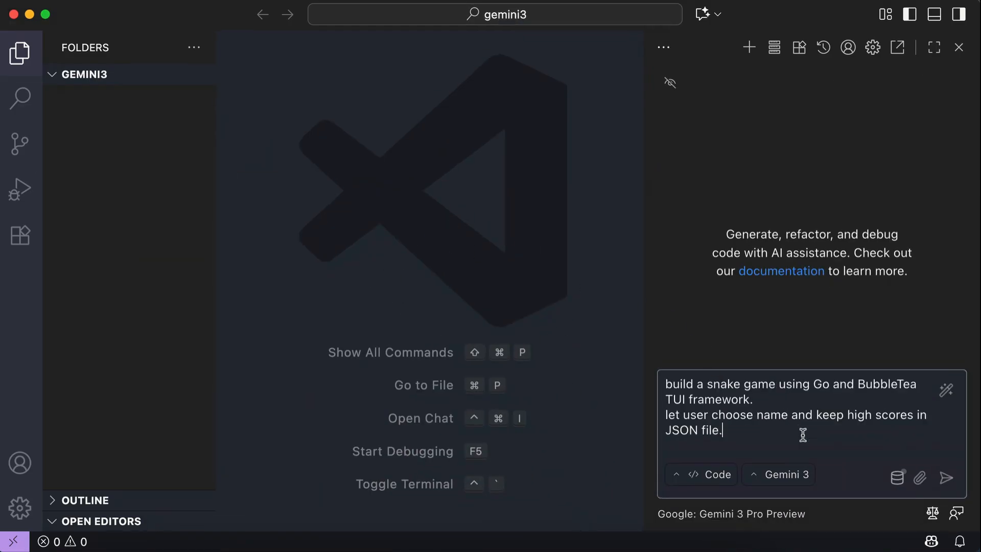
left_click(946, 478)
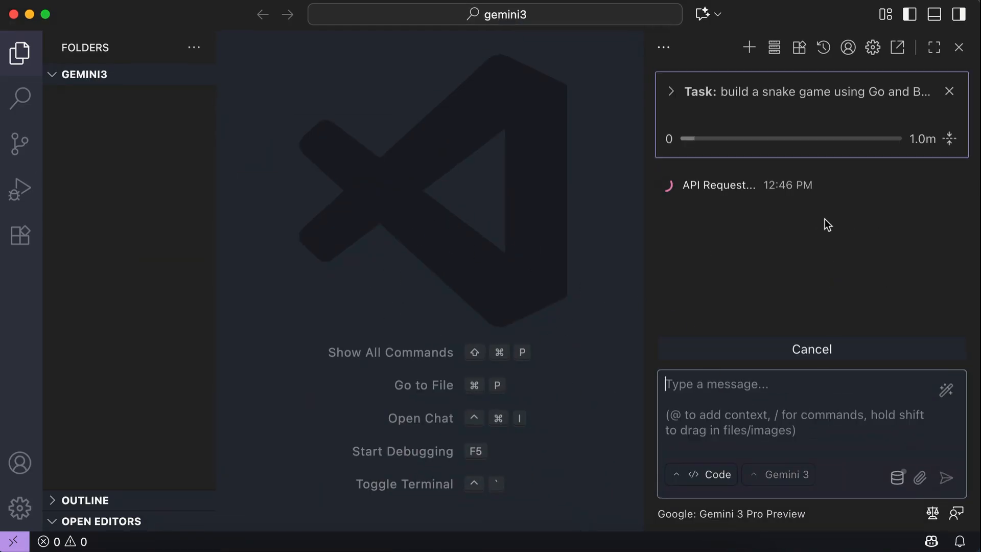
mouse_move(905, 177)
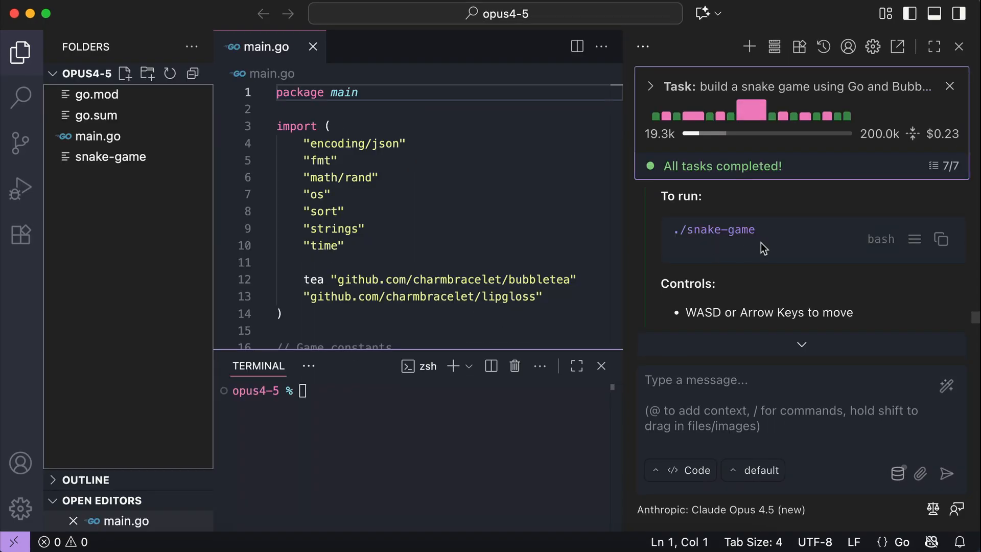
mouse_move(825, 144)
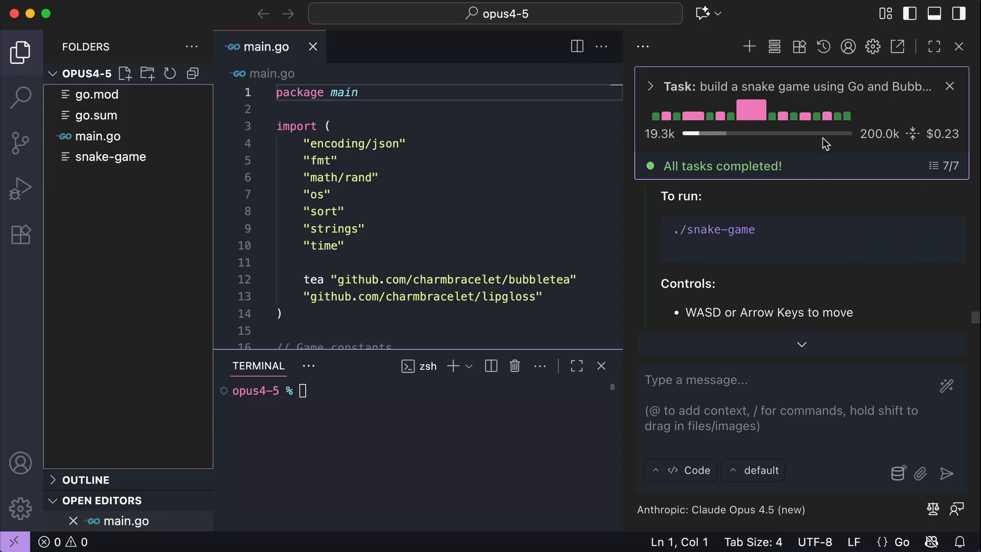
Compare snake-game costs (Opus $0.23, Gemini $0.53) and review Gemini's README.md
left_click(651, 86)
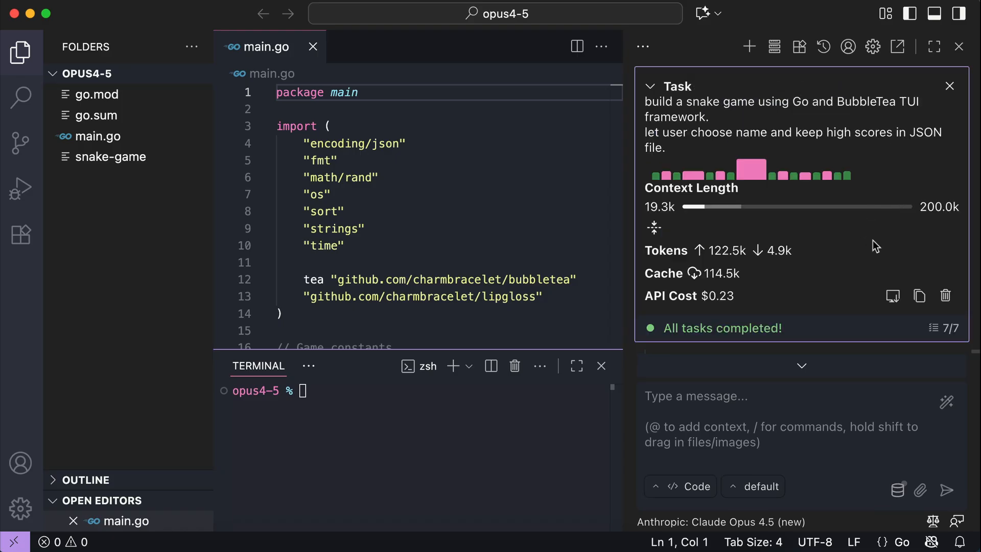
mouse_move(720, 310)
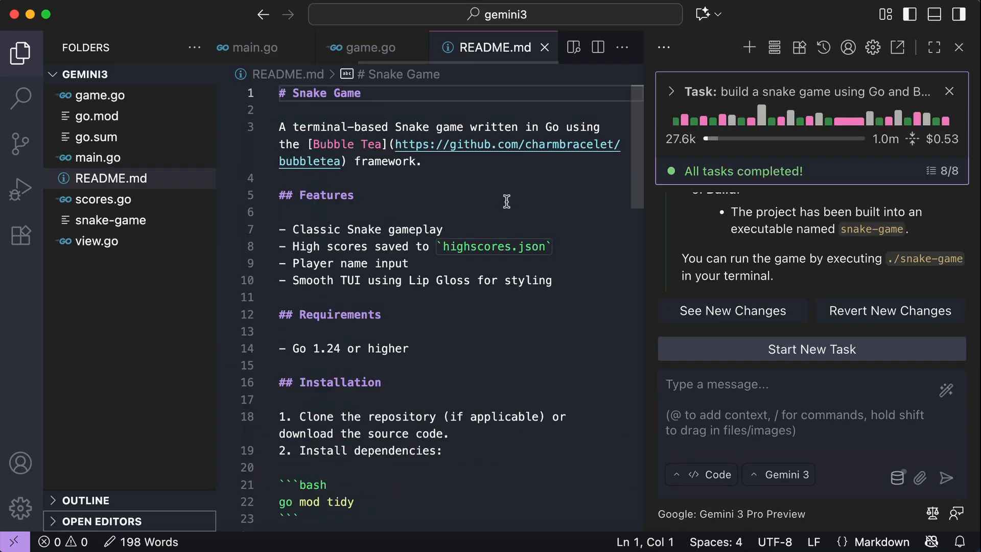
left_click(669, 91)
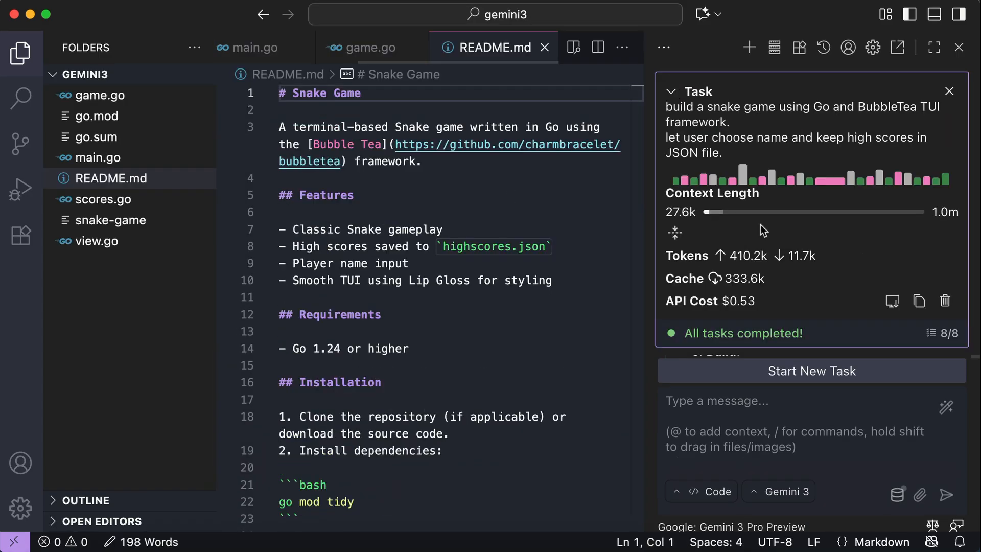
mouse_move(732, 314)
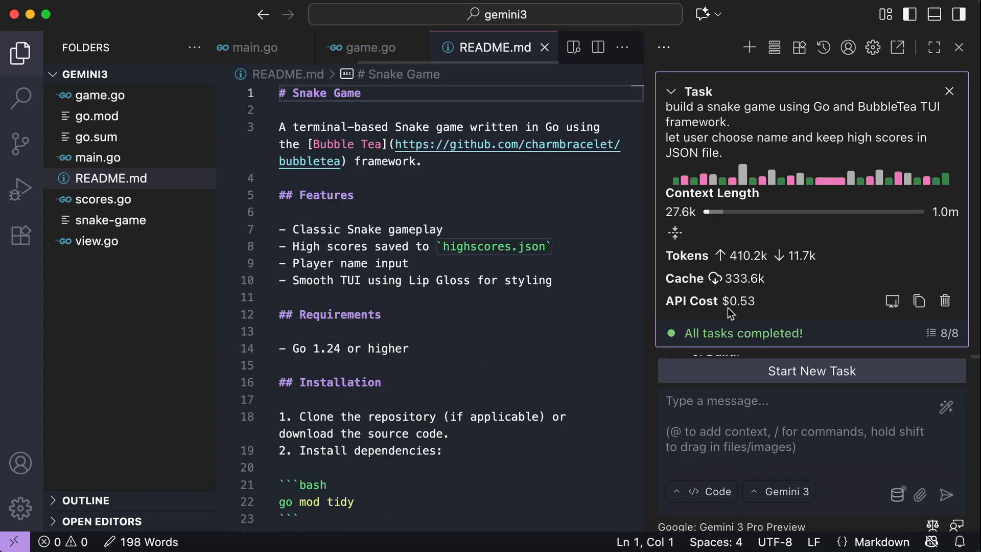
mouse_move(863, 269)
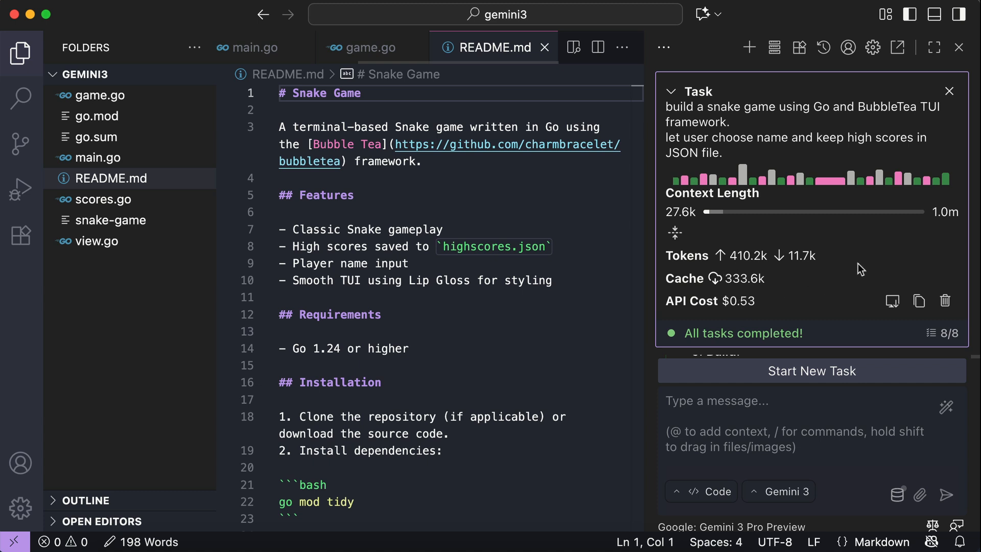
mouse_move(867, 257)
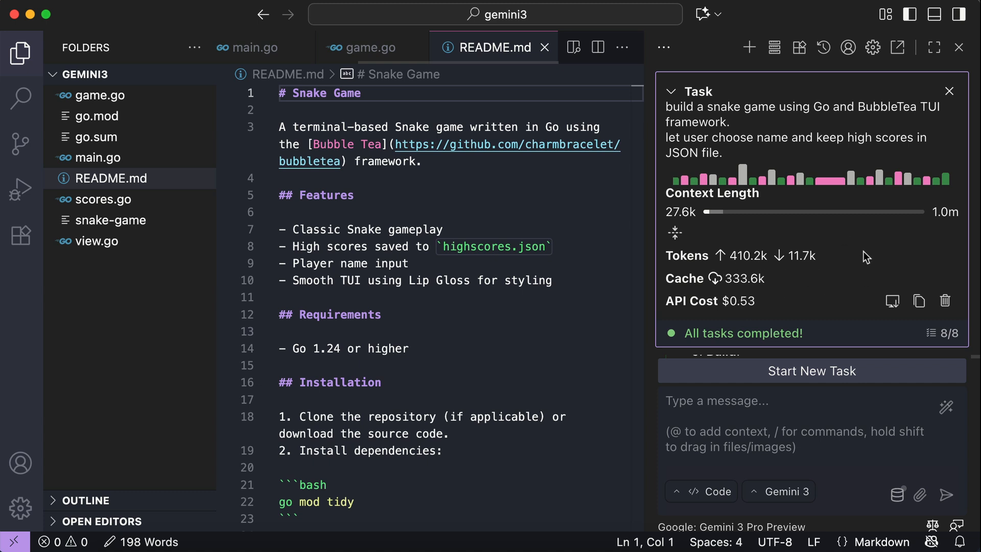
left_click(669, 91)
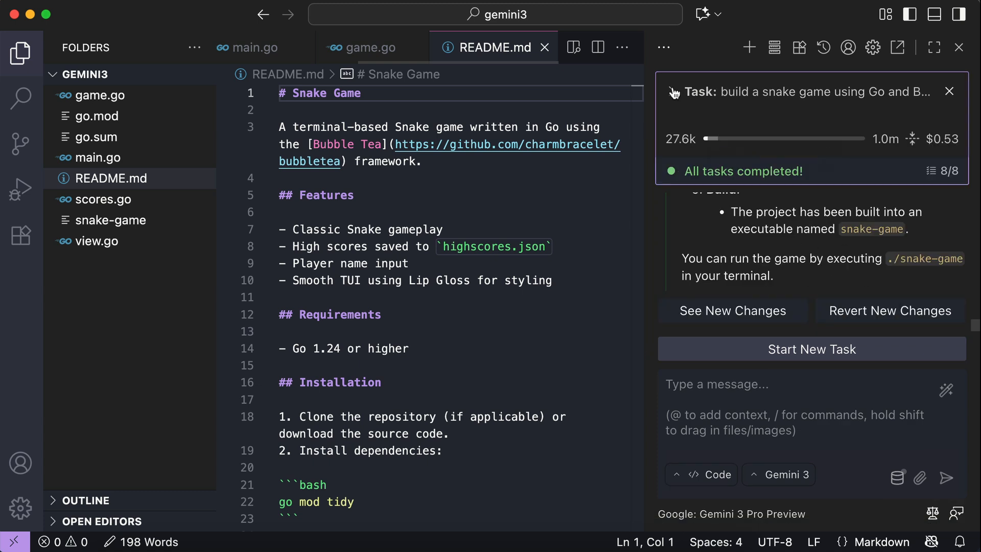
scroll("down", 3)
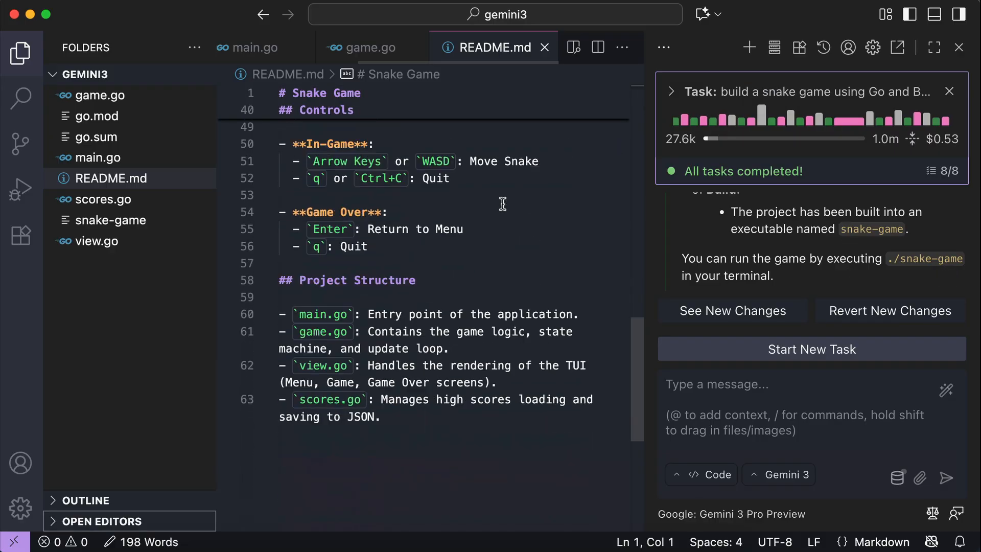
scroll("up", 3)
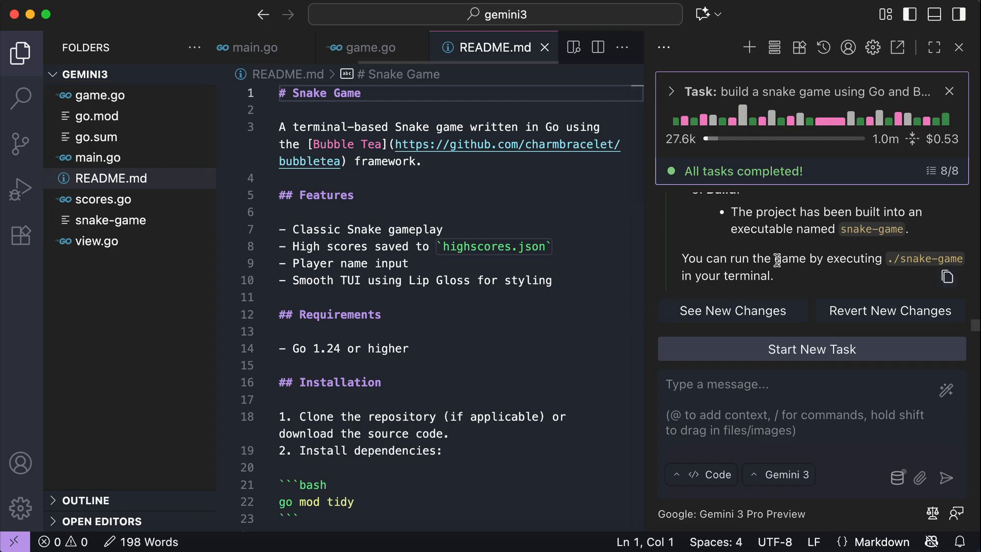
Run Gemini 3's ./snake-game in an integrated terminal and reach its start menu
right_click(113, 74)
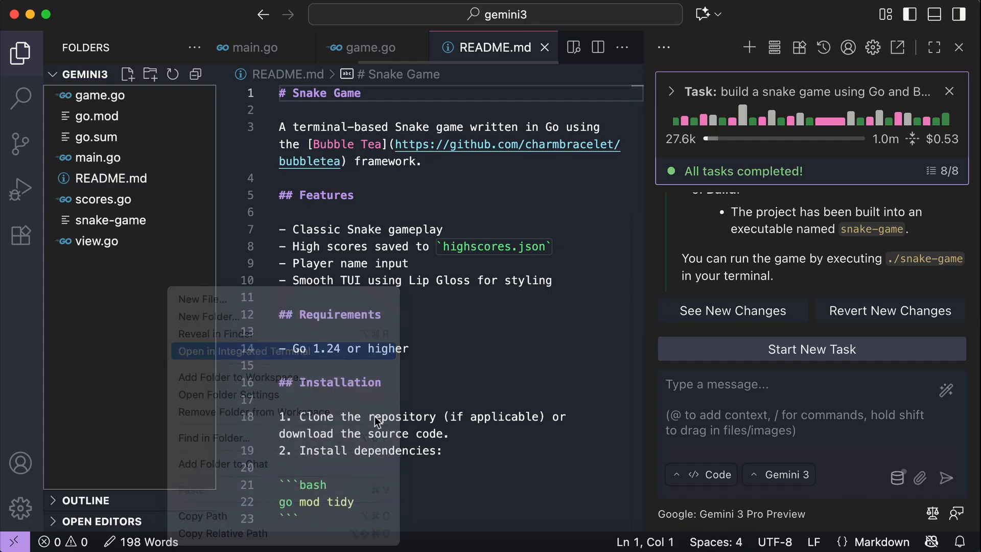
left_click(237, 351)
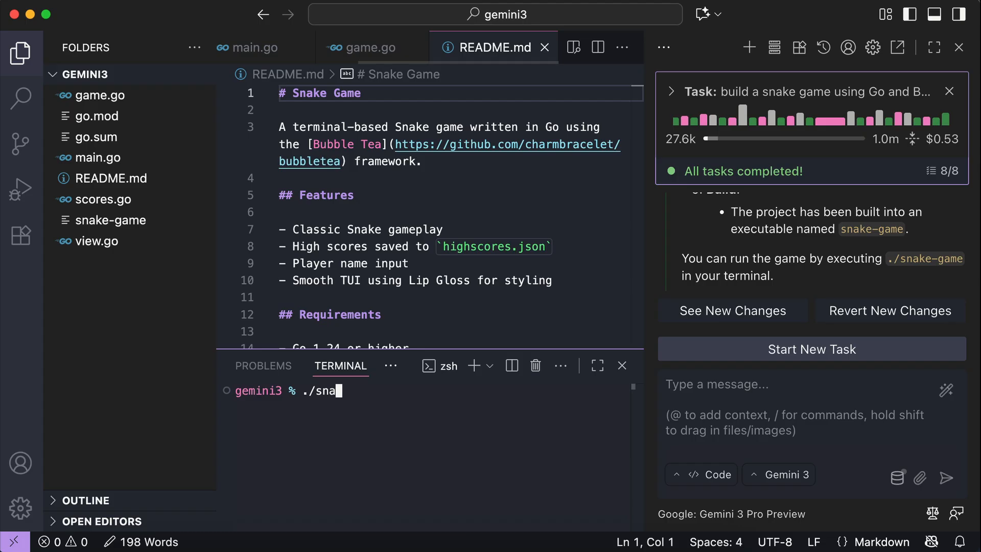
key("Return")
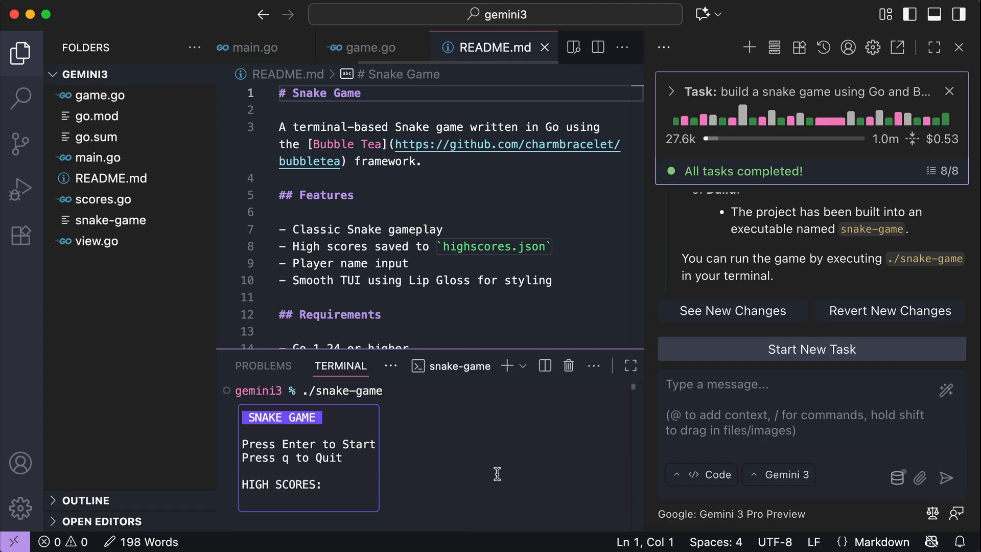
mouse_move(569, 366)
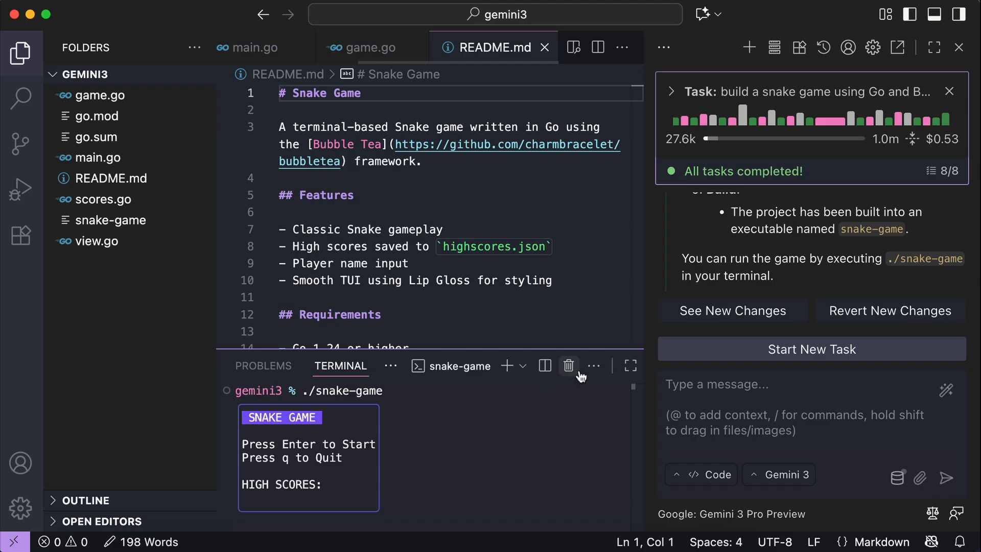
left_click(631, 366)
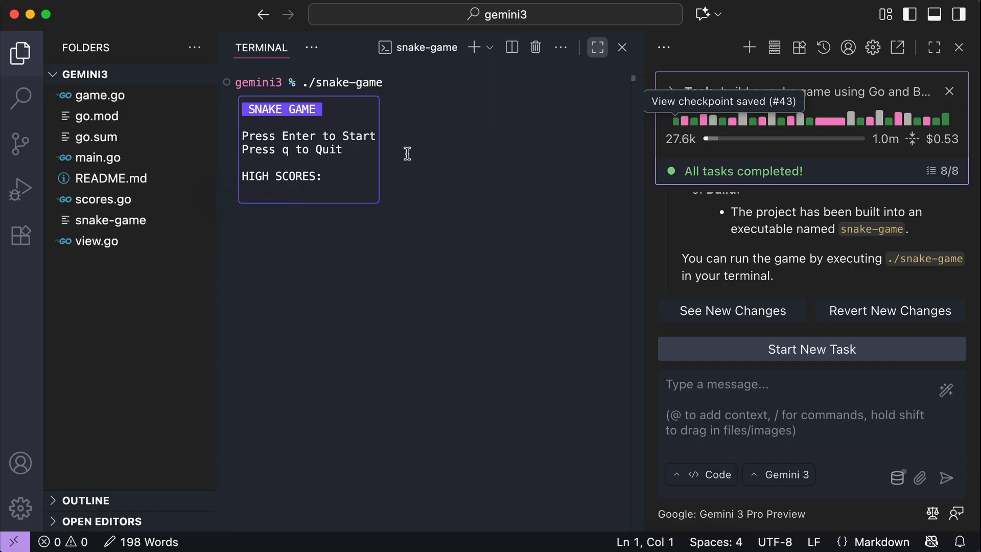
key("Return")
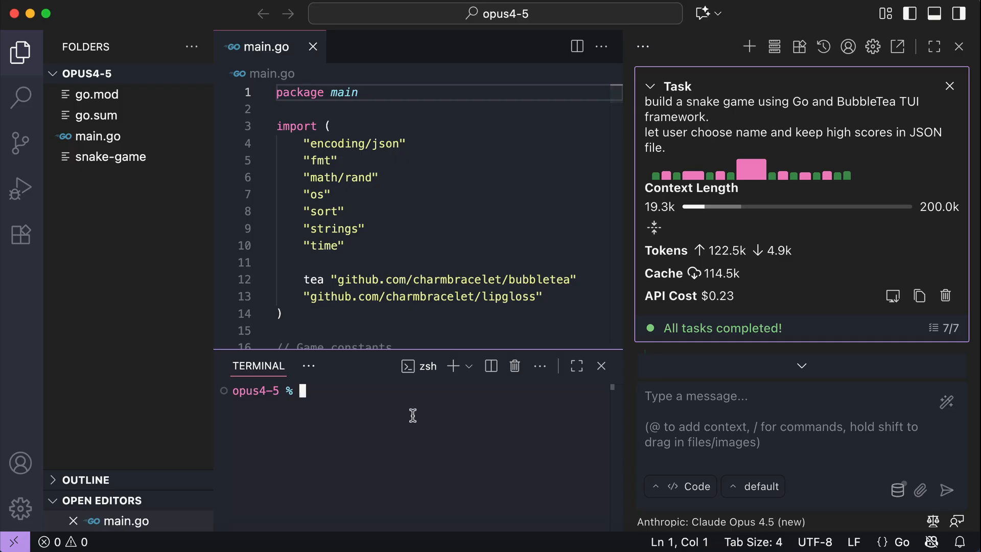
Run Opus 4.5's ./snake, enter a player name and finish a round scoring 30
type("./snake")
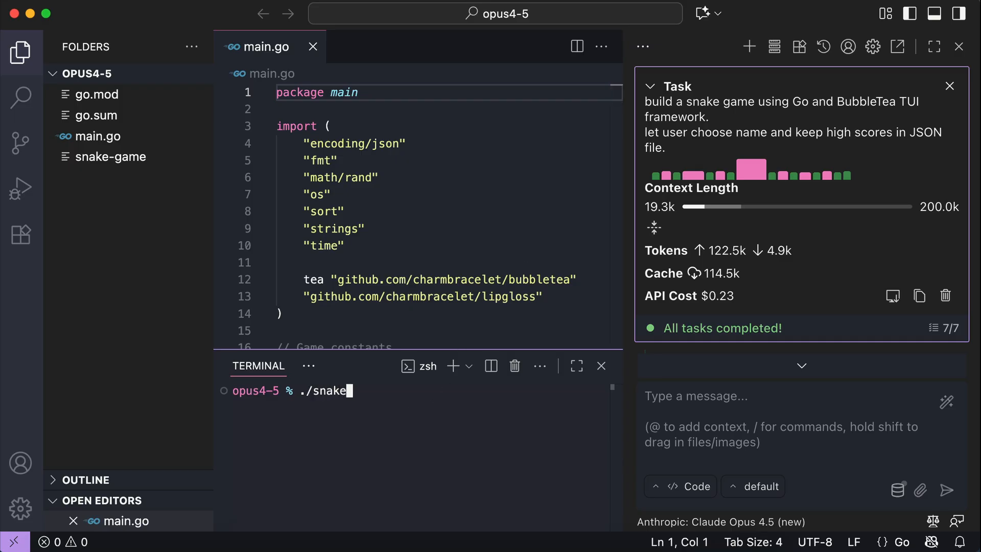
key("Return")
type("nathan")
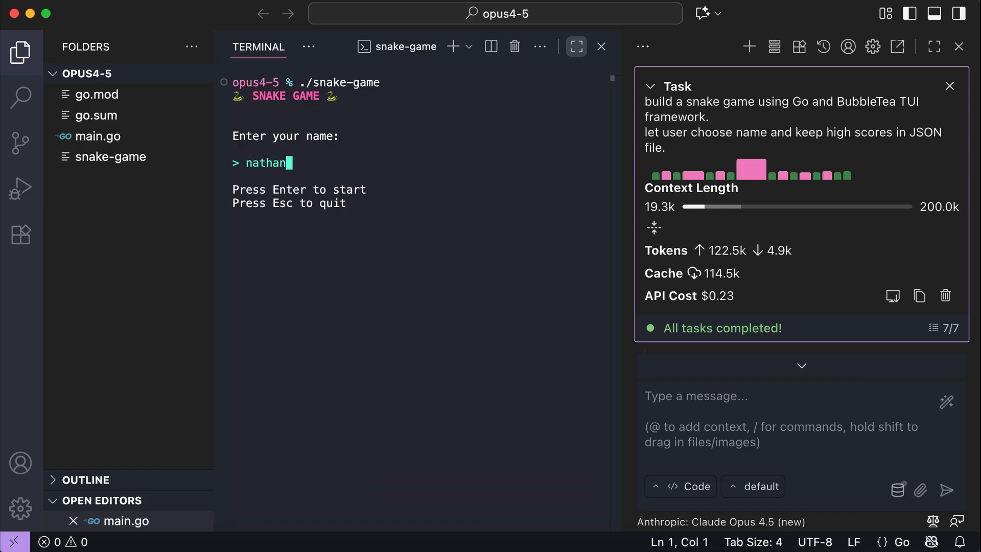
key("Return")
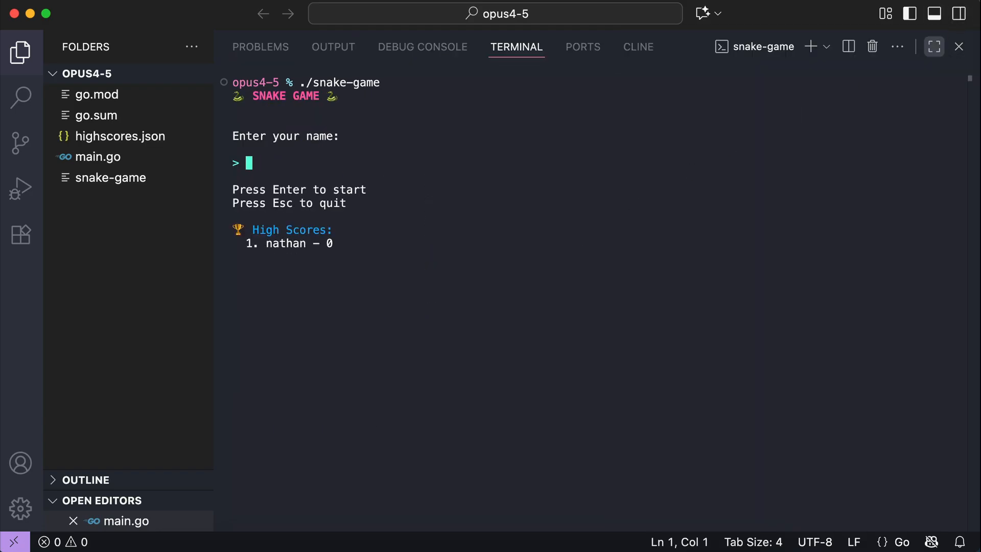
key("Return")
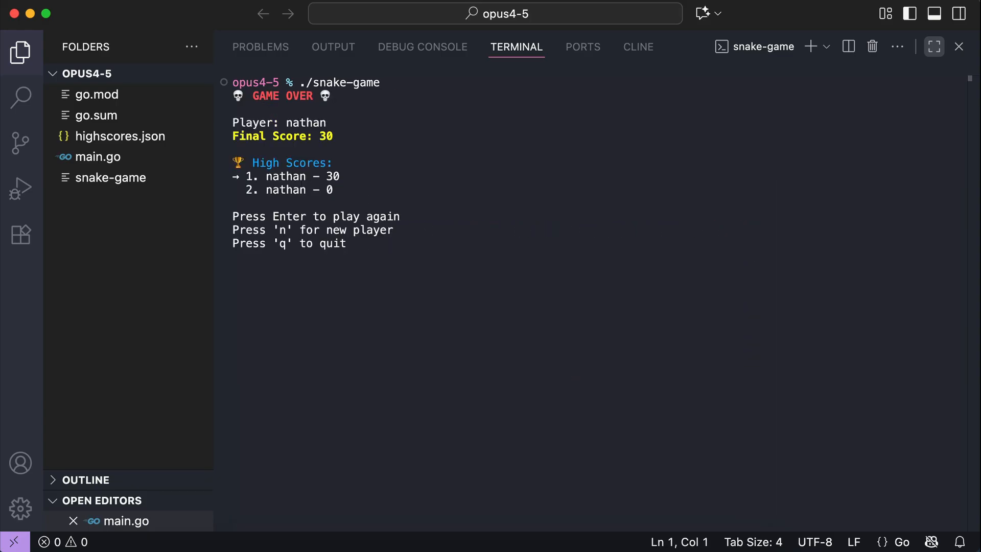
mouse_move(423, 229)
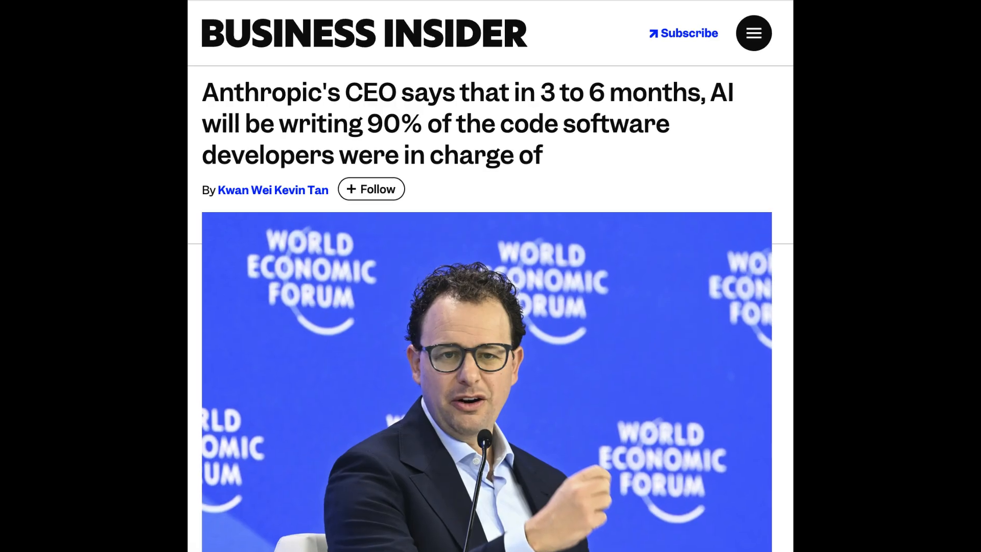
Scroll the Business Insider article on Anthropic's CEO predicting AI writing 90% of code
scroll("up", 3)
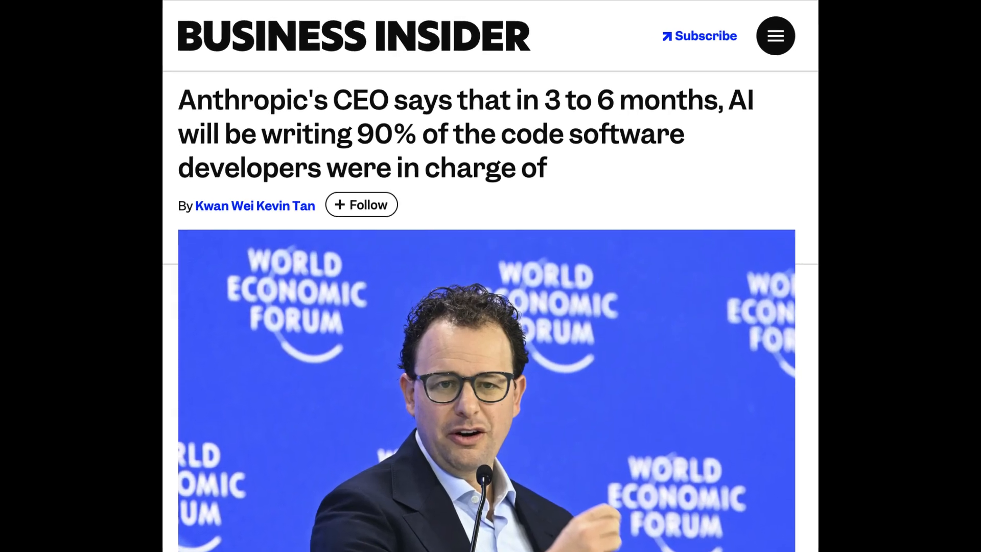